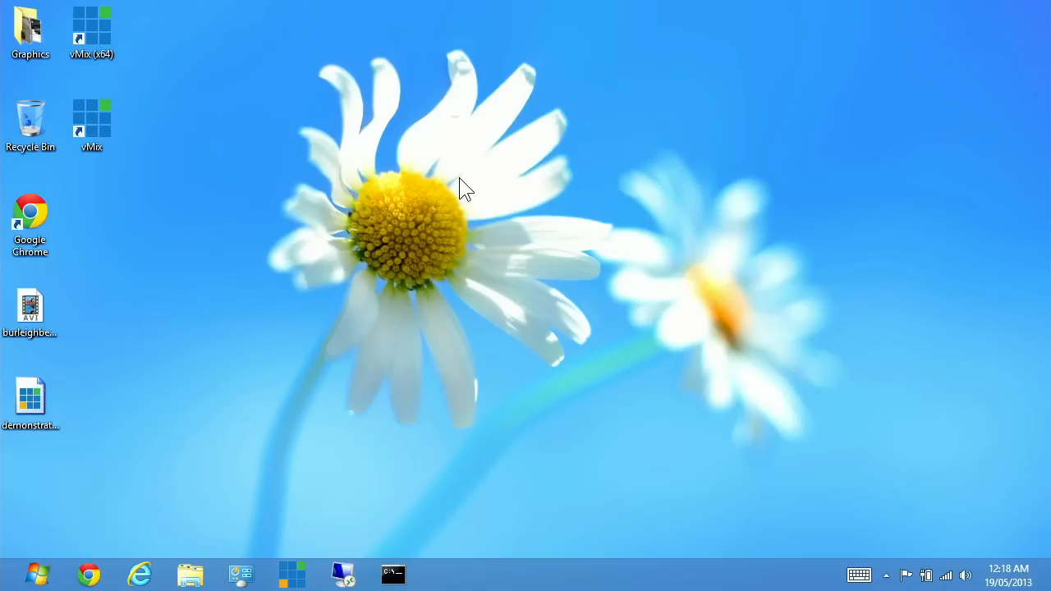
mouse_move(463, 185)
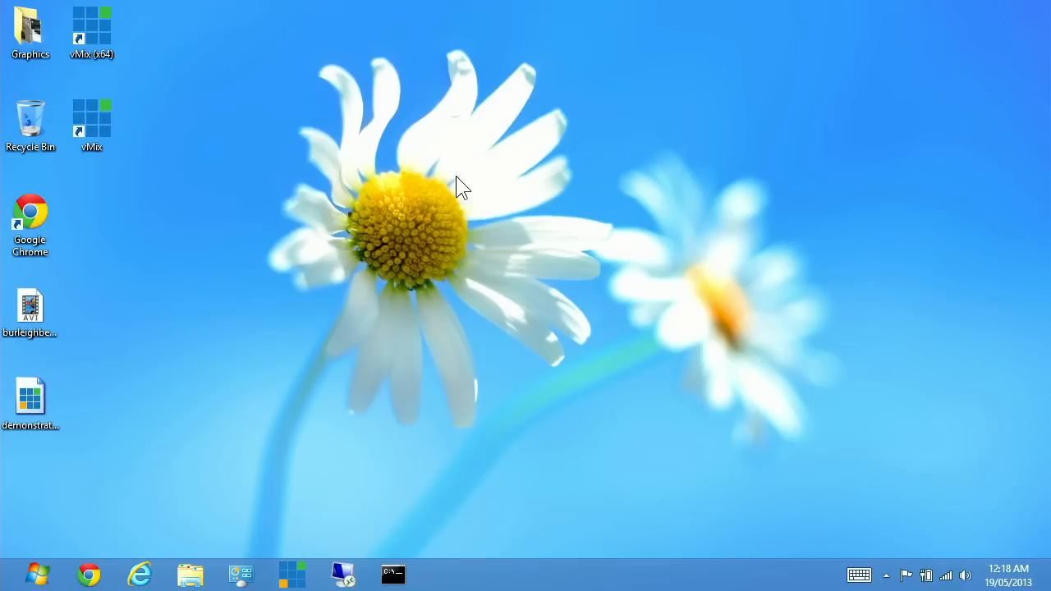
- Launch vMix HD Pro x64 from its desktop shortcut
click(92, 33)
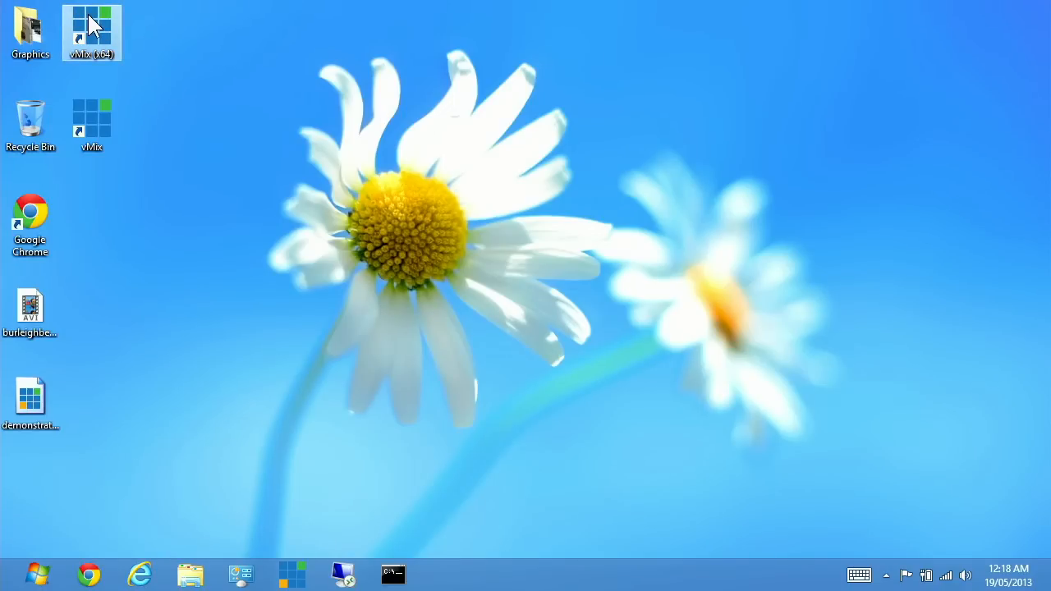
mouse_move(92, 25)
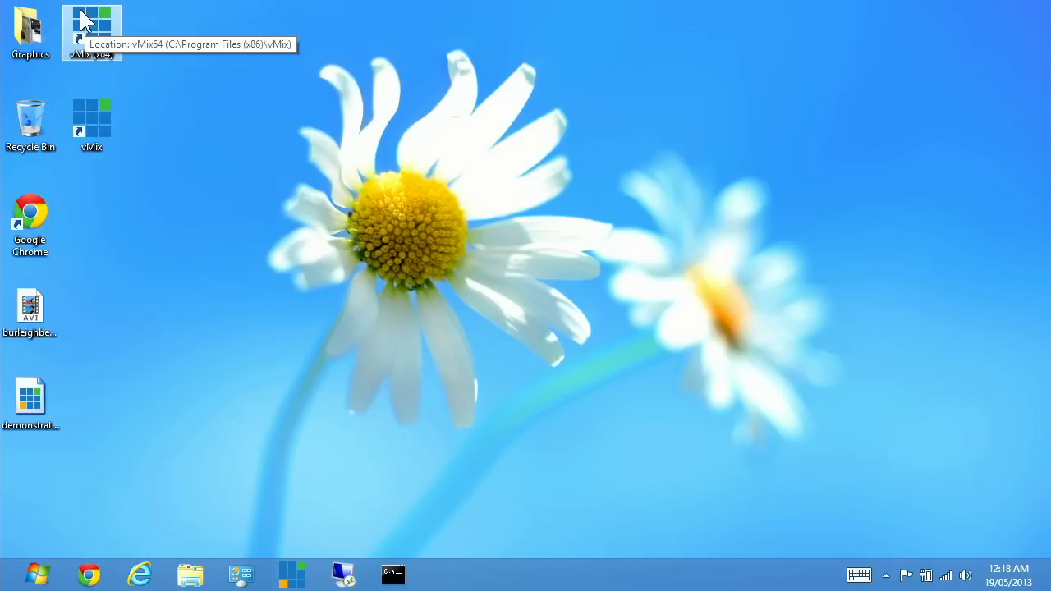
double_click(91, 28)
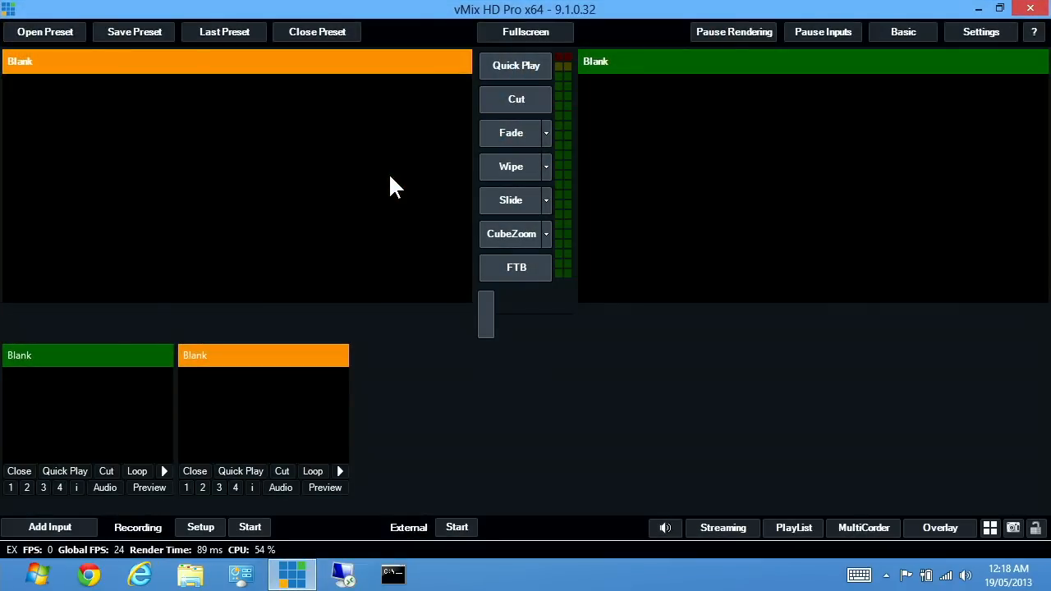
mouse_move(550, 377)
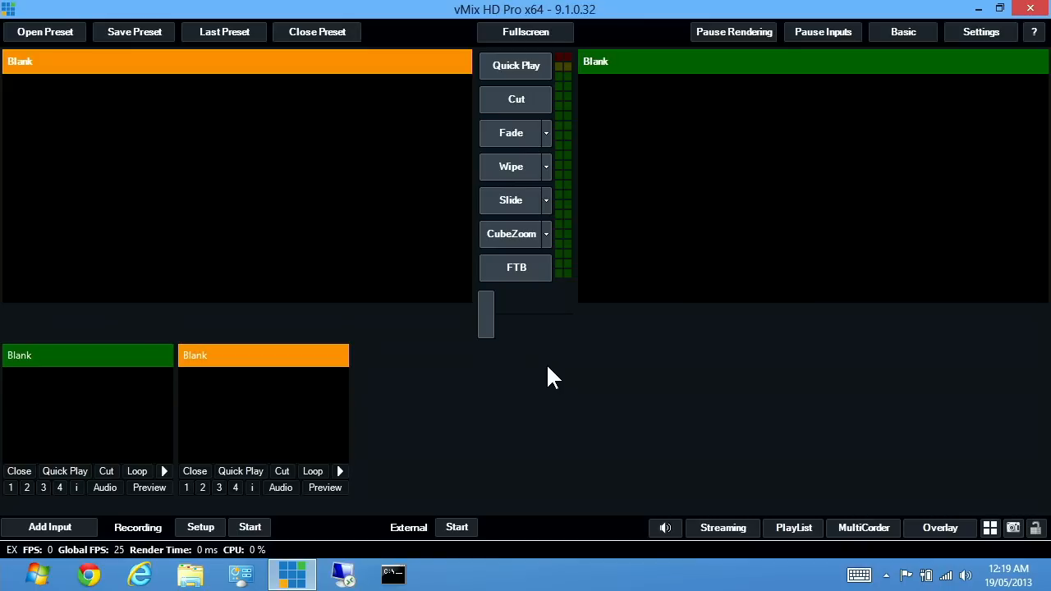
mouse_move(195, 144)
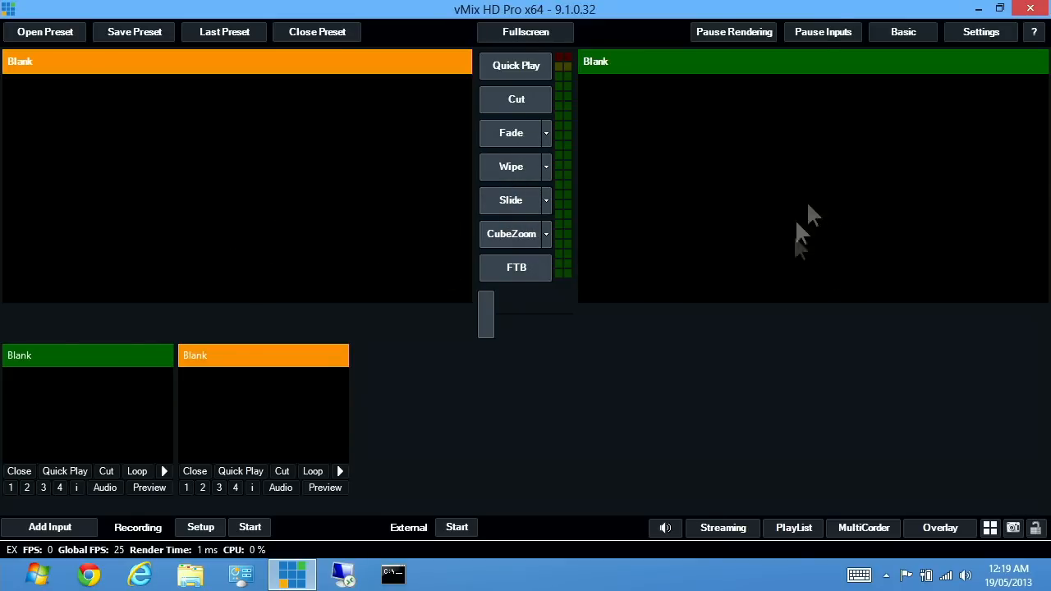
mouse_move(911, 230)
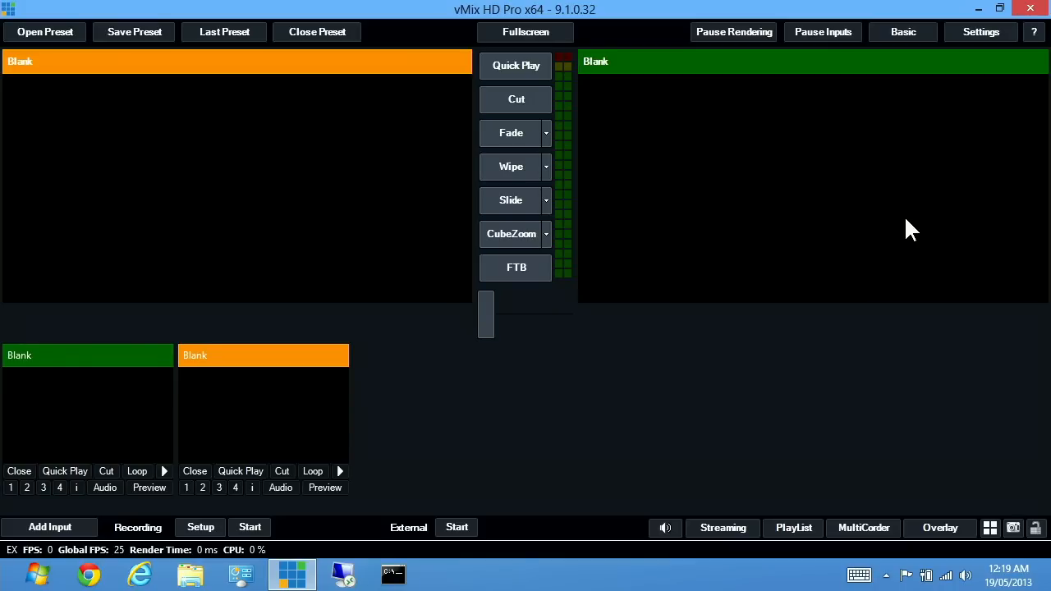
mouse_move(107, 408)
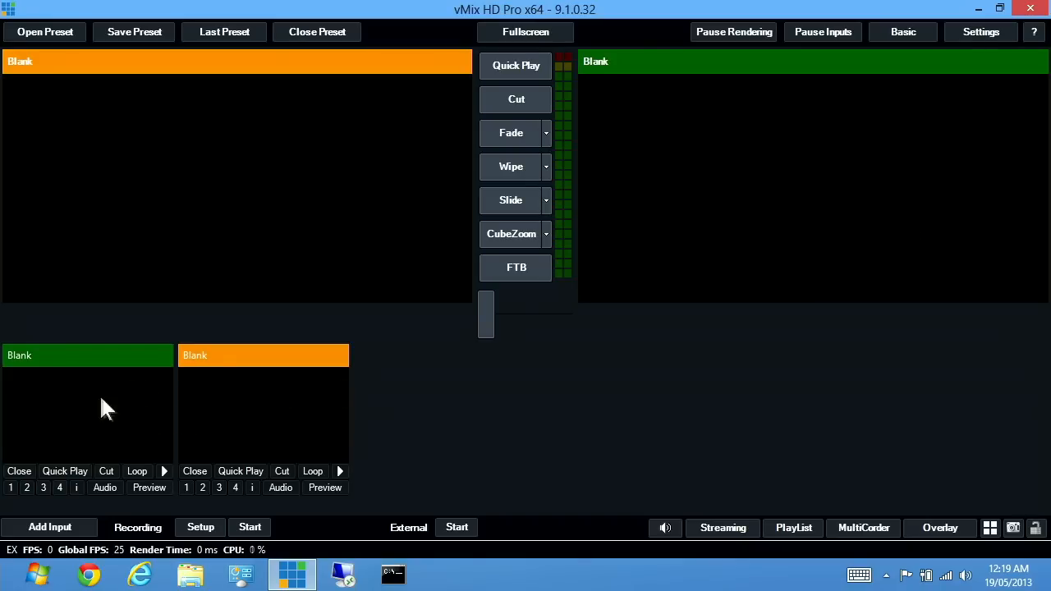
mouse_move(528, 436)
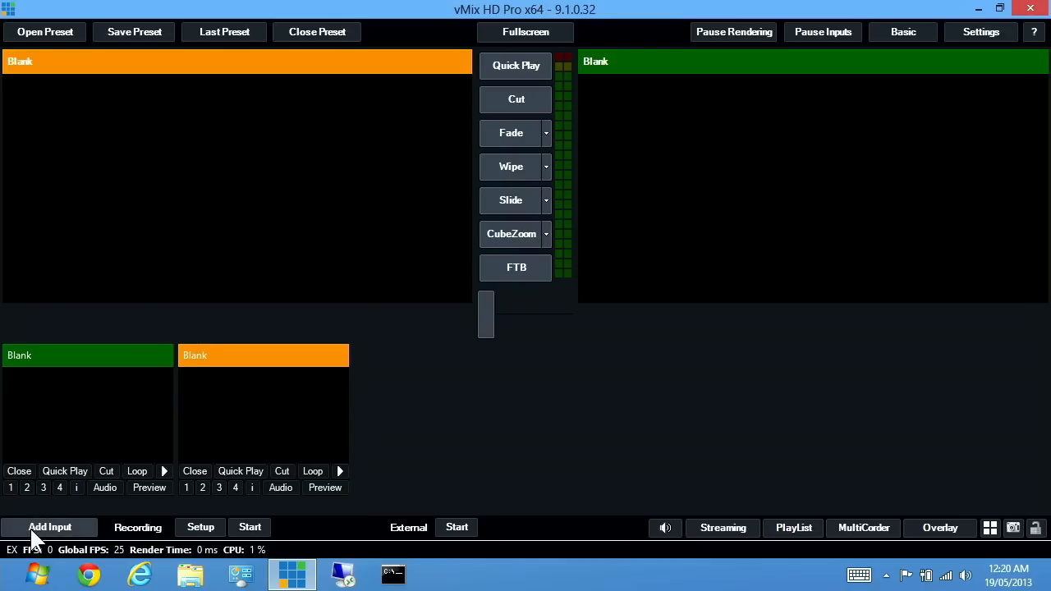
- Open the Input Select dialog on its Capture page
click(49, 527)
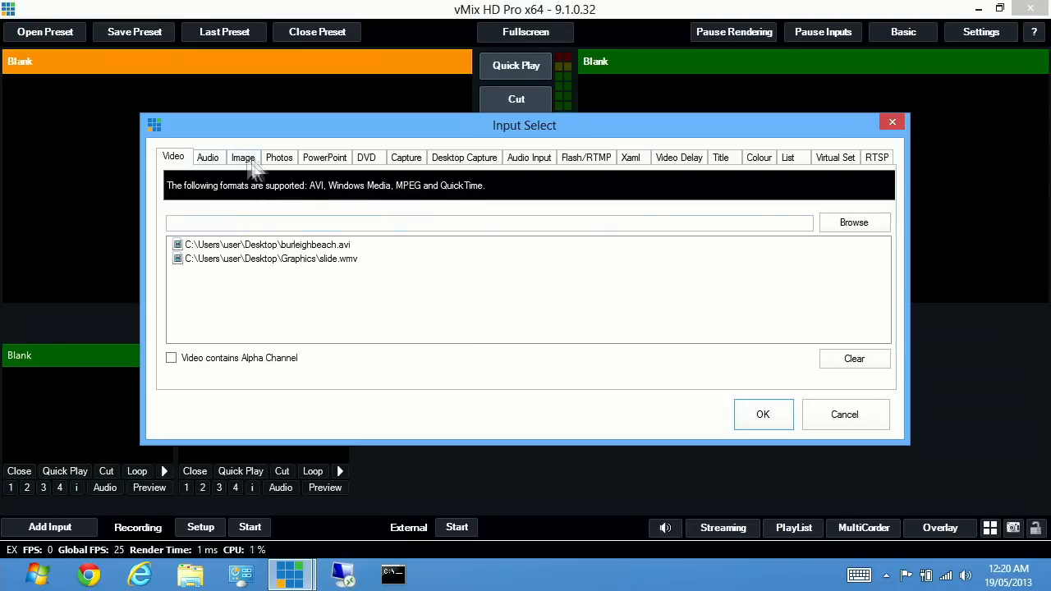
mouse_move(653, 164)
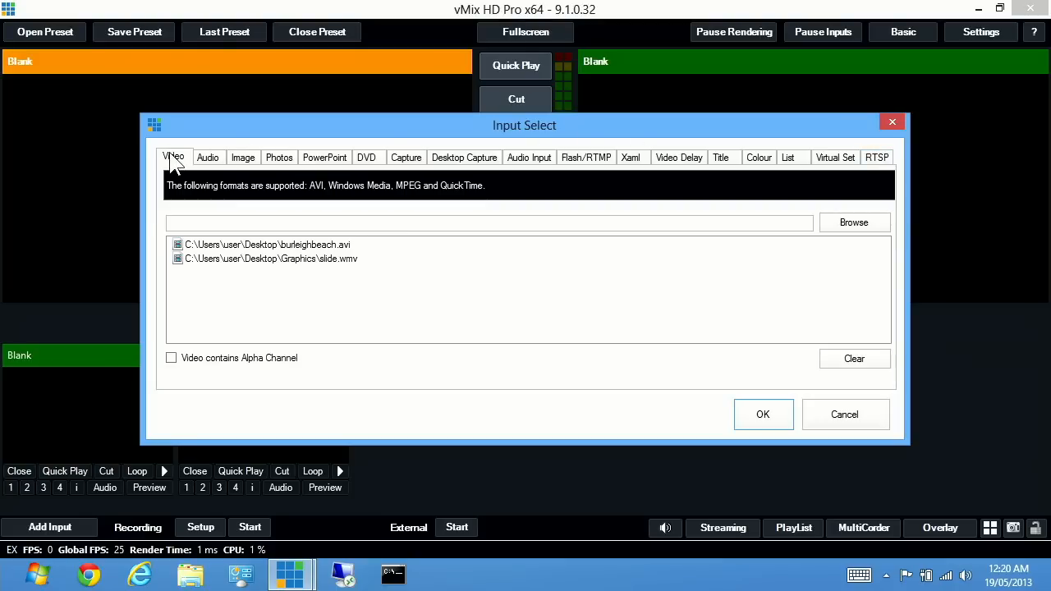
mouse_move(367, 164)
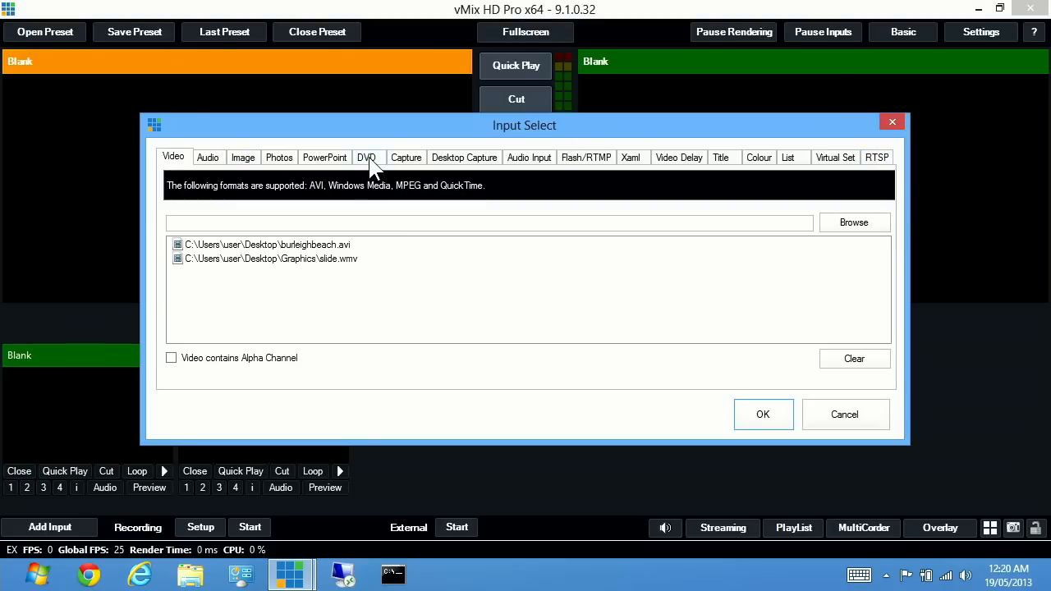
mouse_move(692, 164)
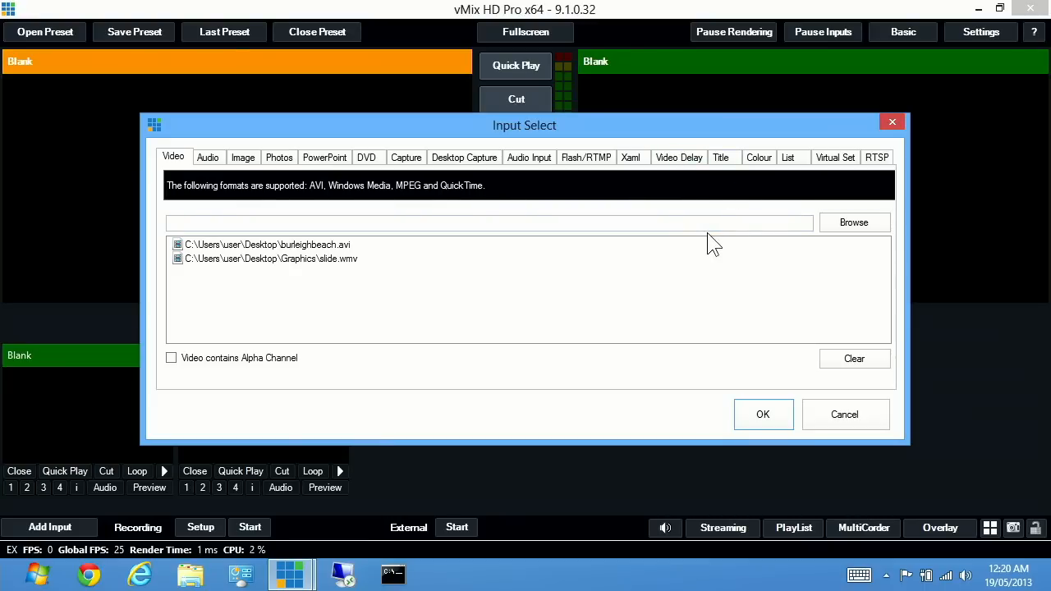
mouse_move(705, 246)
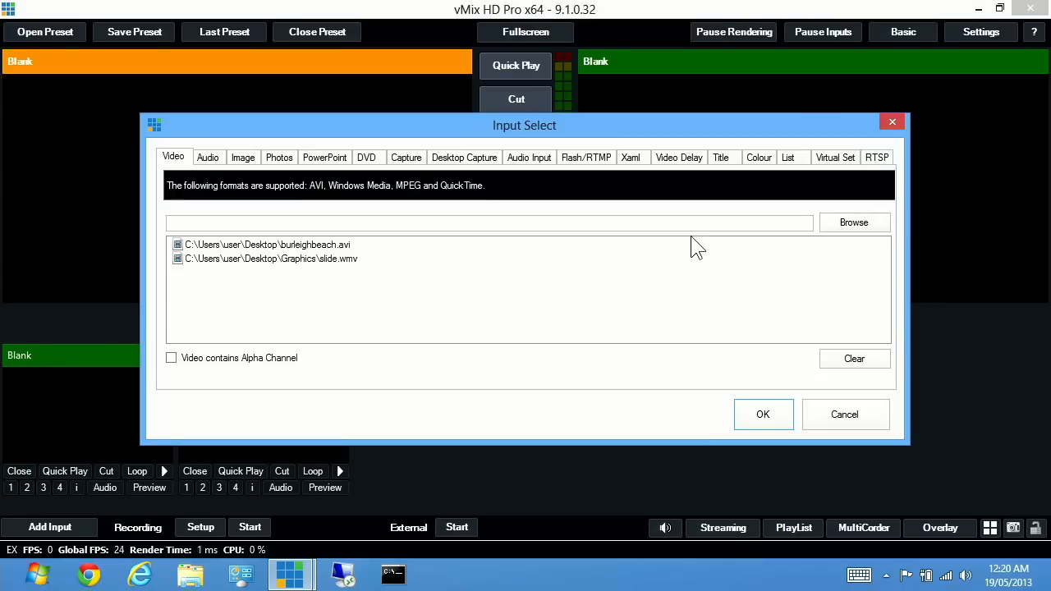
mouse_move(396, 168)
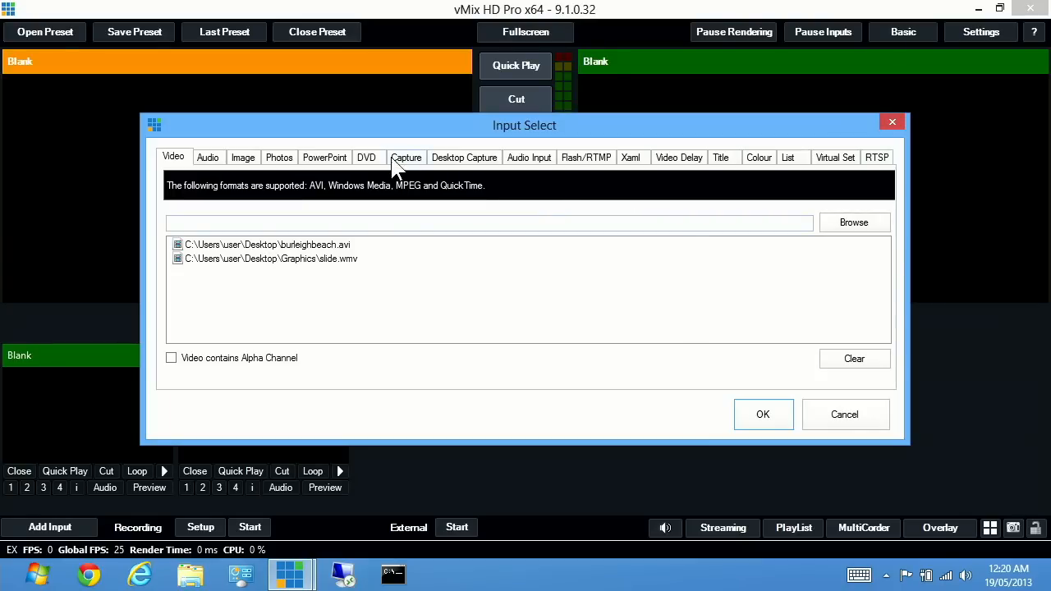
click(405, 156)
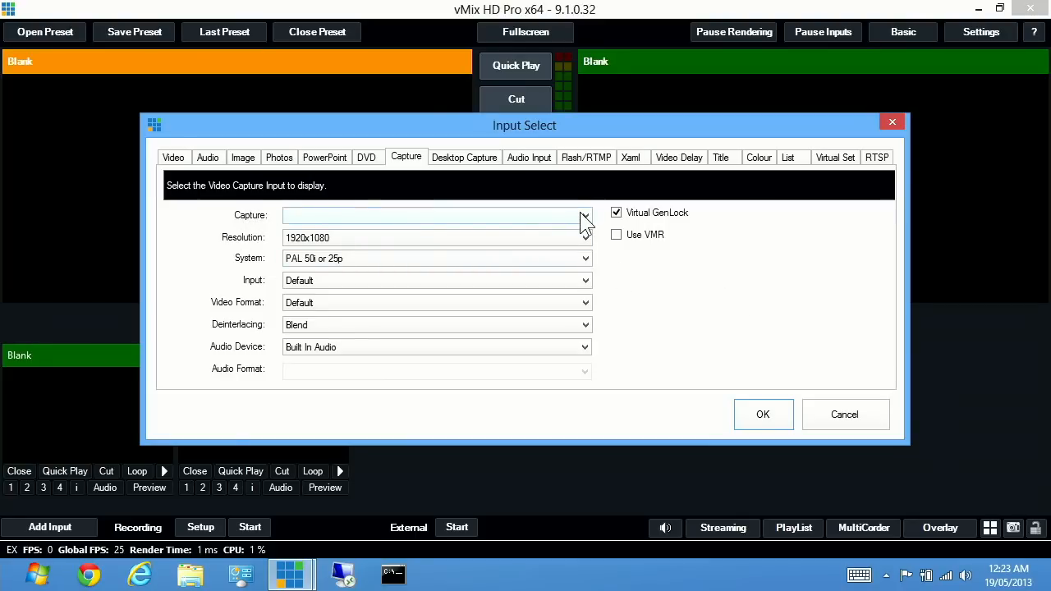
- Add Osprey-845e SDI-A Video Device 1 as an input with SDI Input A-1 audio
click(584, 215)
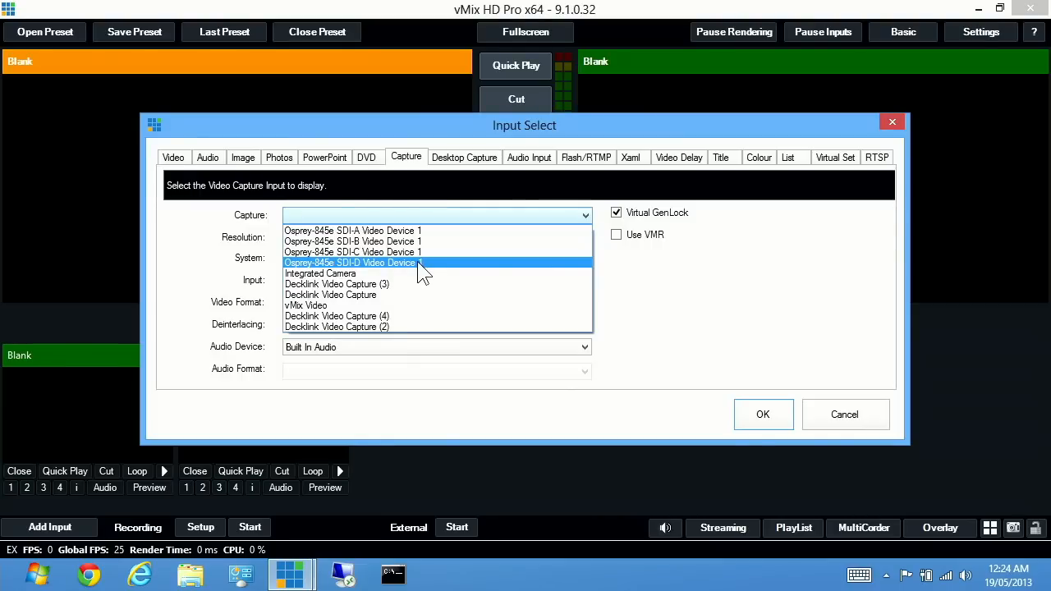
click(353, 230)
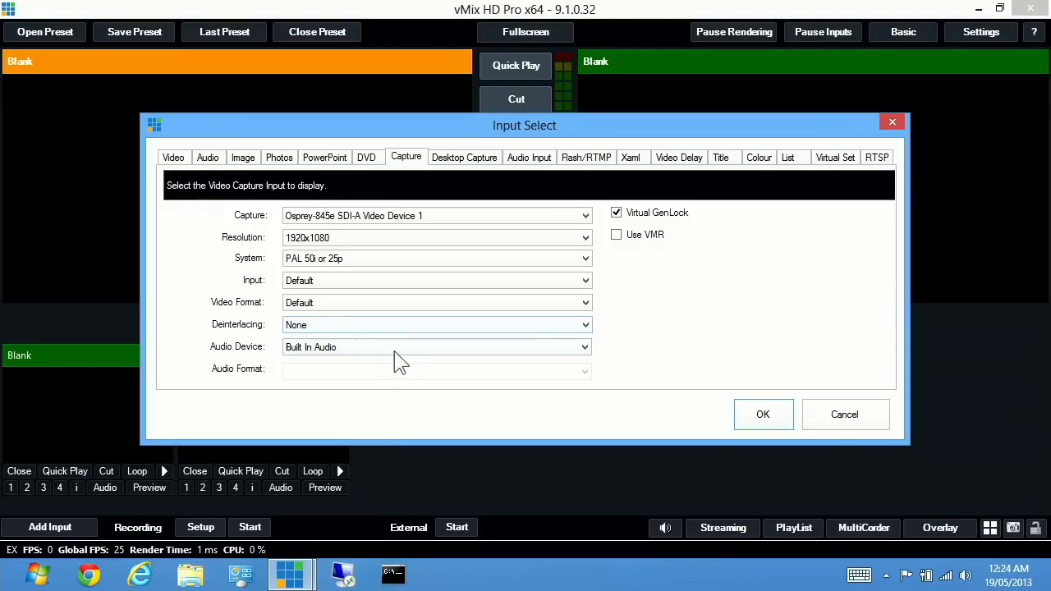
mouse_move(632, 378)
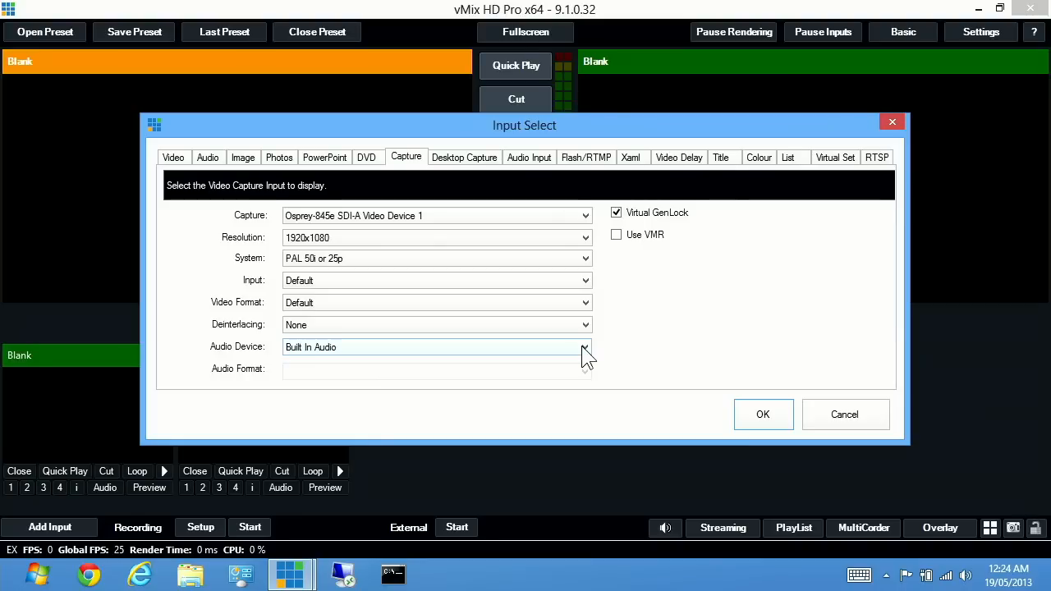
click(585, 347)
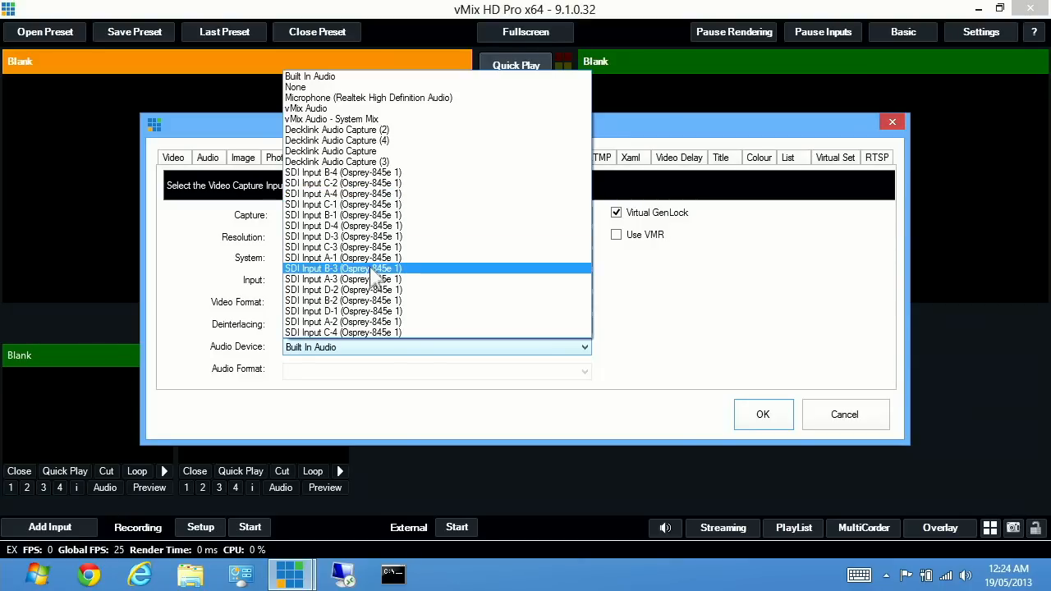
mouse_move(361, 258)
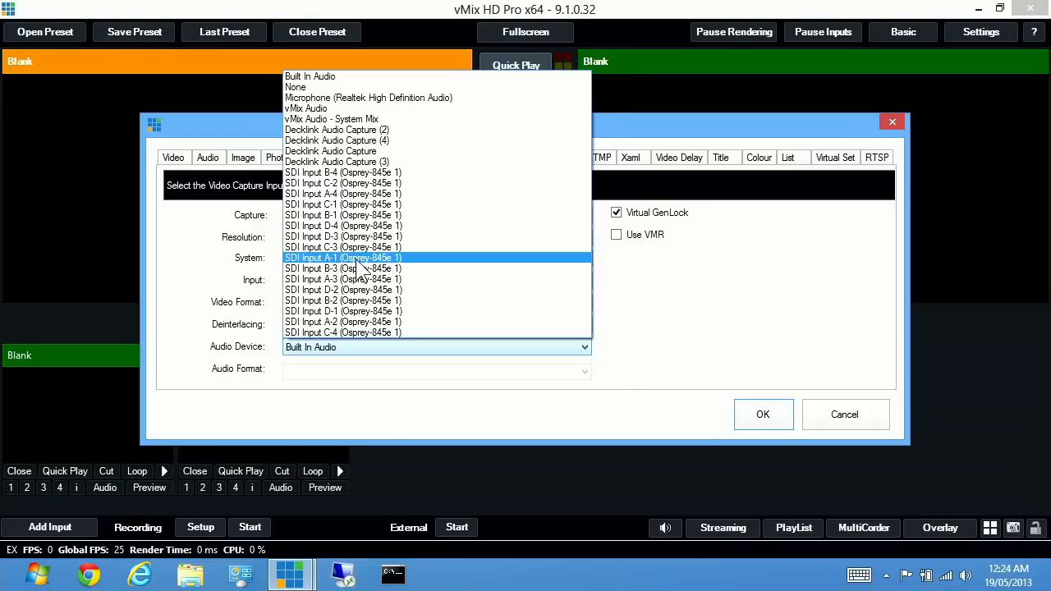
click(343, 258)
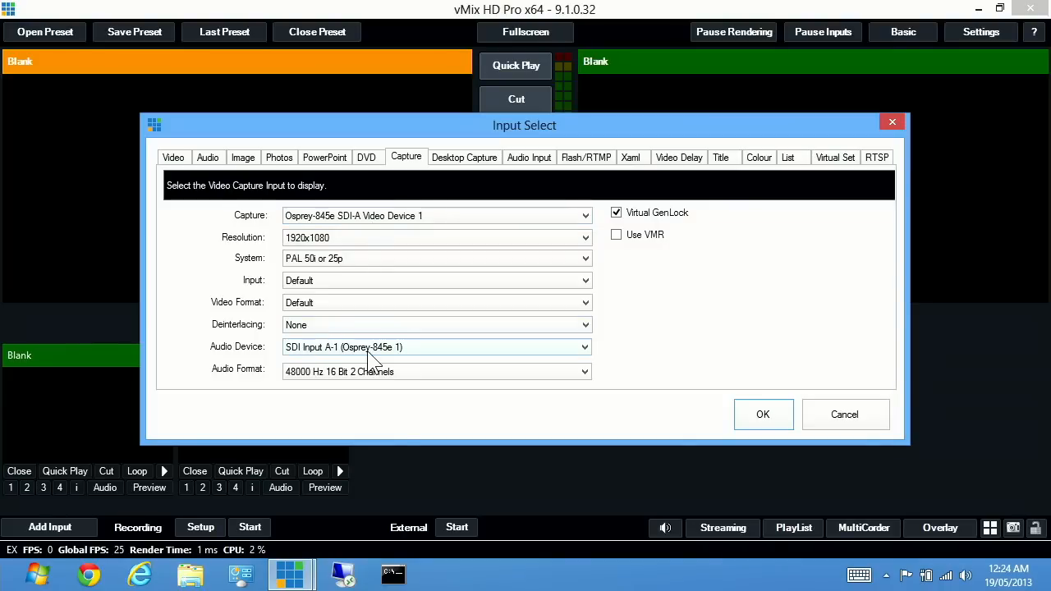
mouse_move(394, 332)
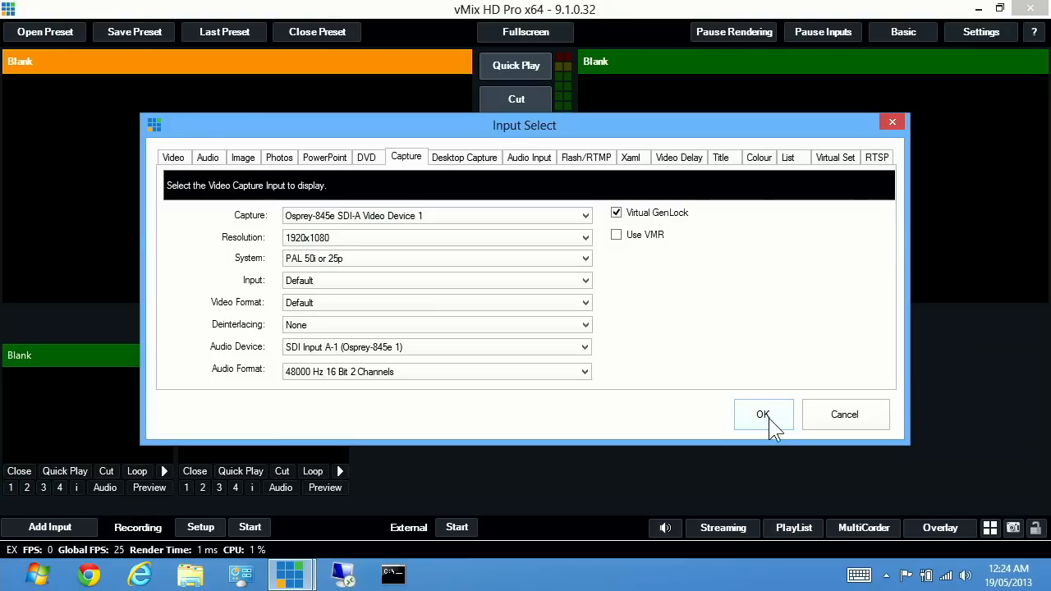
click(763, 414)
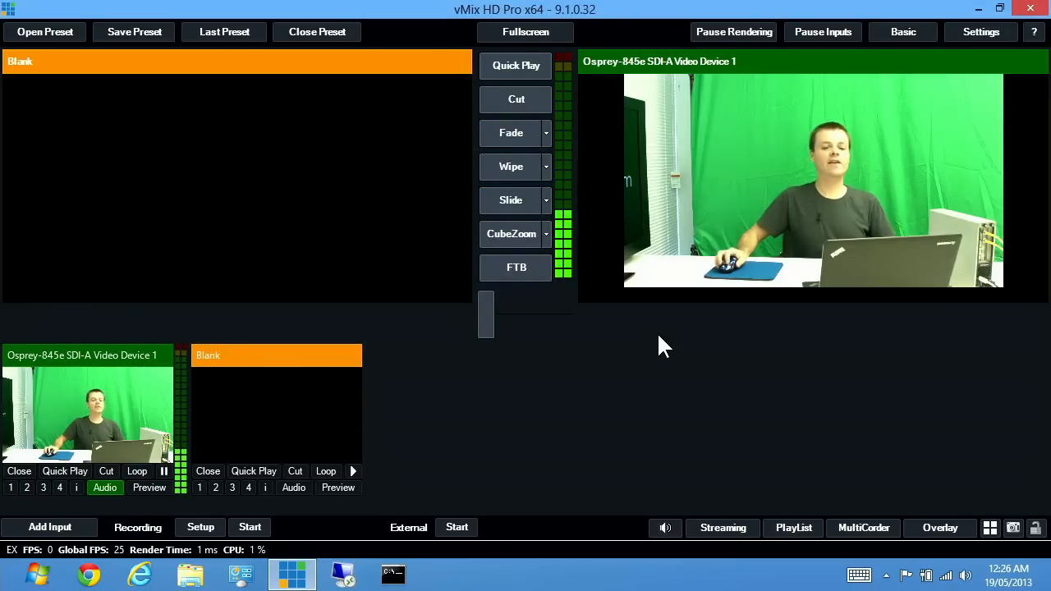
mouse_move(694, 177)
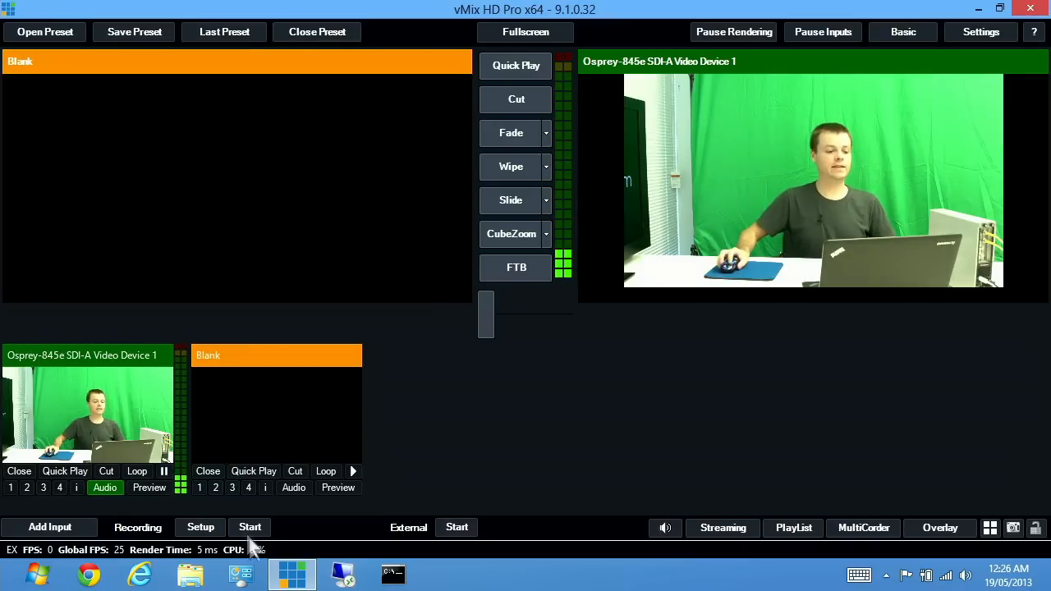
- Open the Input Select dialog again for a second input
click(49, 527)
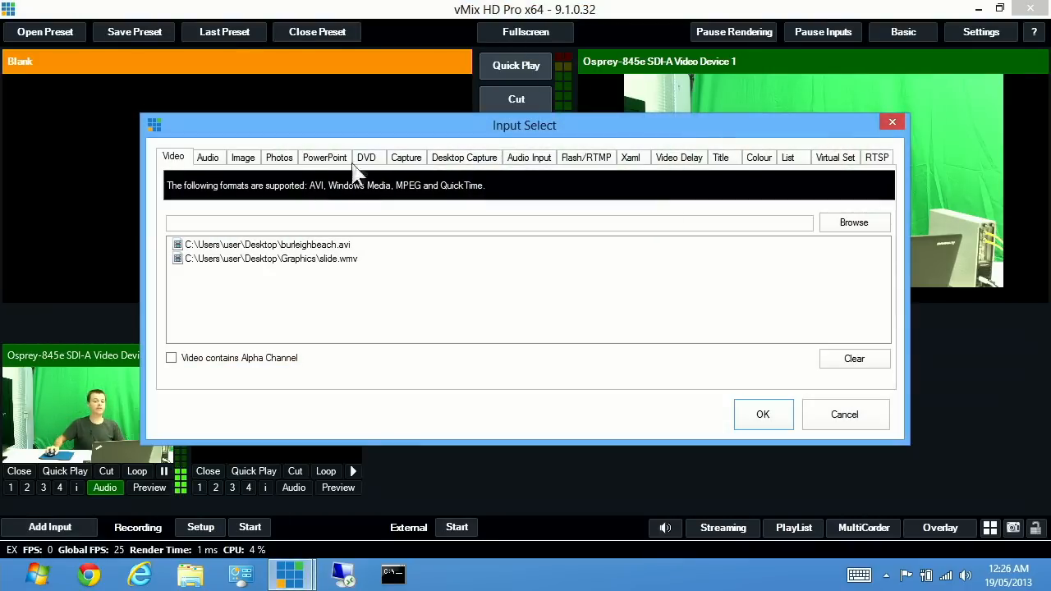
- Add Osprey-845e SDI-B Video Device 1 as a capture input with SDI B-1 audio
click(405, 157)
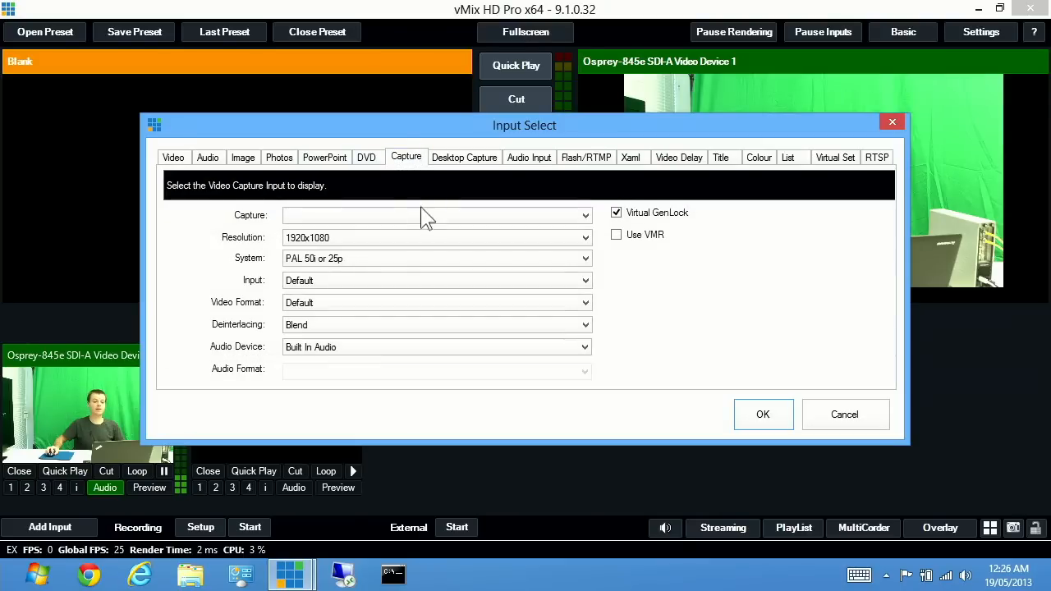
click(435, 214)
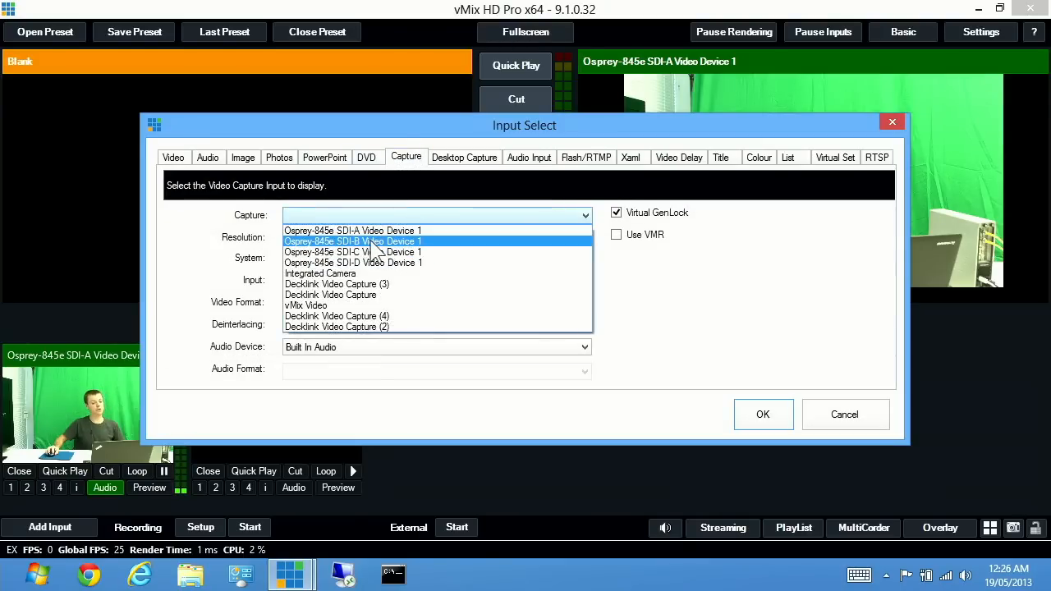
click(353, 241)
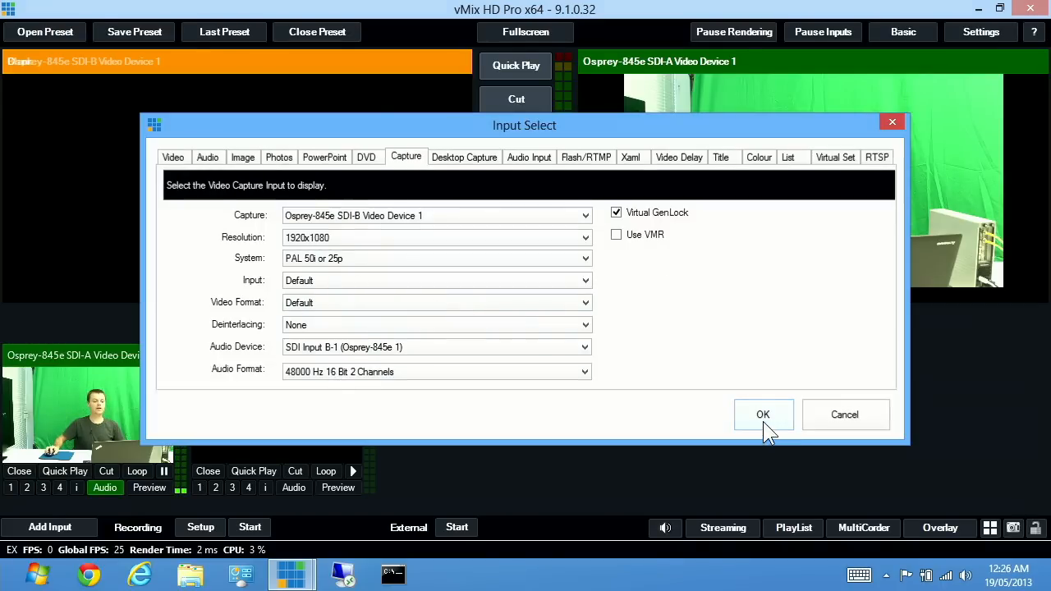
click(763, 415)
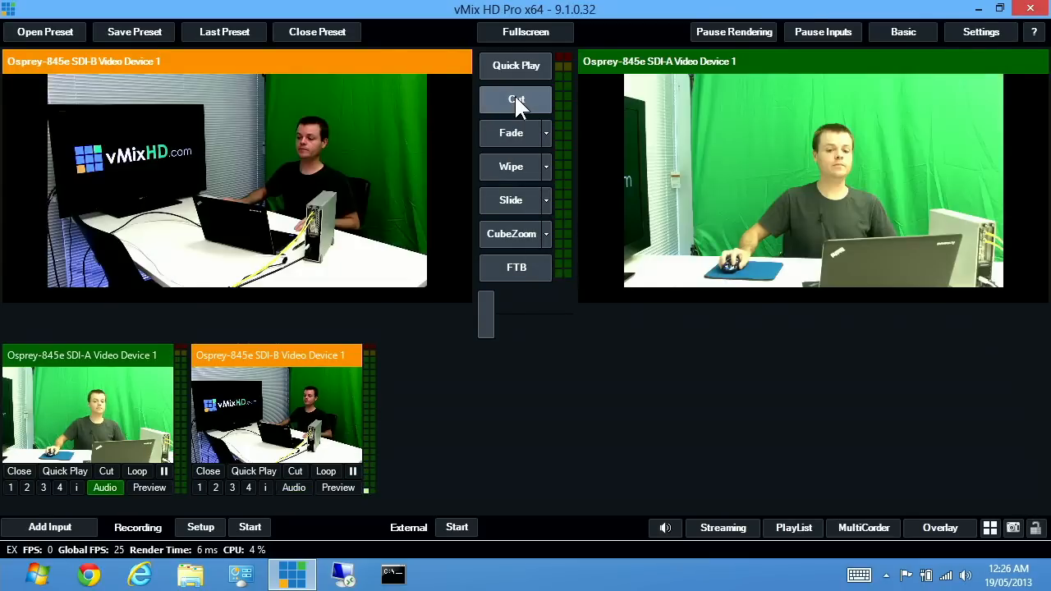
- Cut the SDI-B camera to live output, leaving SDI-A in preview
click(516, 99)
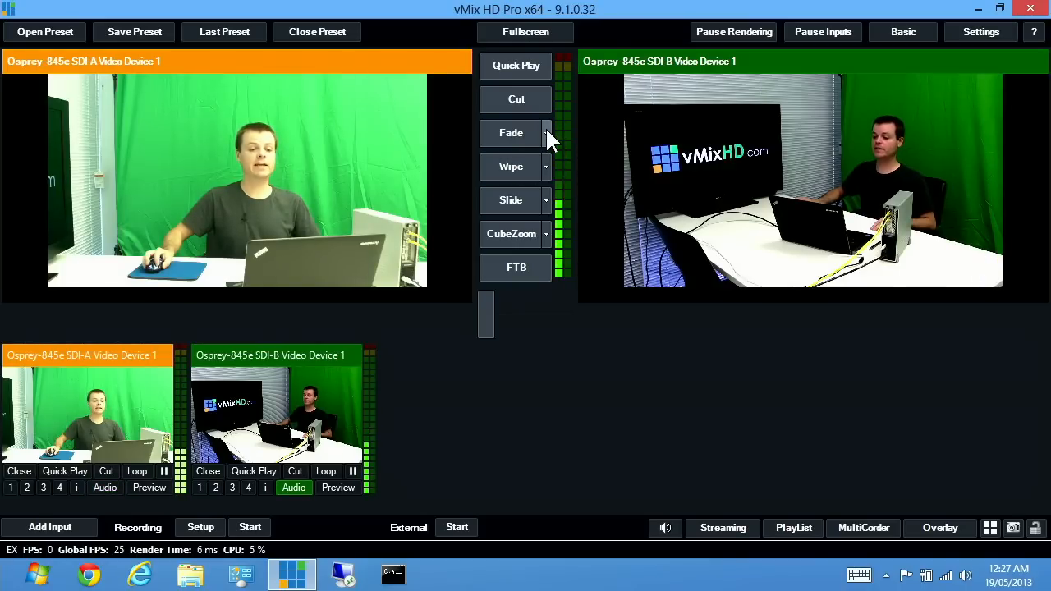
- Set a transition slot to Wipe with 5000 duration and wipe camera A on and back to B
click(546, 133)
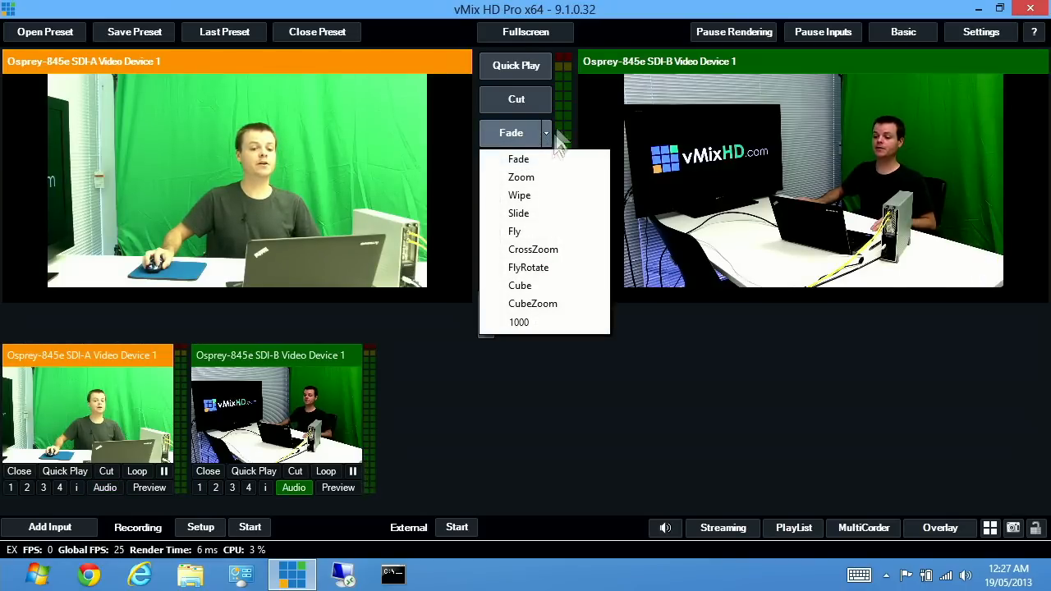
mouse_move(546, 226)
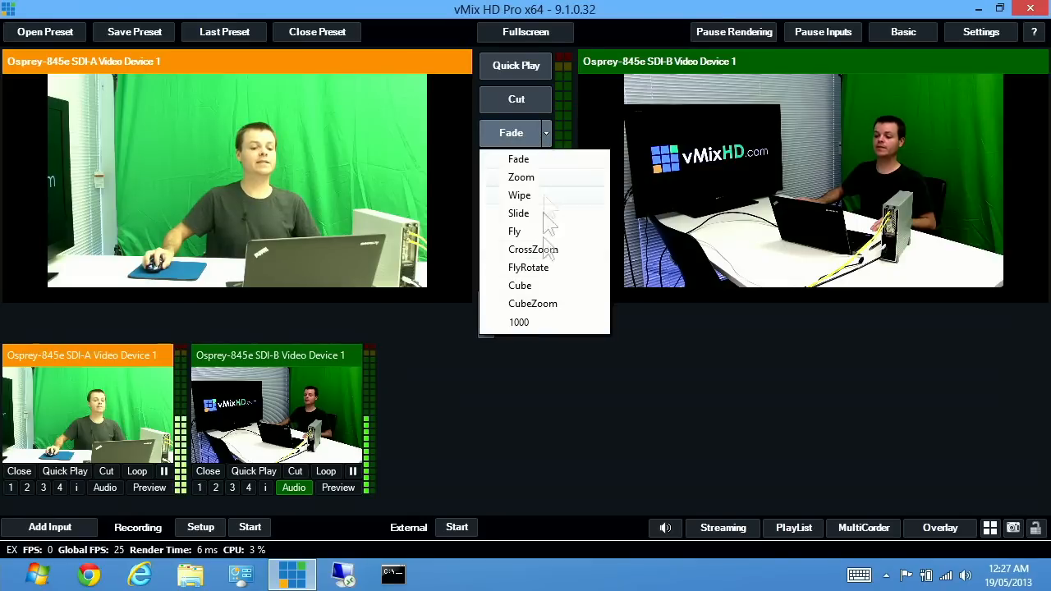
click(519, 322)
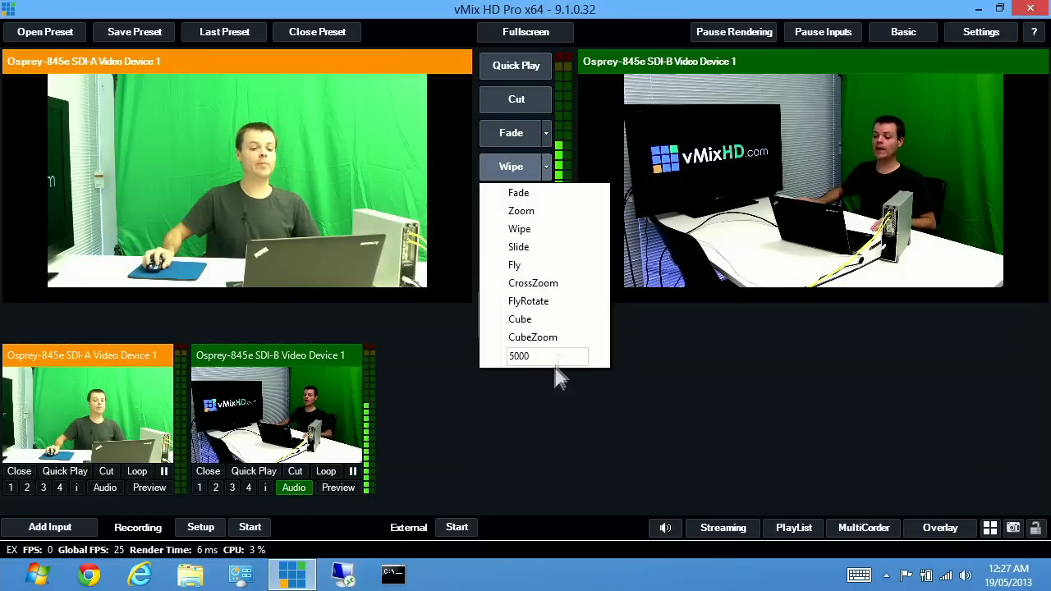
click(547, 356)
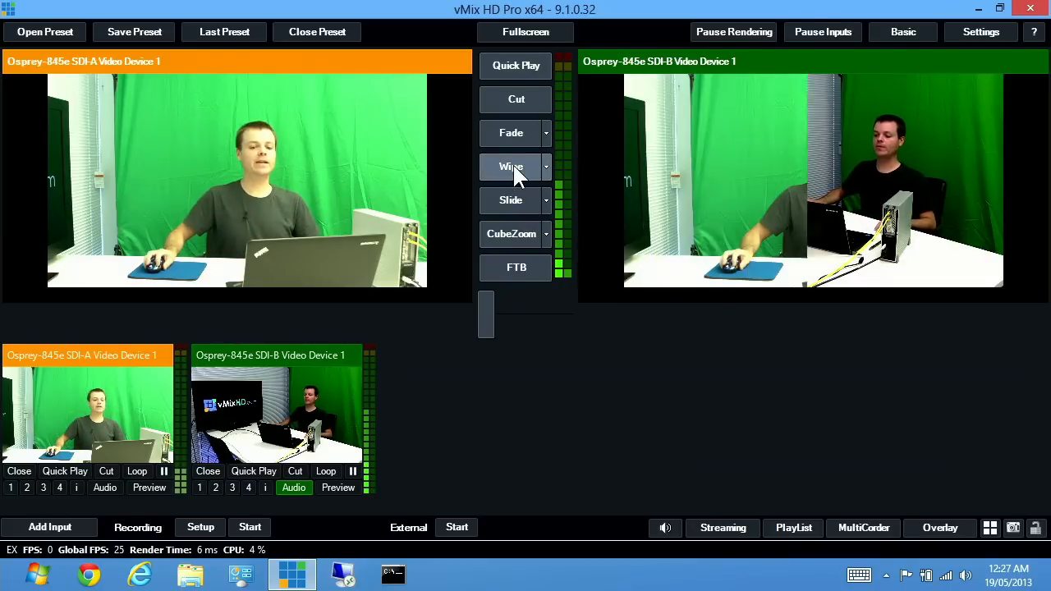
click(515, 98)
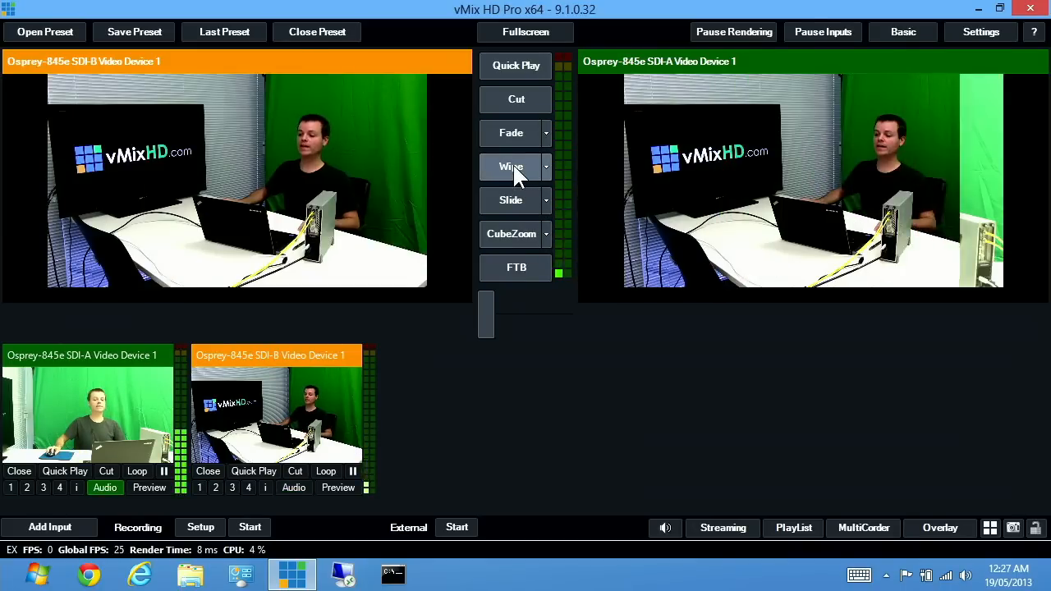
click(511, 166)
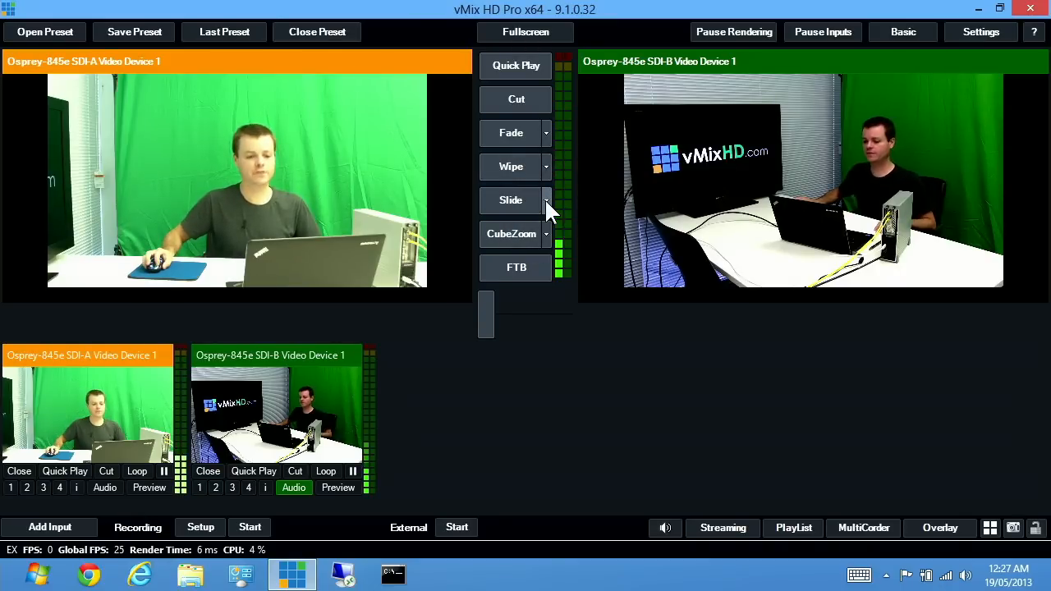
- Make the third slot CubeZoom, then transition camera A live and back to B
click(546, 200)
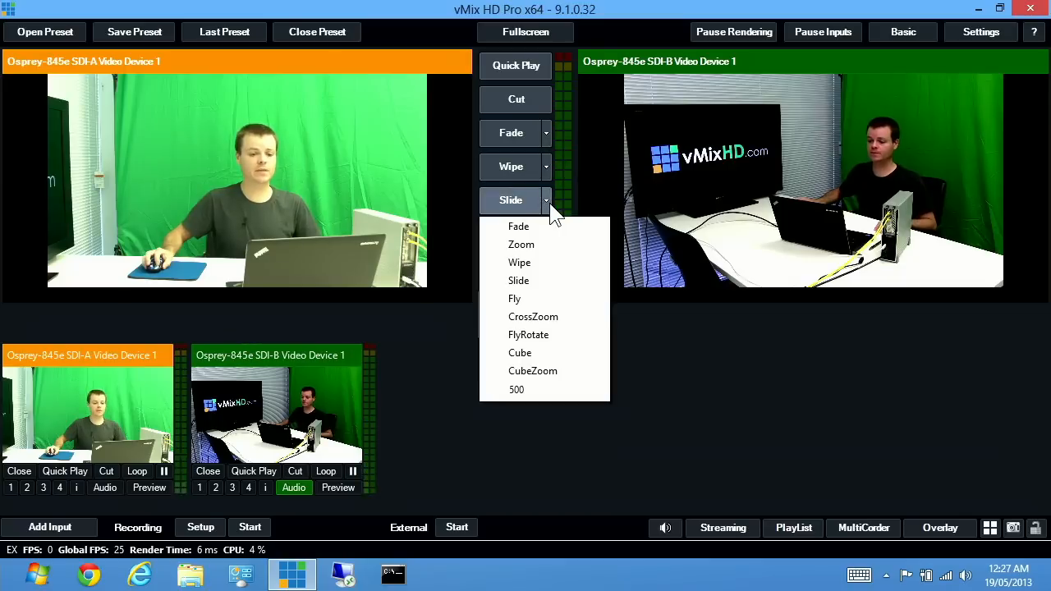
mouse_move(519, 280)
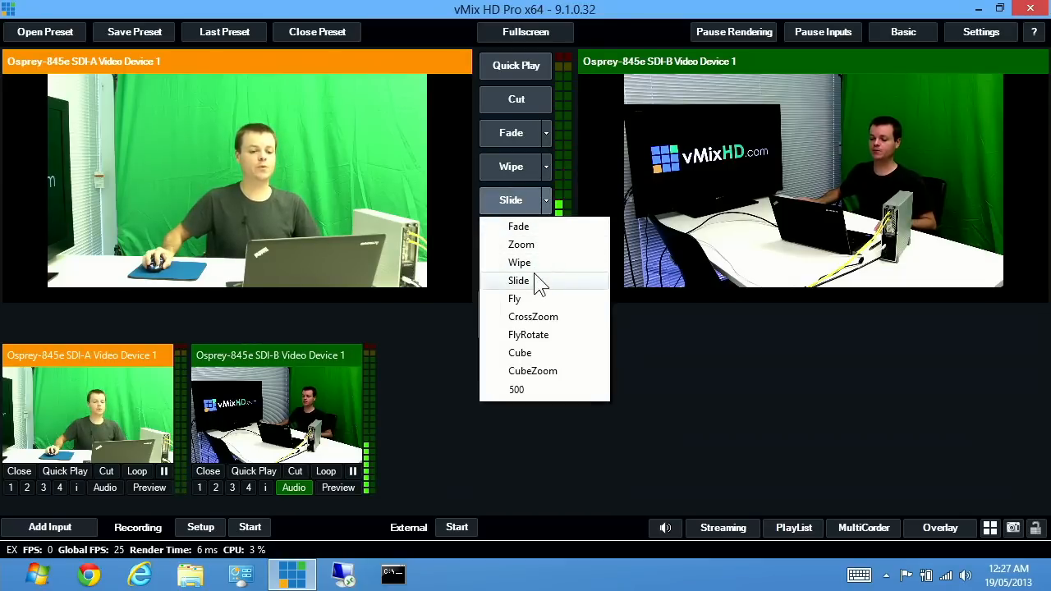
mouse_move(528, 334)
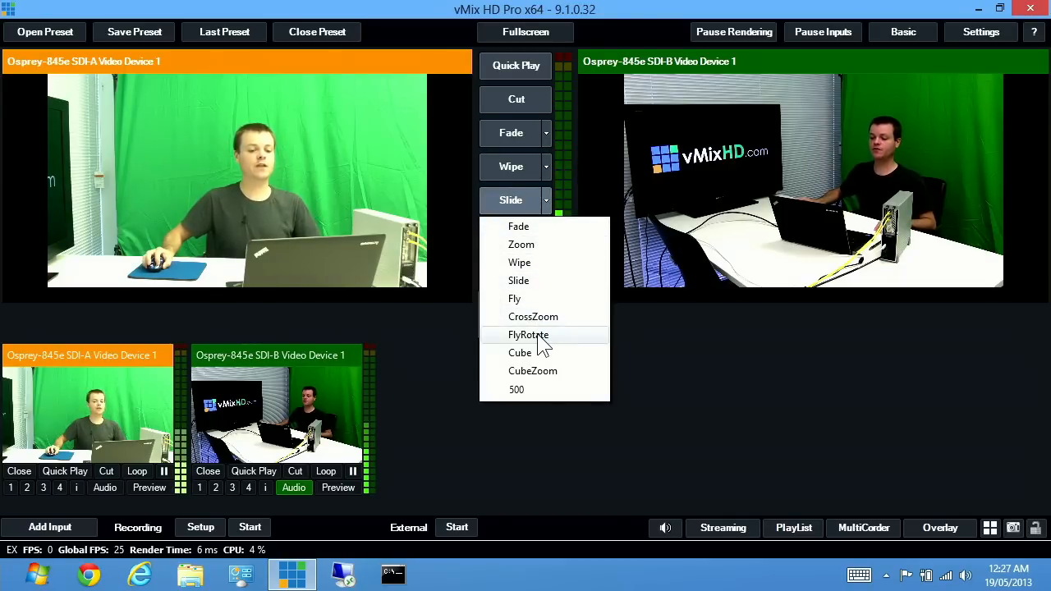
click(533, 370)
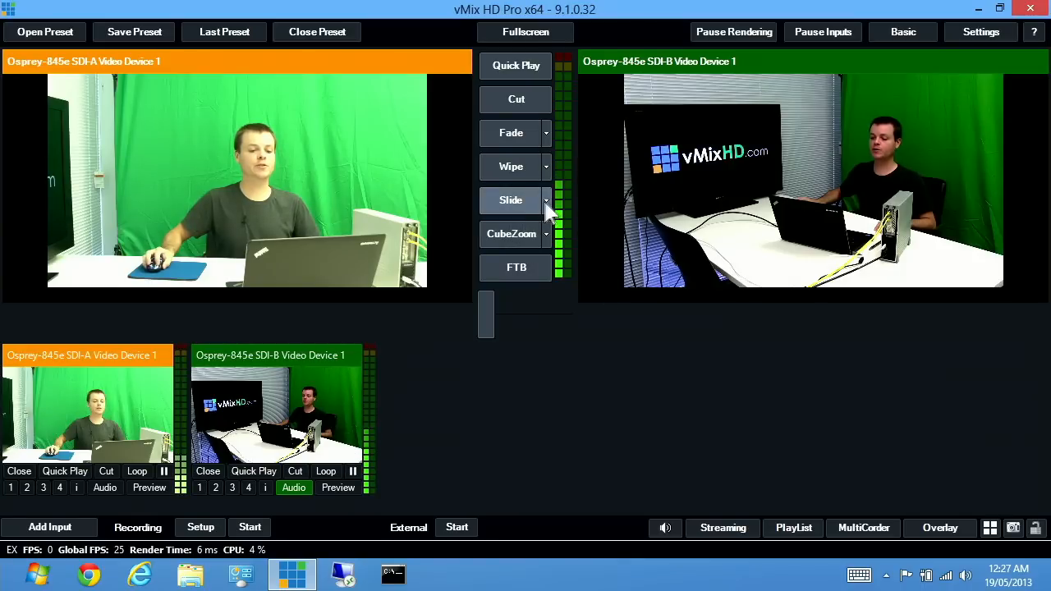
click(546, 199)
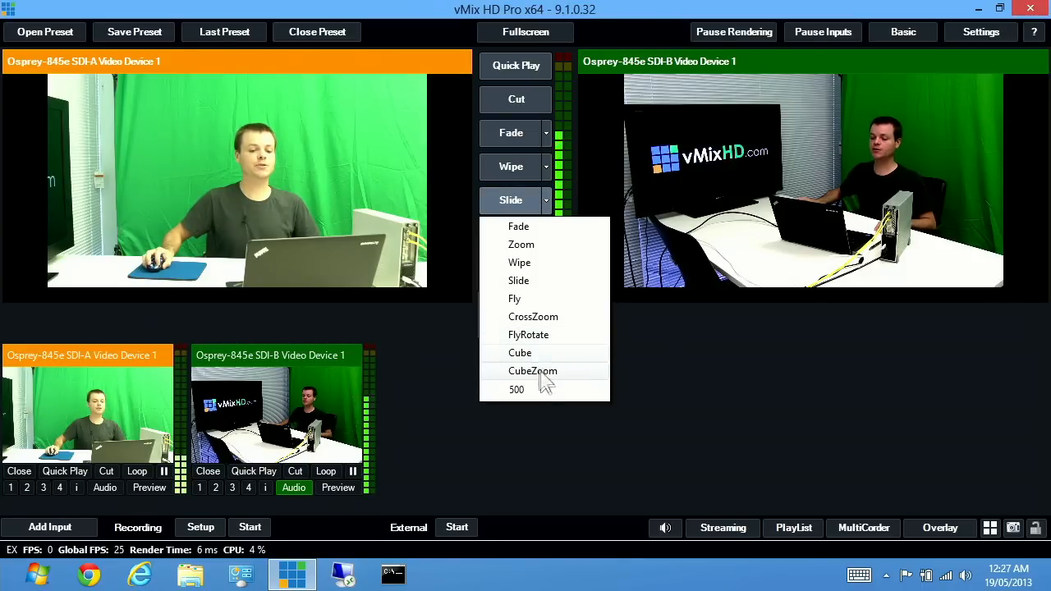
click(532, 371)
text(2)
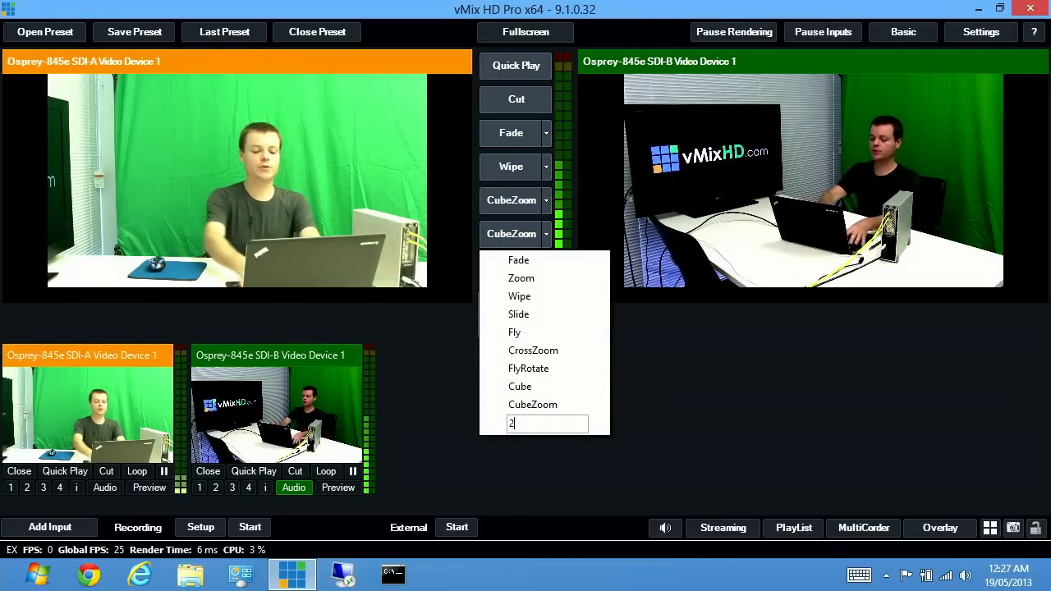
click(517, 267)
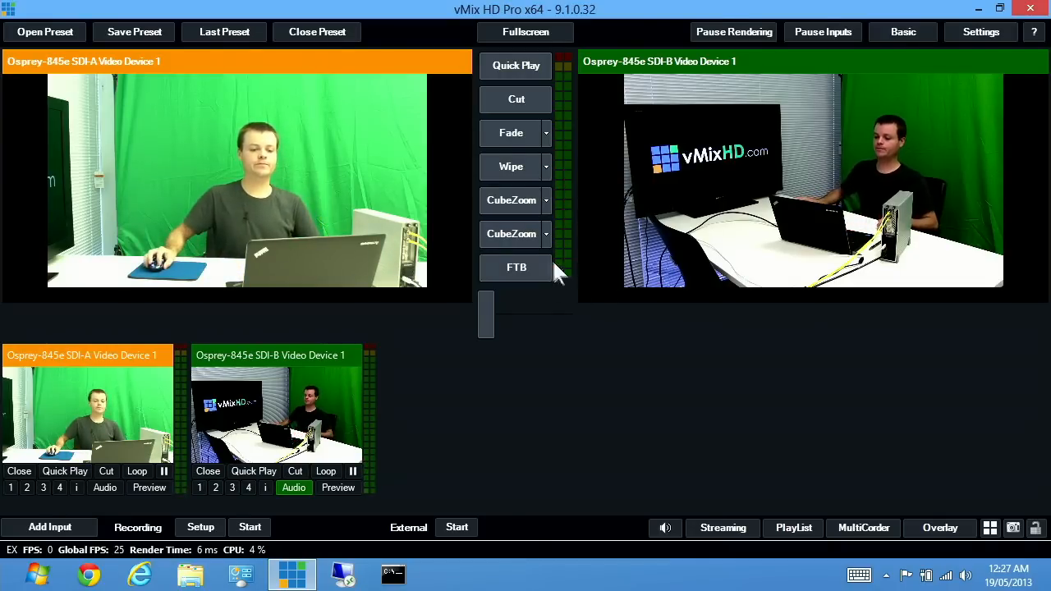
click(512, 234)
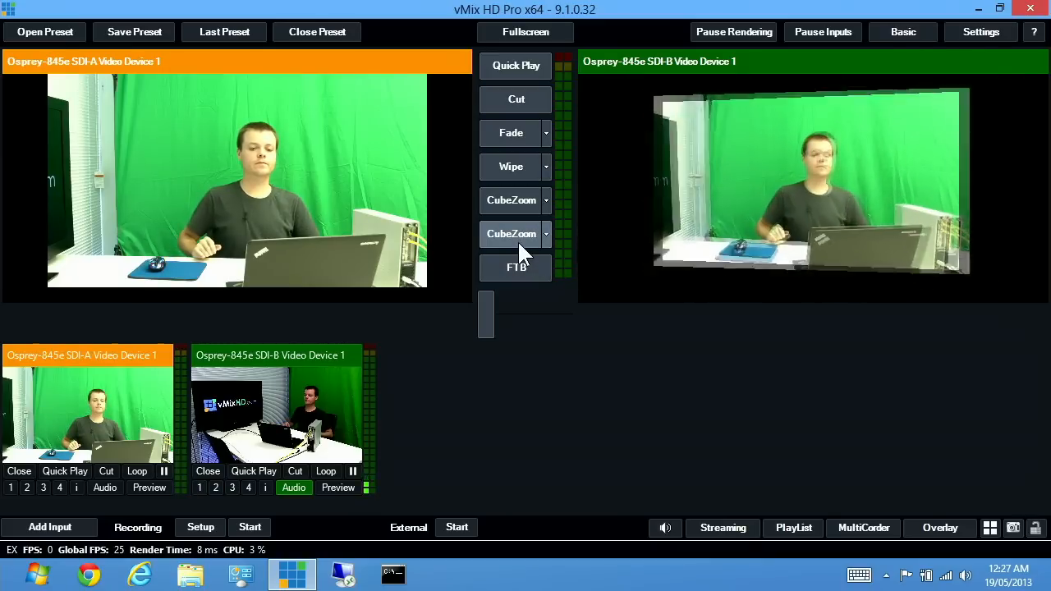
click(515, 98)
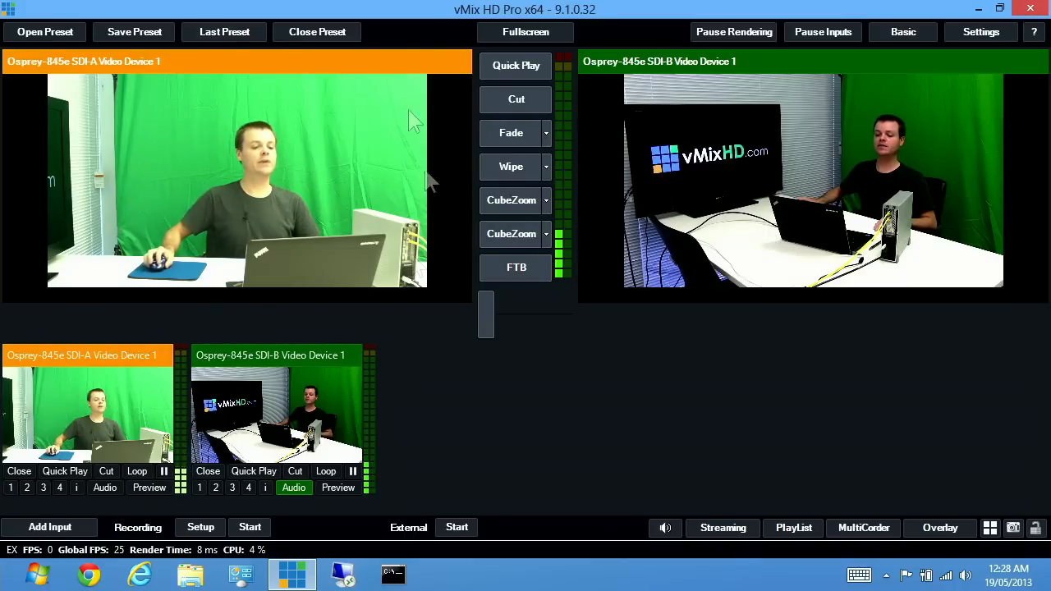
mouse_move(842, 238)
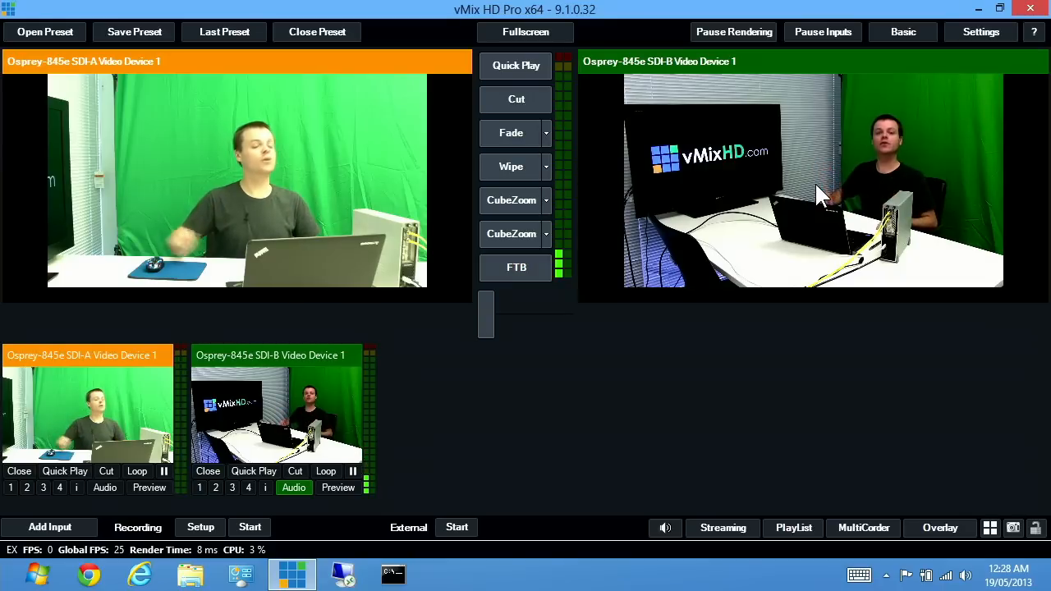
mouse_move(739, 353)
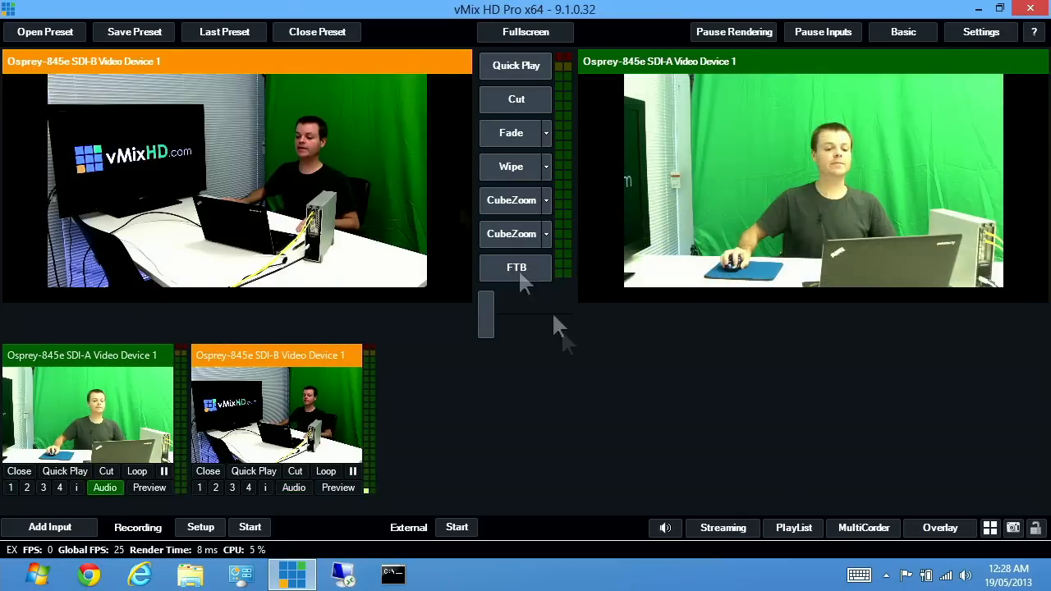
mouse_move(640, 353)
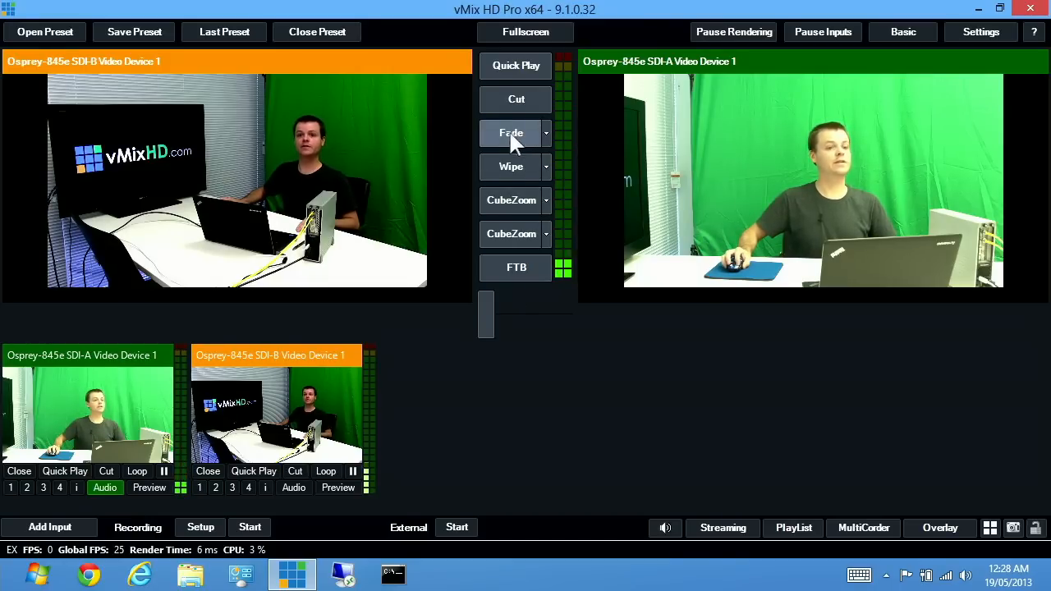
- Fade between cameras, ending with SDI-A live and SDI-B in preview
click(545, 133)
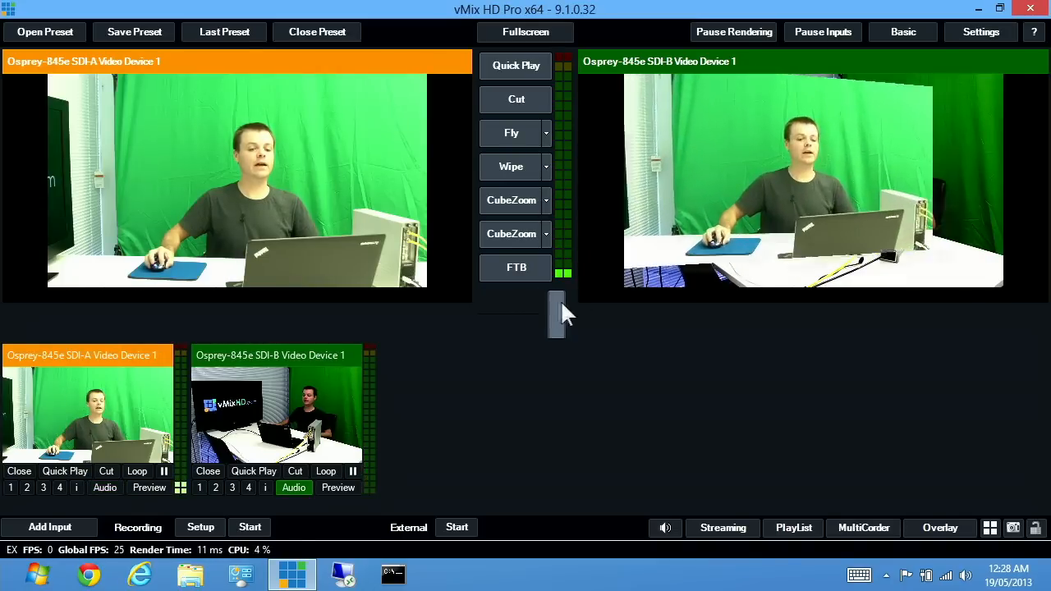
click(545, 133)
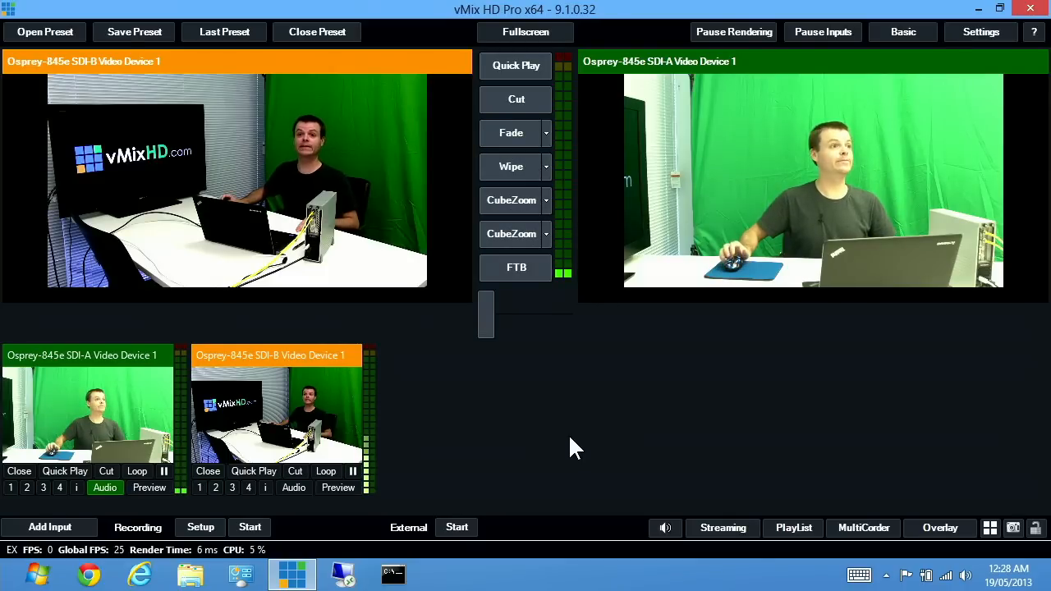
mouse_move(706, 450)
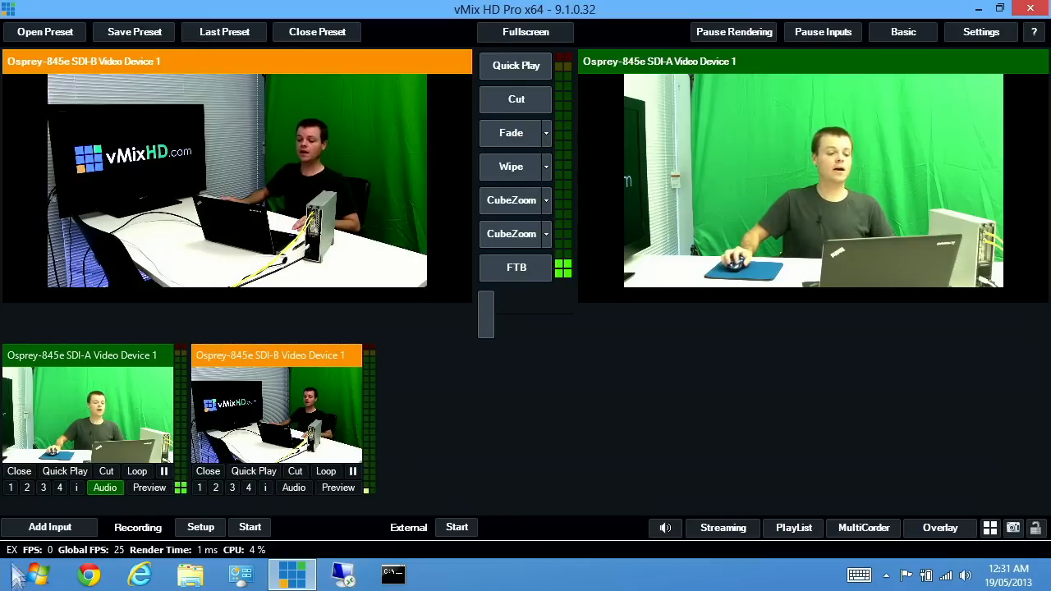
- Add burleighbeach.avi from disk as a video input
click(49, 527)
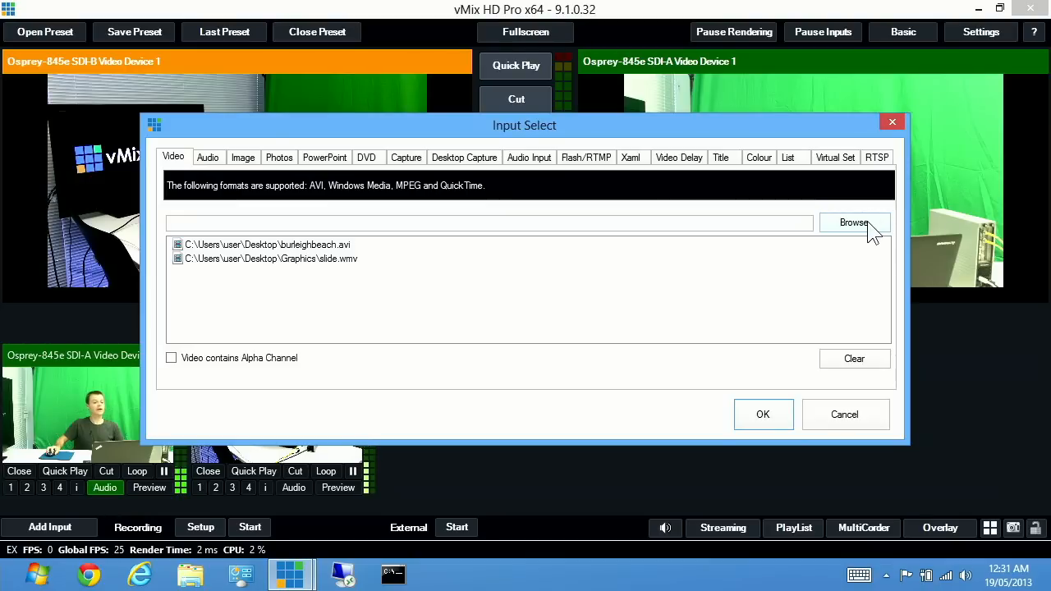
click(854, 222)
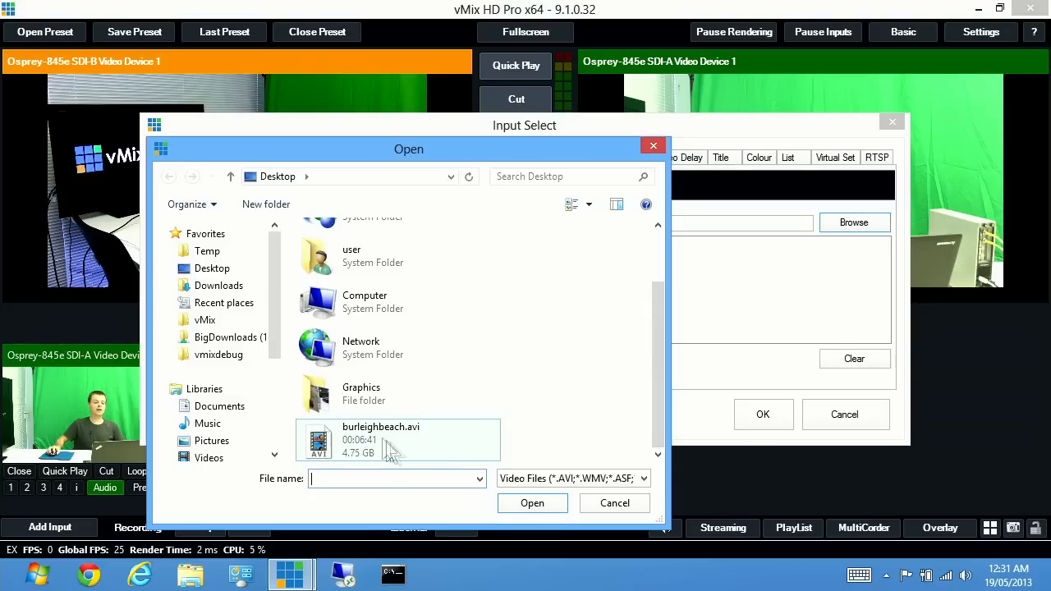
click(380, 439)
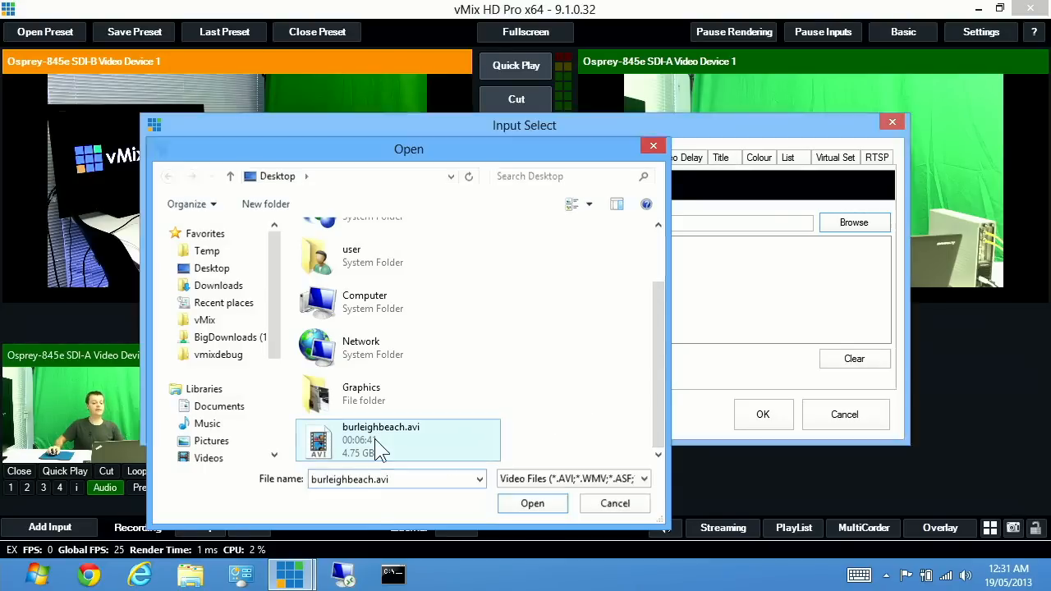
click(532, 502)
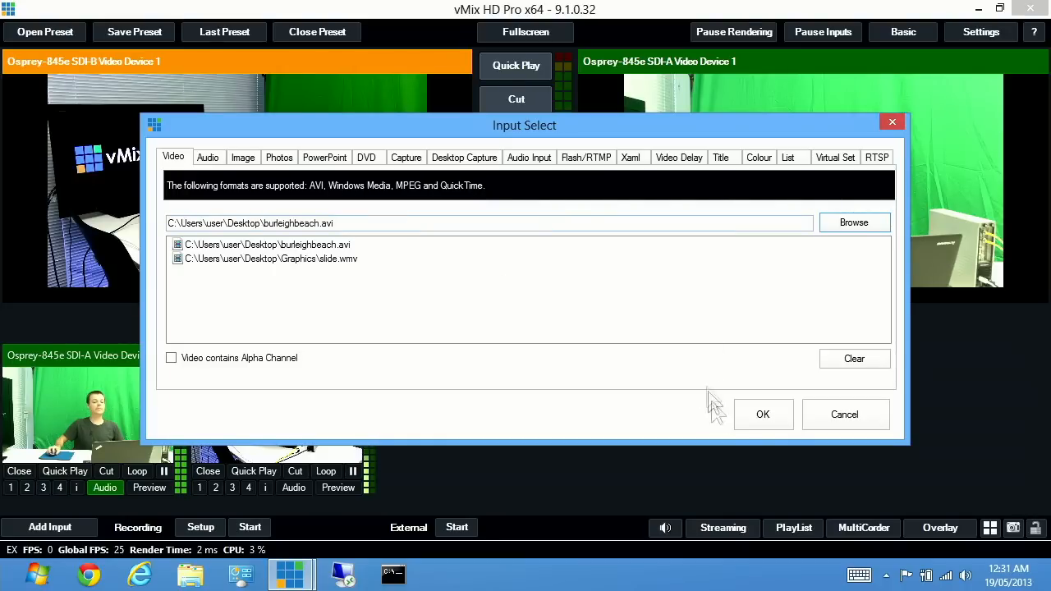
click(762, 414)
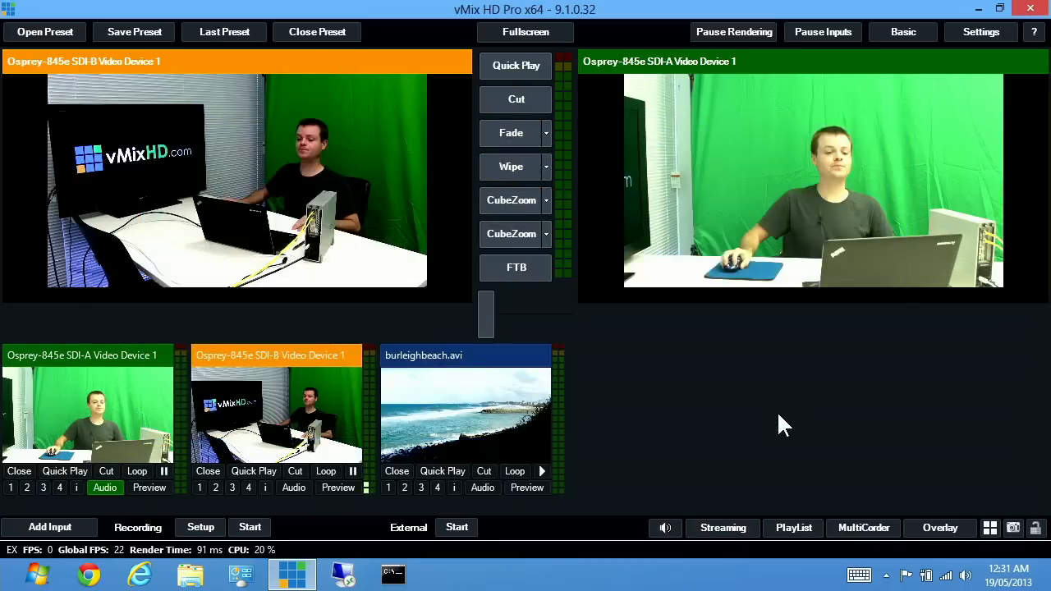
- Remove the duplicate burleighbeach.avi input added from recent files
click(50, 527)
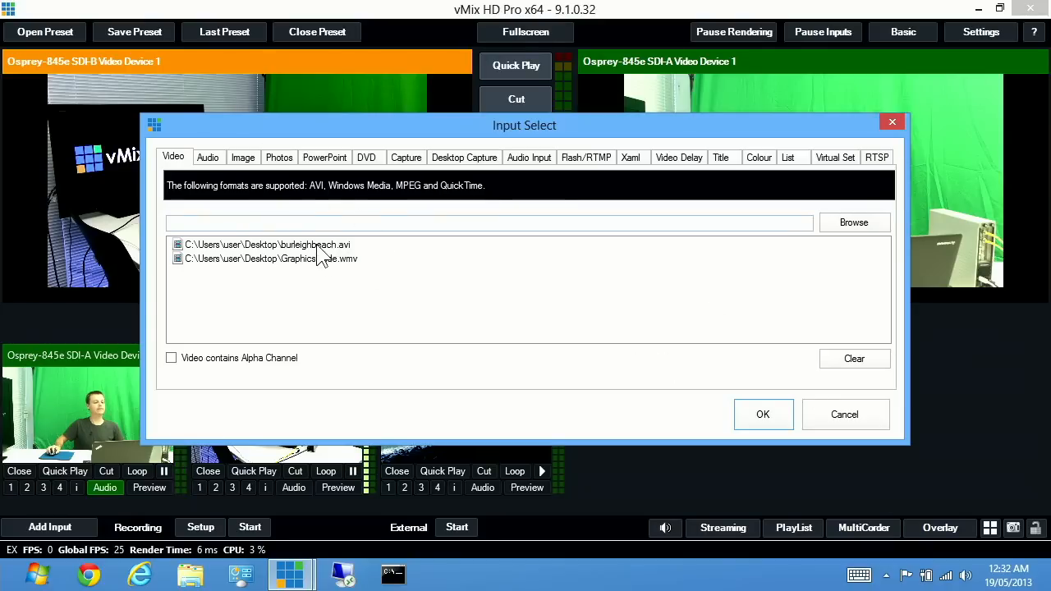
click(762, 413)
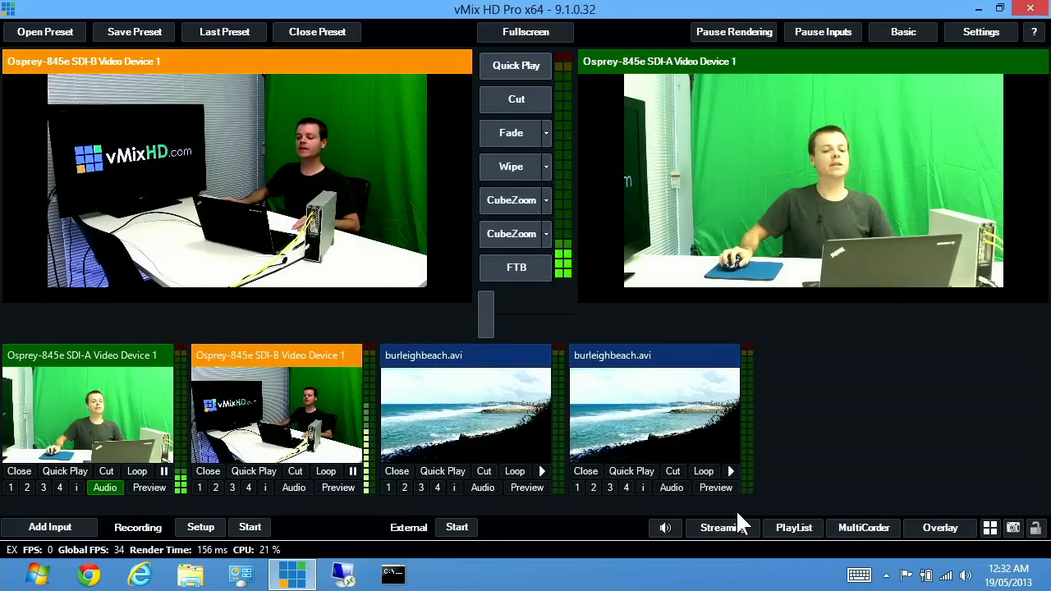
mouse_move(411, 377)
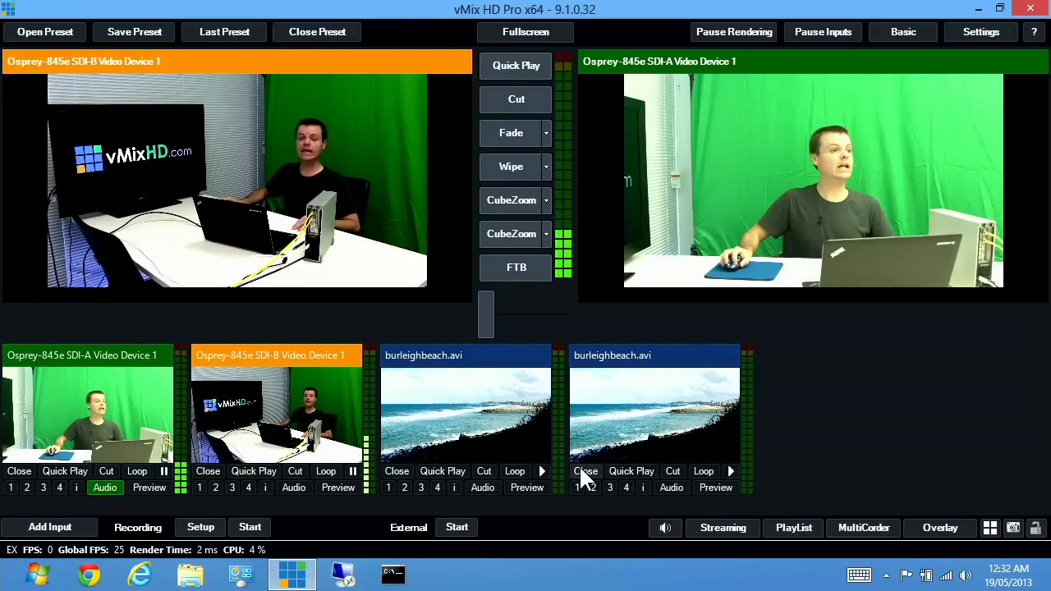
click(586, 470)
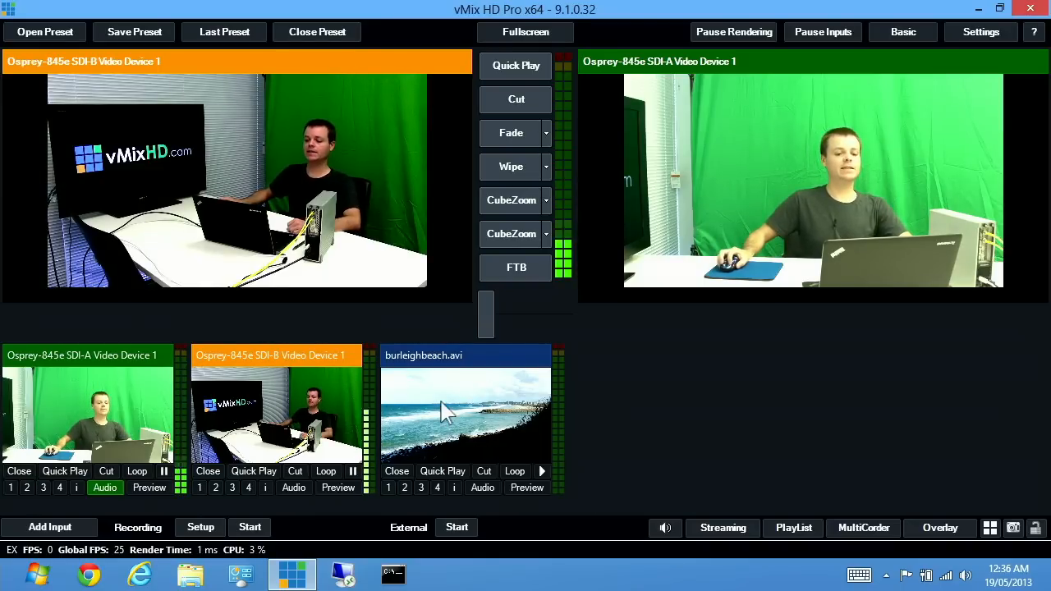
mouse_move(501, 439)
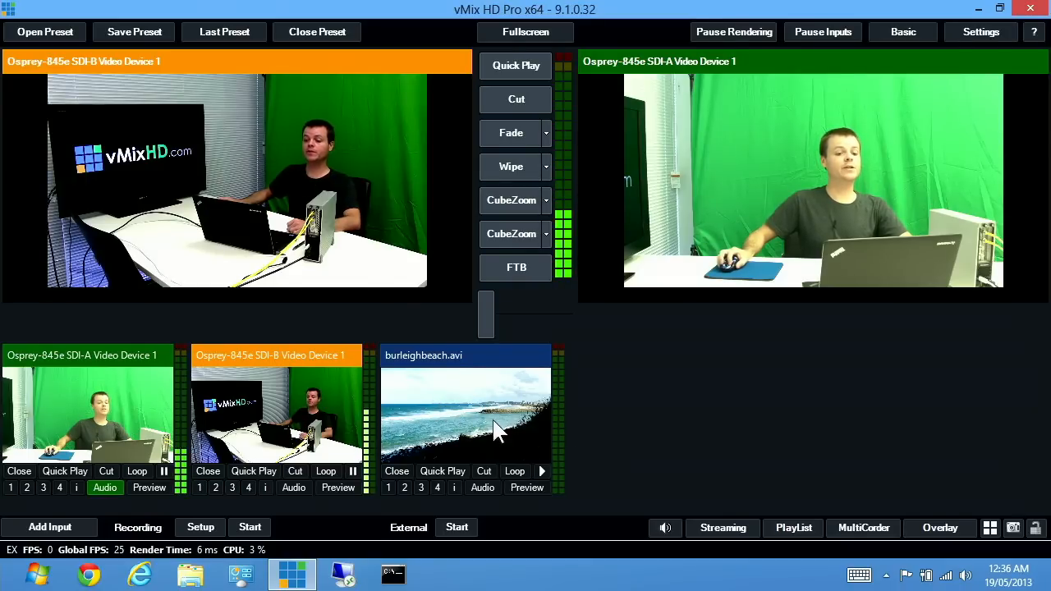
- Preview burleighbeach.avi, restart and play it, then pause about 11 seconds in
click(465, 410)
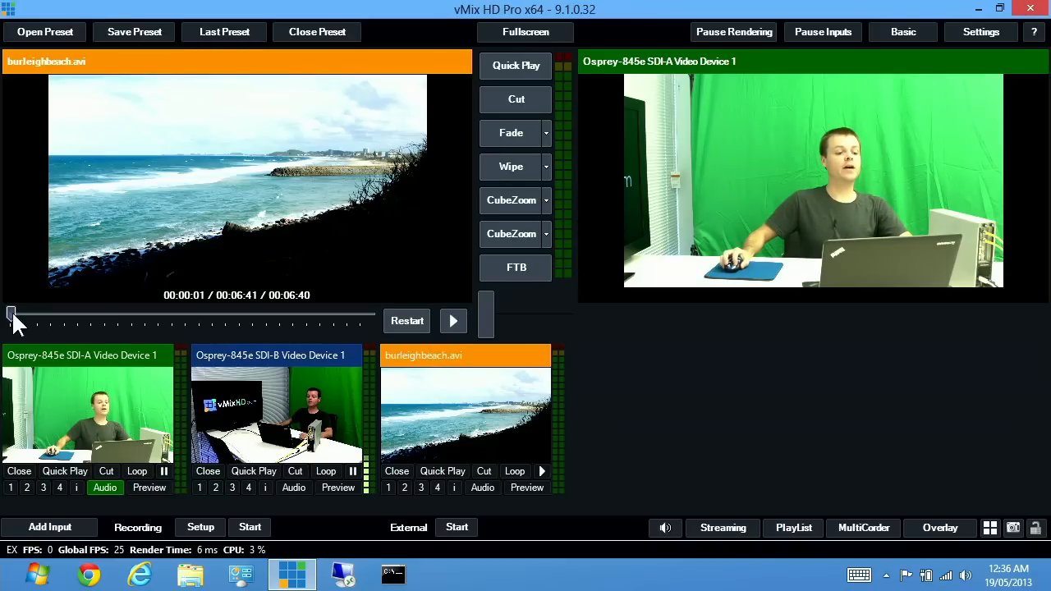
drag(12, 314, 140, 314)
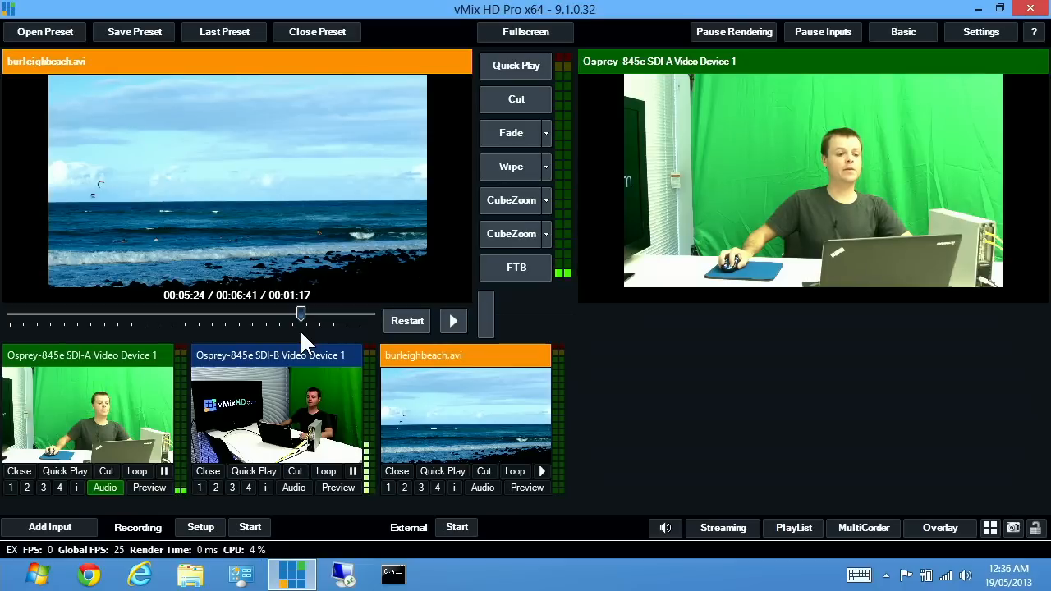
click(407, 321)
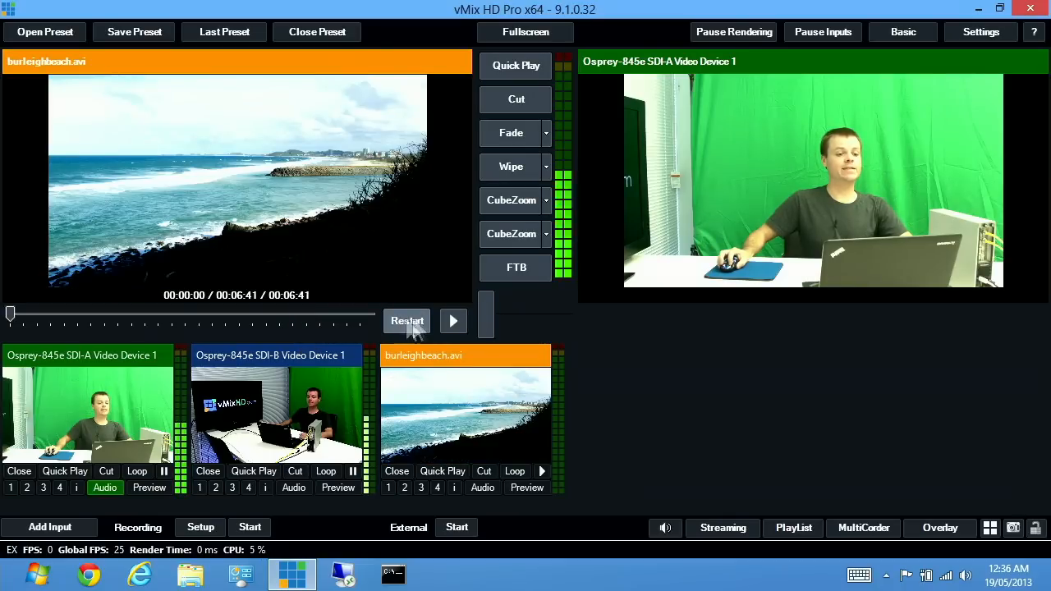
click(453, 320)
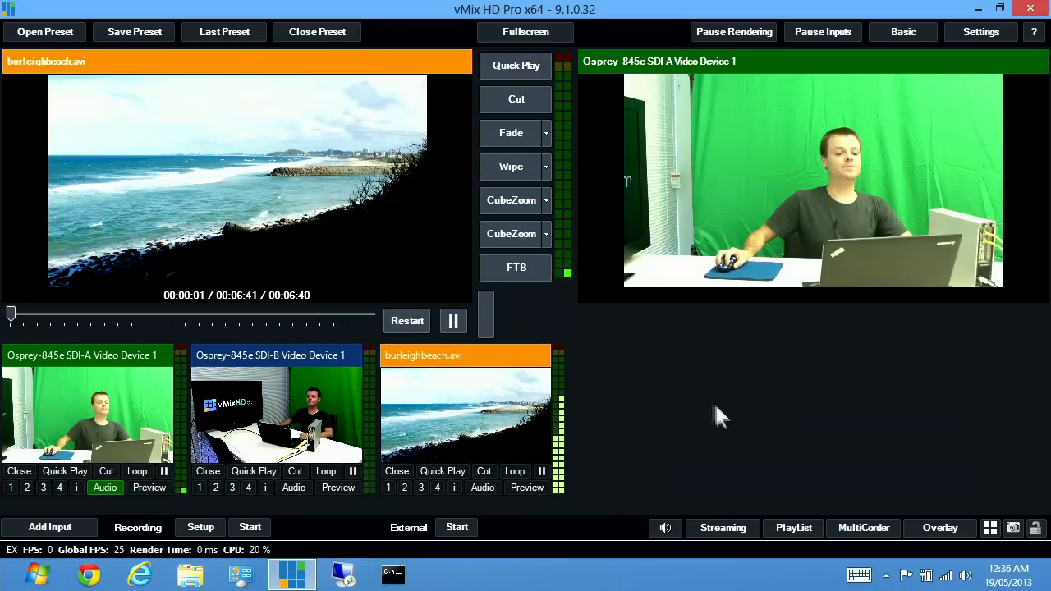
mouse_move(730, 329)
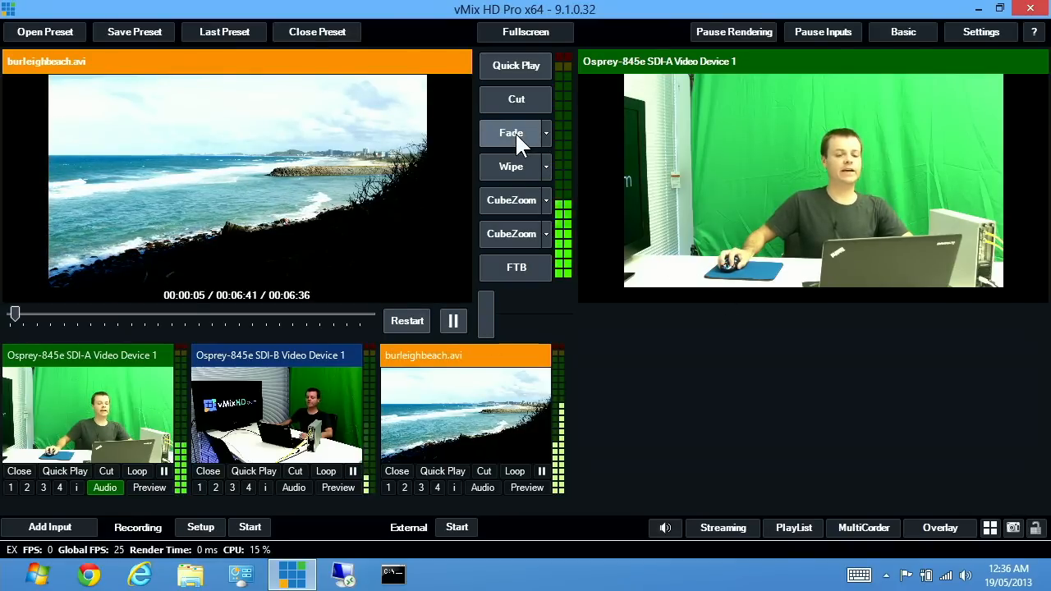
click(511, 133)
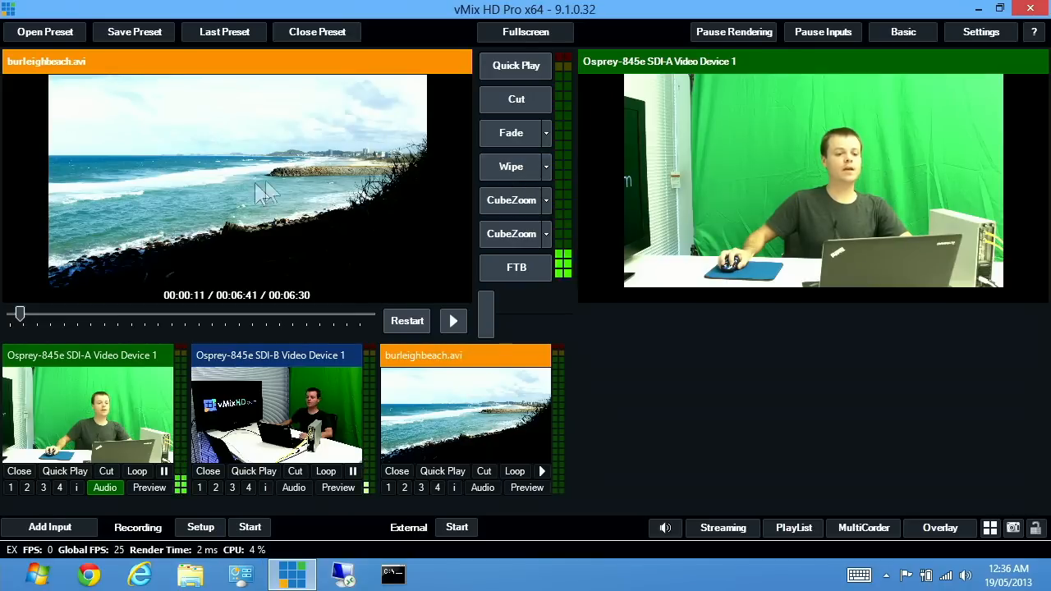
mouse_move(185, 172)
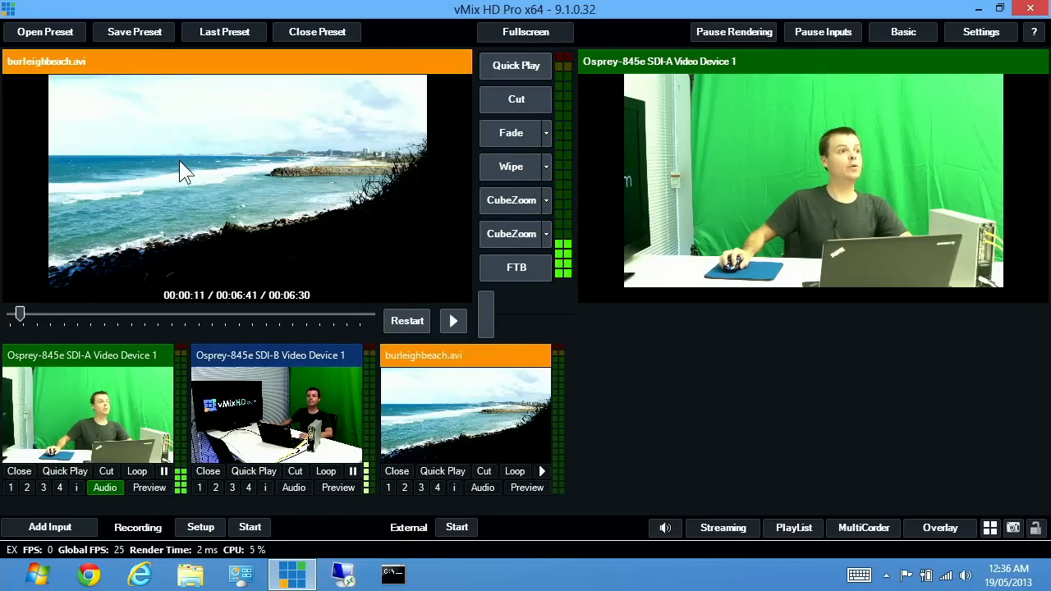
mouse_move(179, 175)
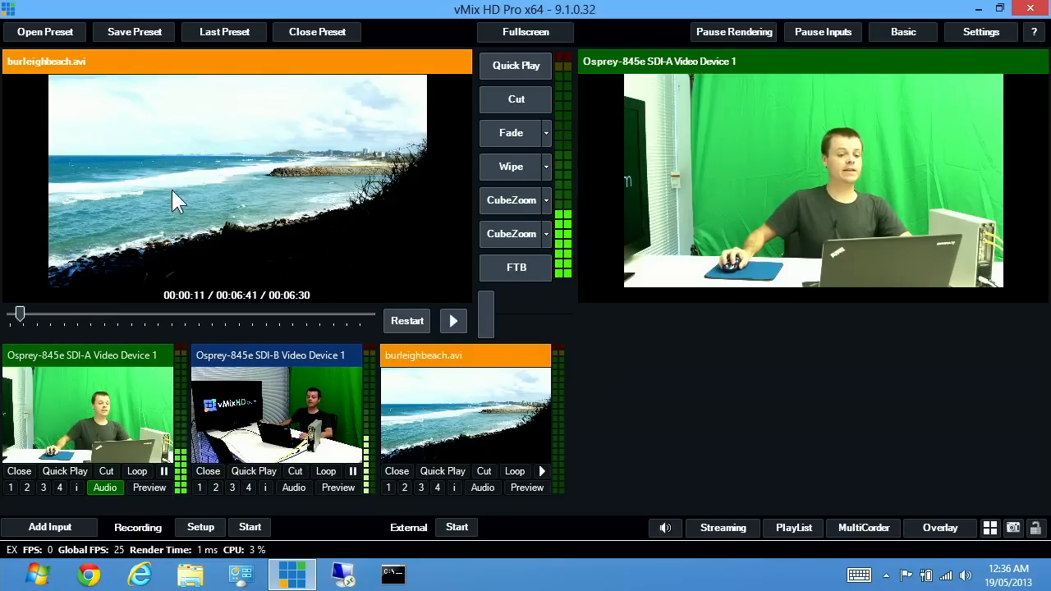
- Enable Automatically Restart with Transition for burleighbeach.avi and close its settings
click(436, 487)
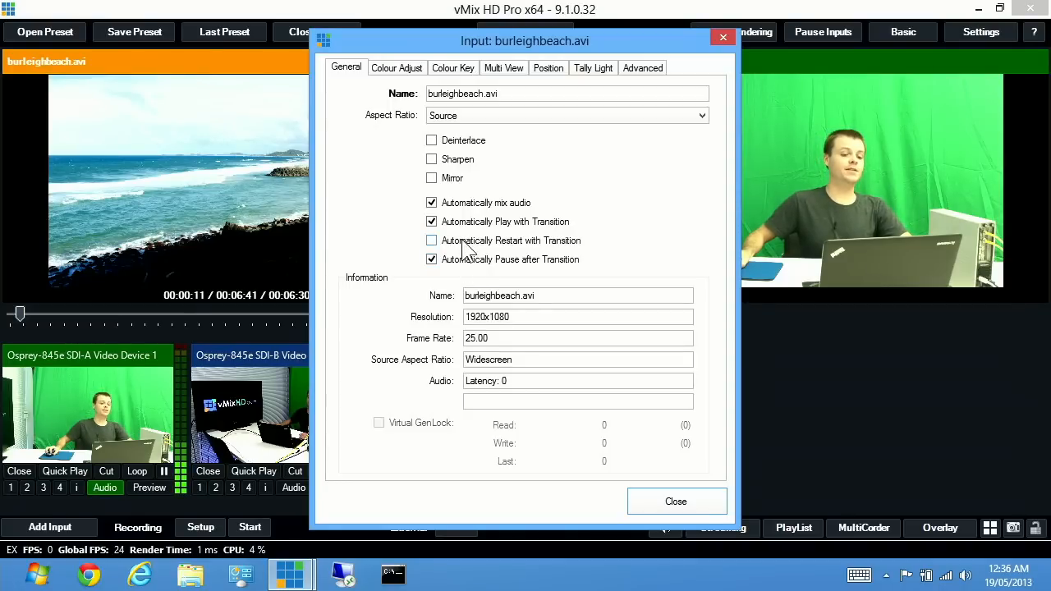
click(432, 240)
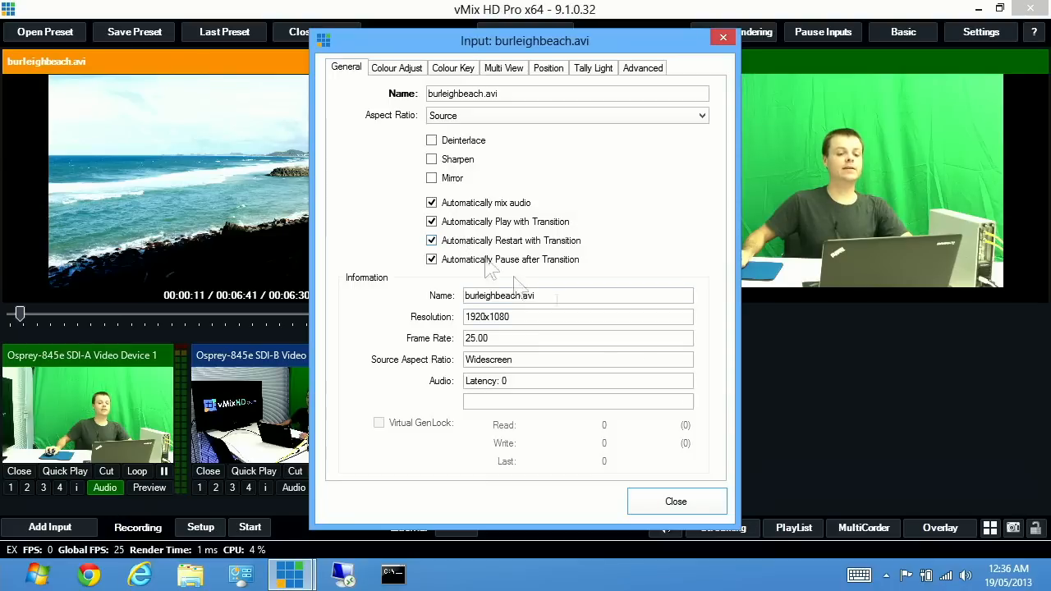
click(675, 501)
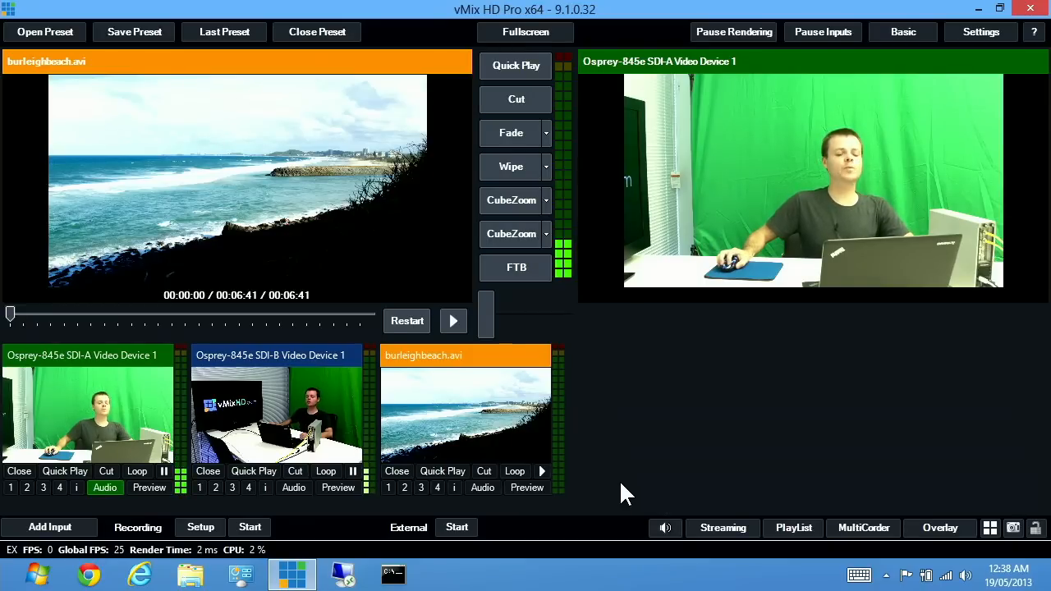
- Turn on Loop for burleighbeach.avi, play it past its end, then pause it
click(514, 470)
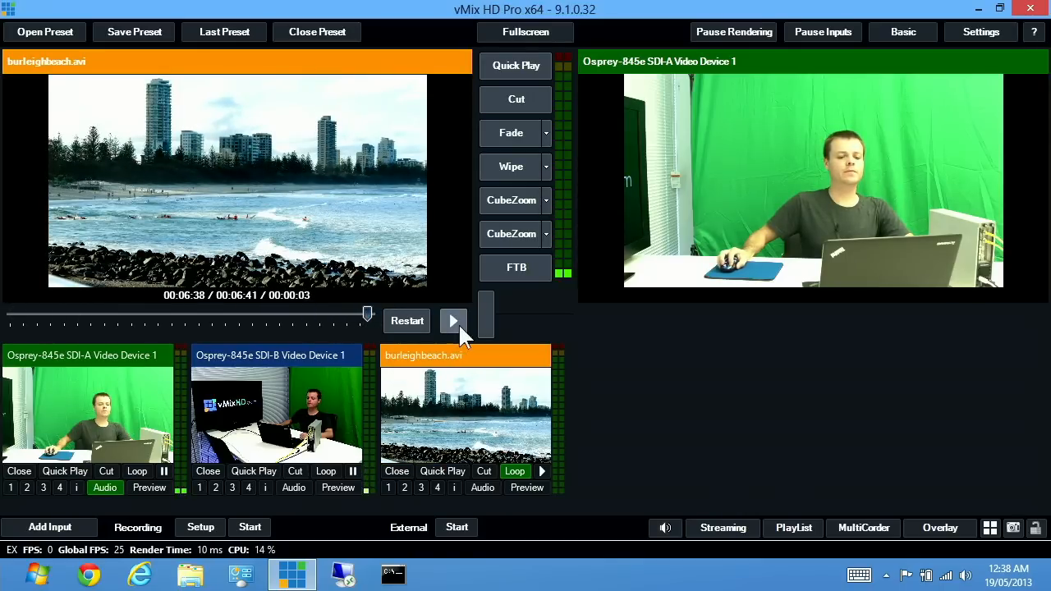
click(453, 321)
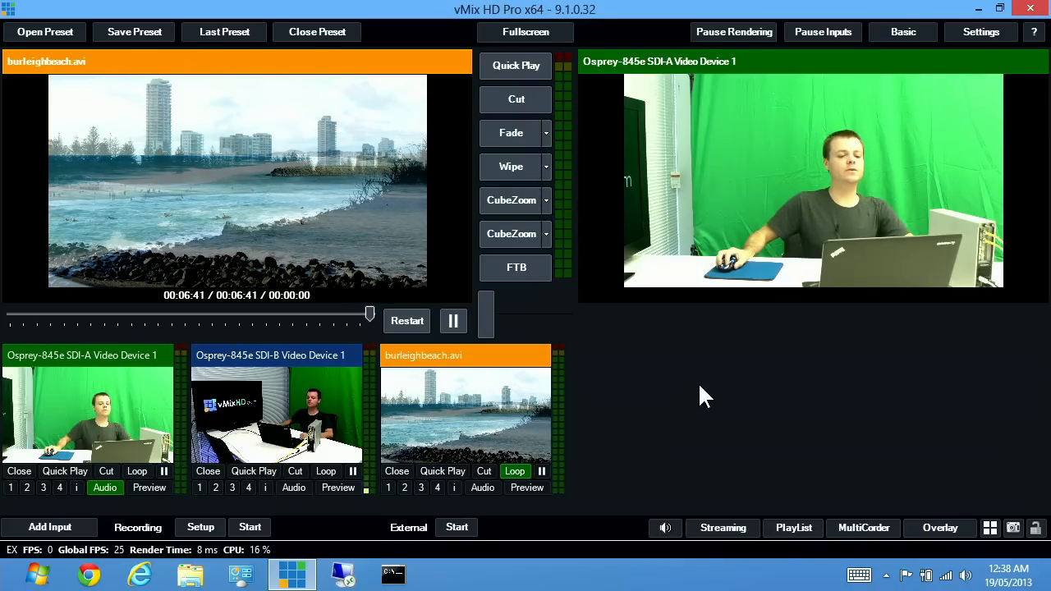
click(453, 320)
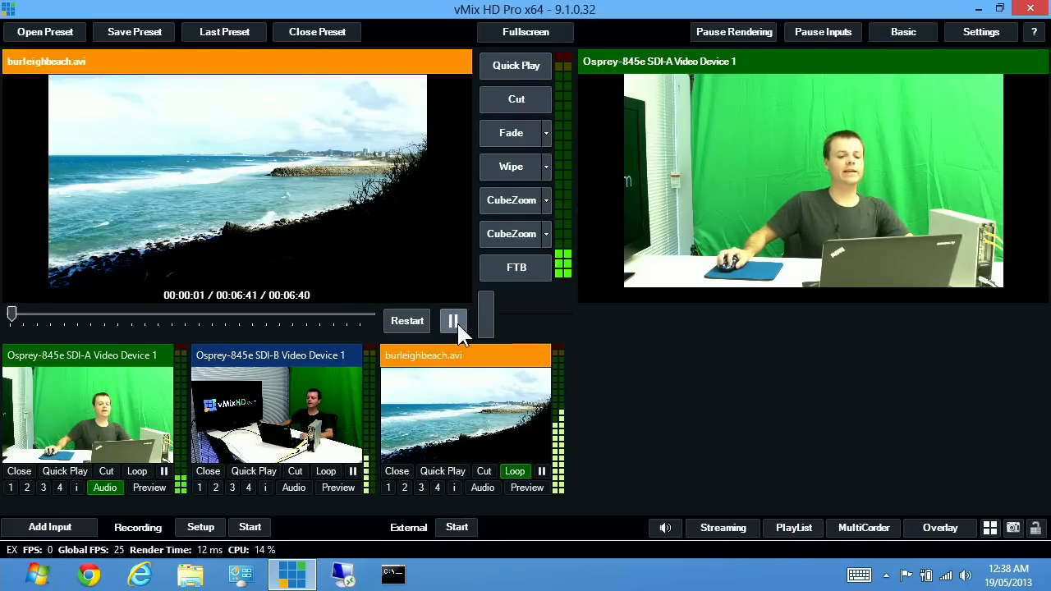
click(454, 320)
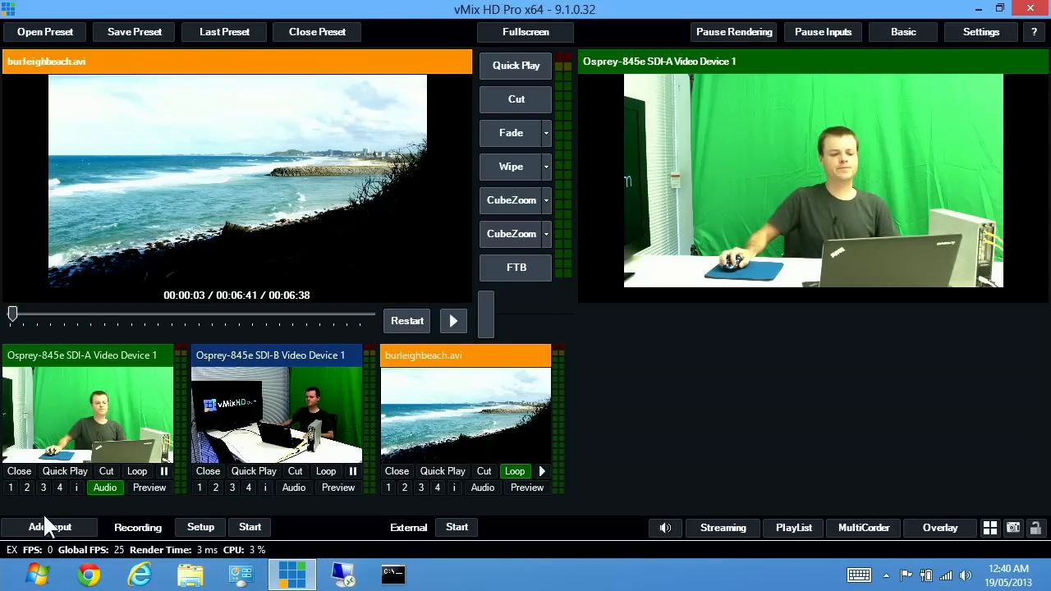
- Add the NewsHD title template and change its headline to 'vMix Demonstration'
click(49, 526)
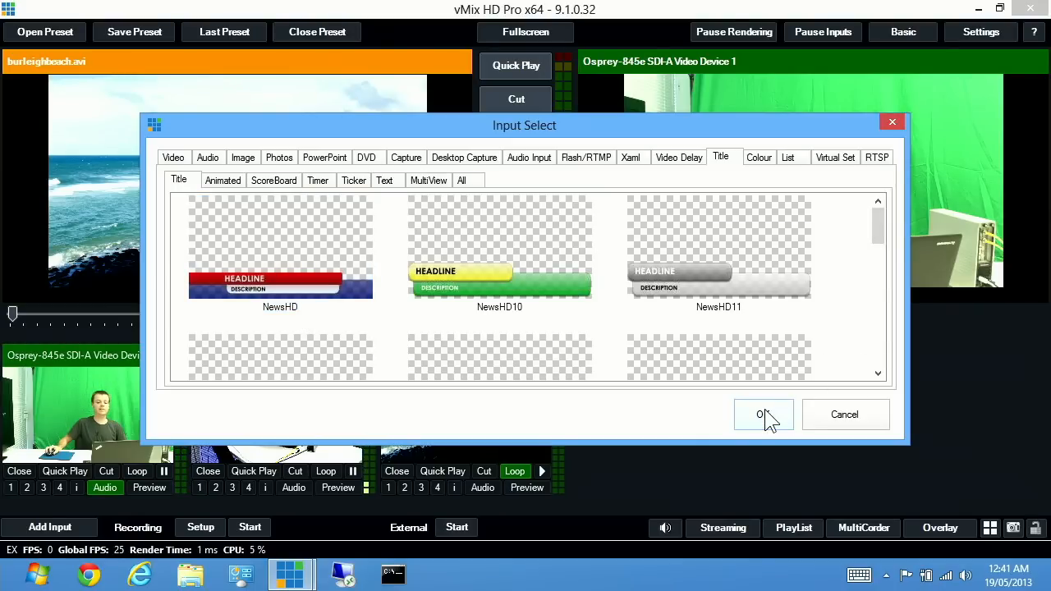
click(761, 415)
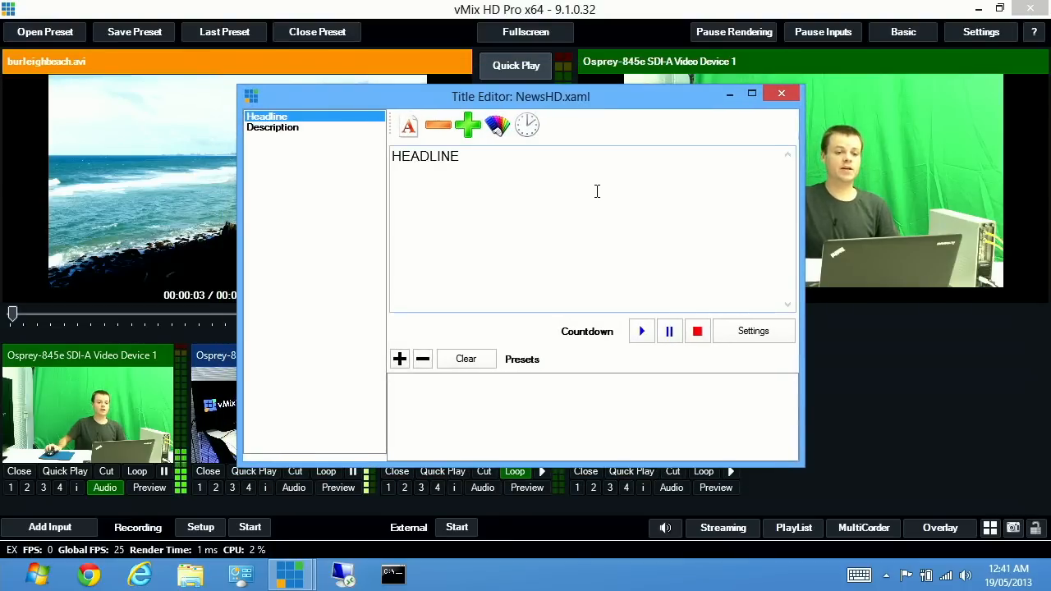
double_click(424, 156)
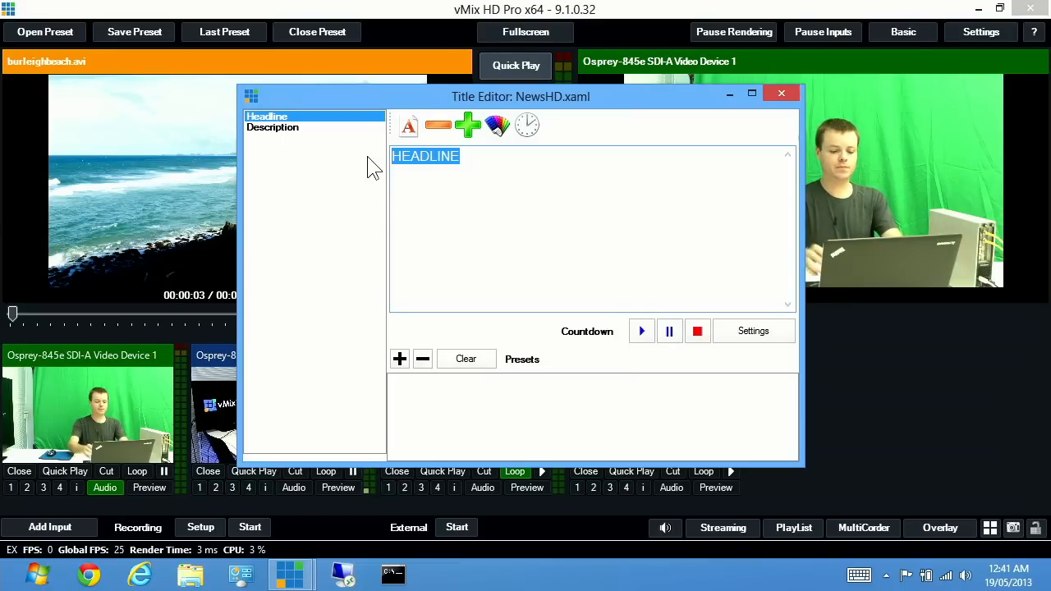
text(Vm)
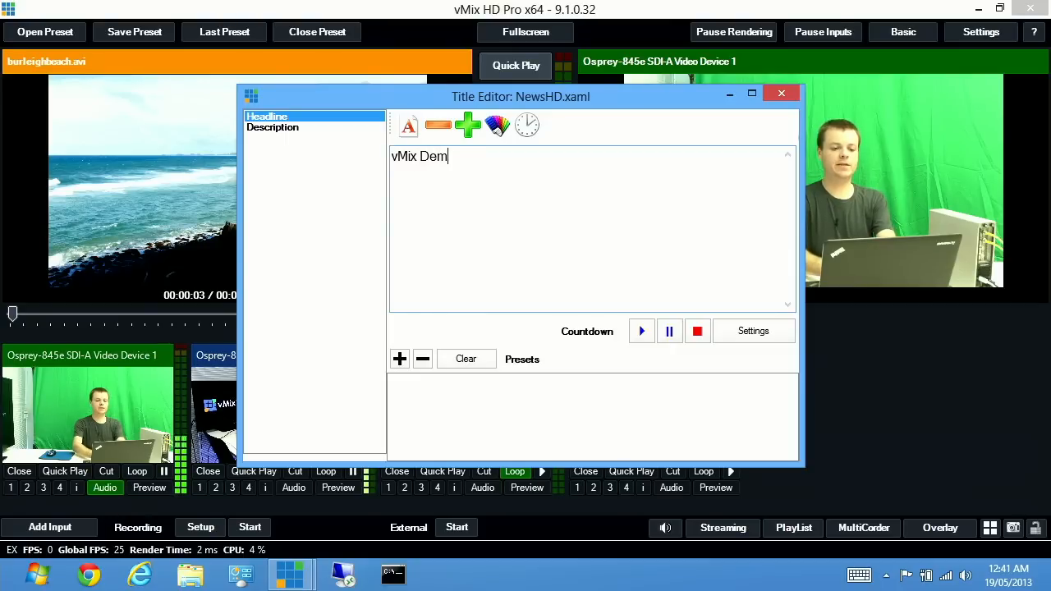
text(onstration)
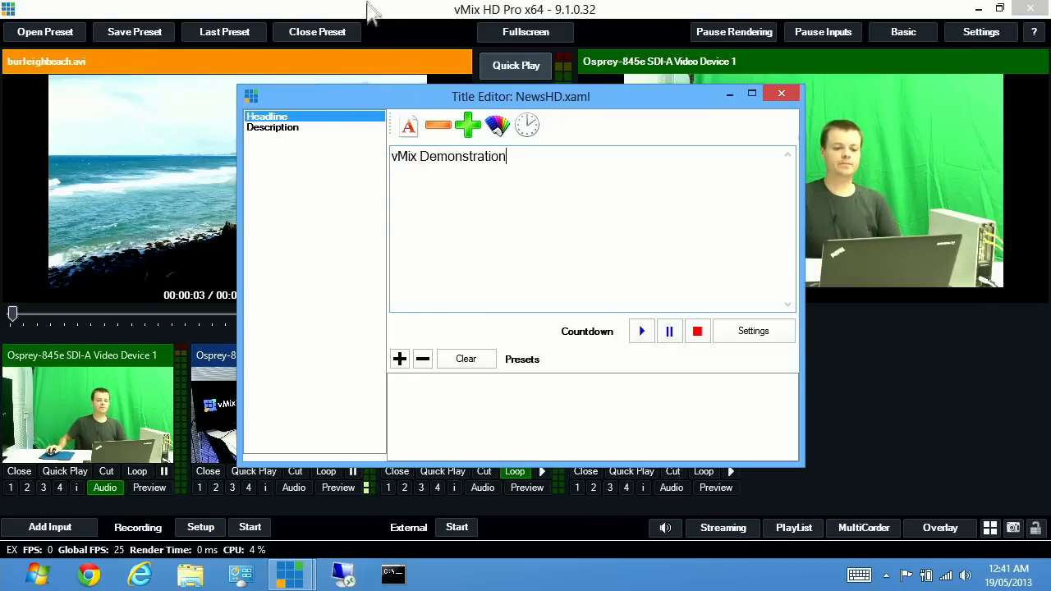
- Set the description to 'This is a title' and close the Title Editor
click(272, 127)
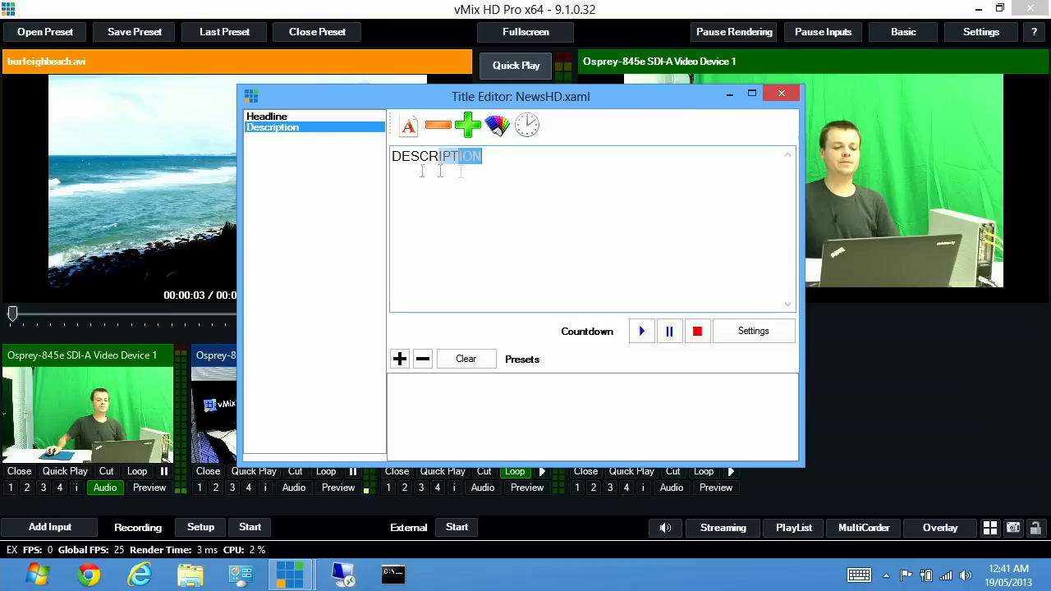
text(This is)
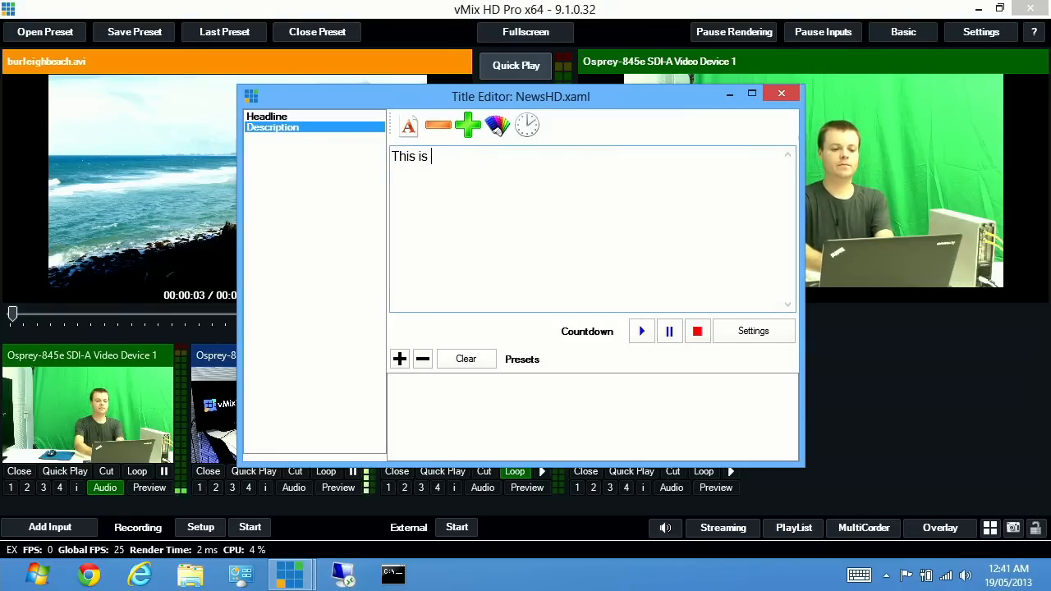
text(a title)
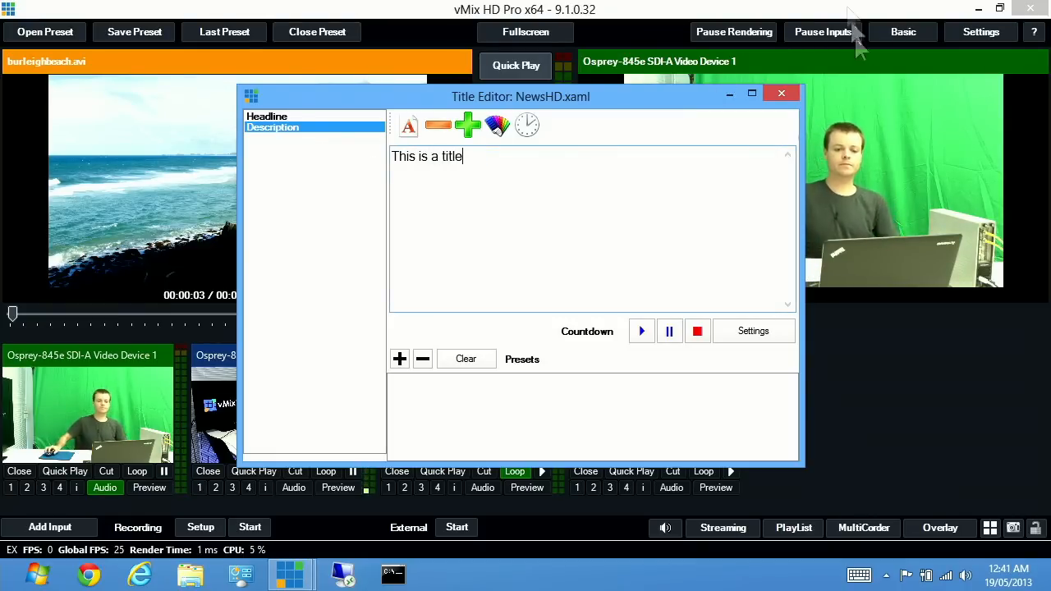
click(781, 92)
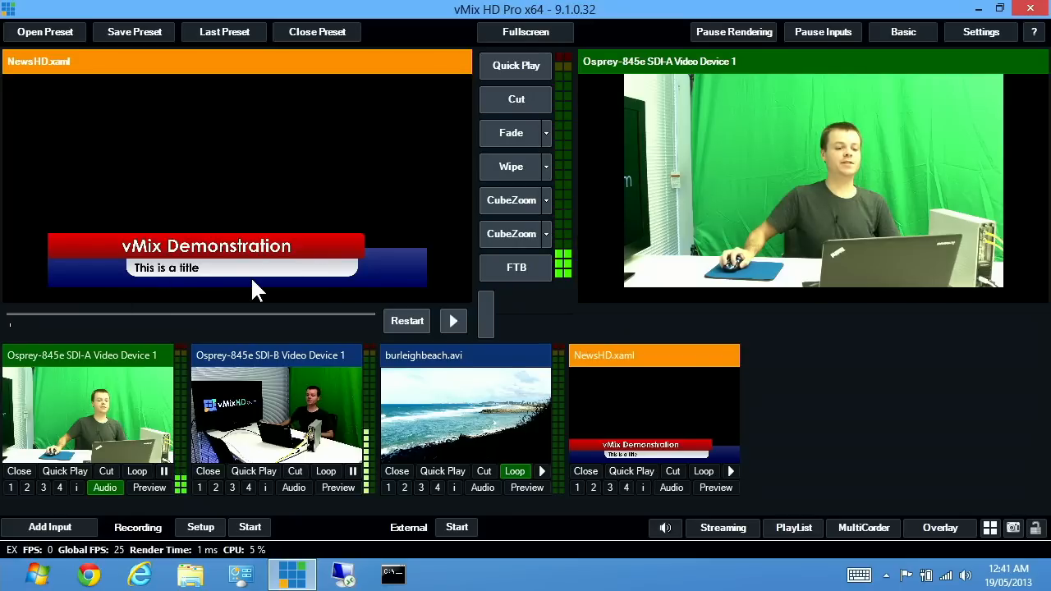
mouse_move(275, 197)
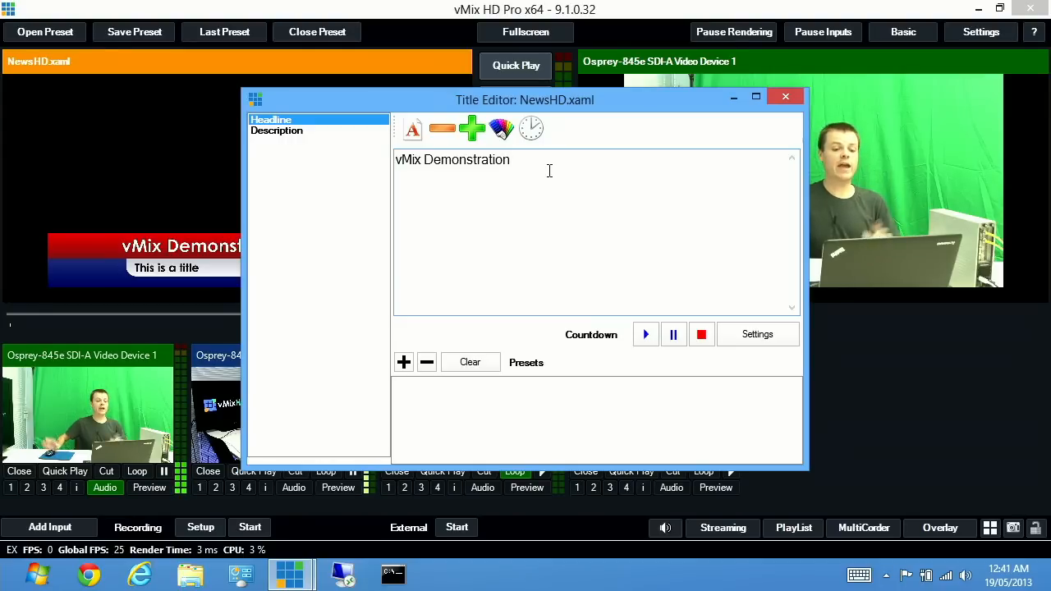
- Reopen the NewsHD title to review its headline, then close it unchanged
text(...)
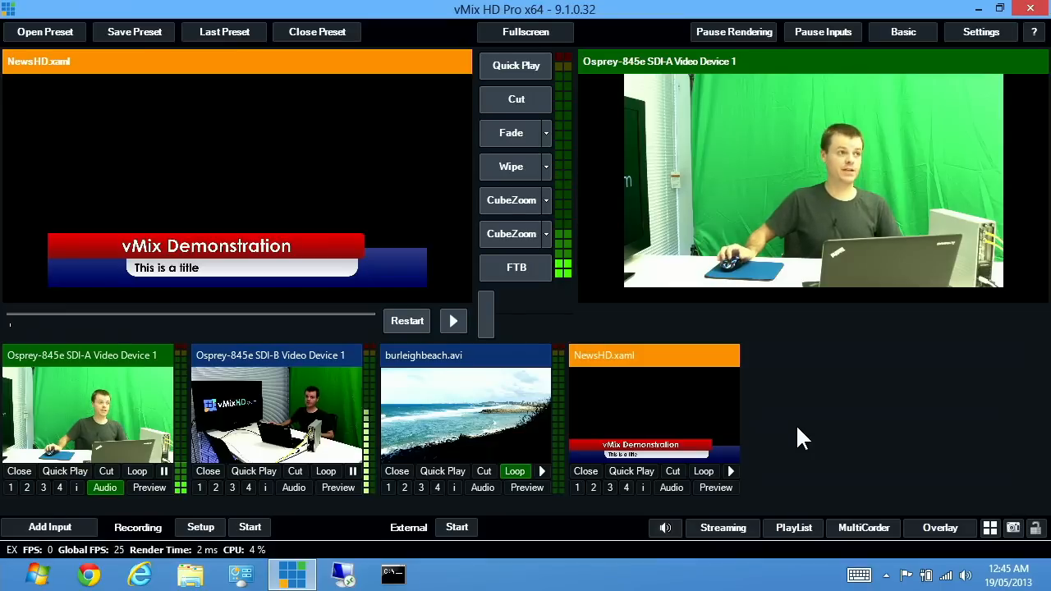
click(577, 487)
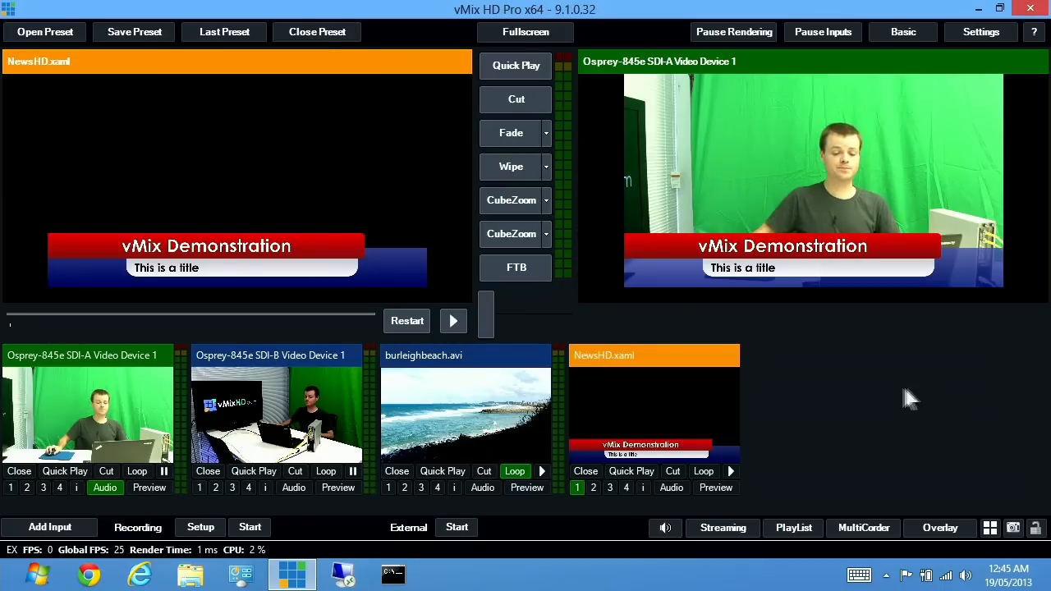
click(576, 487)
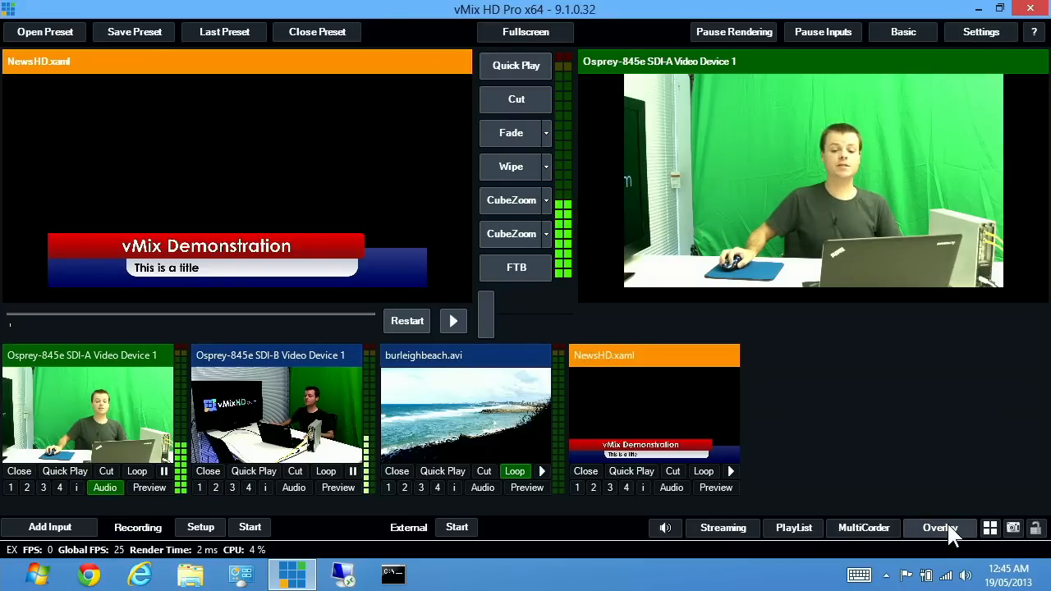
- Change overlay channel 1's effect from Fade to Slide and confirm
click(939, 527)
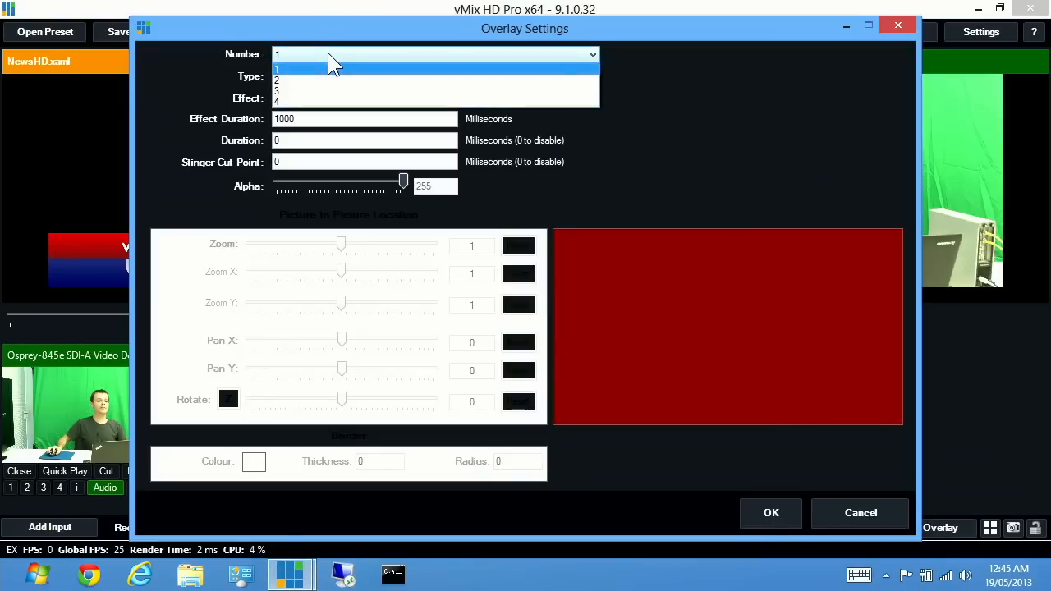
click(276, 67)
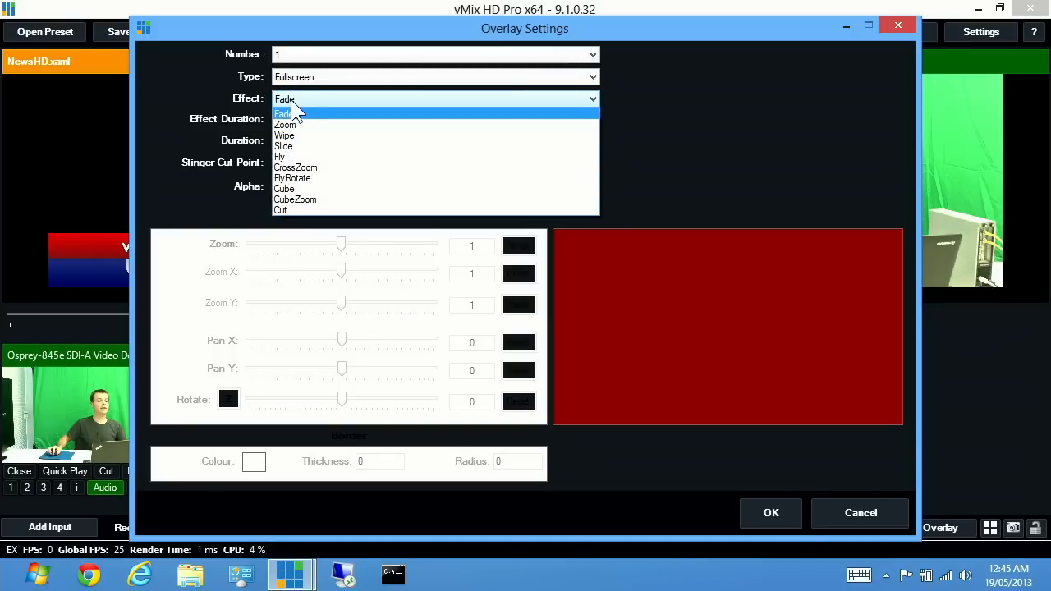
click(284, 146)
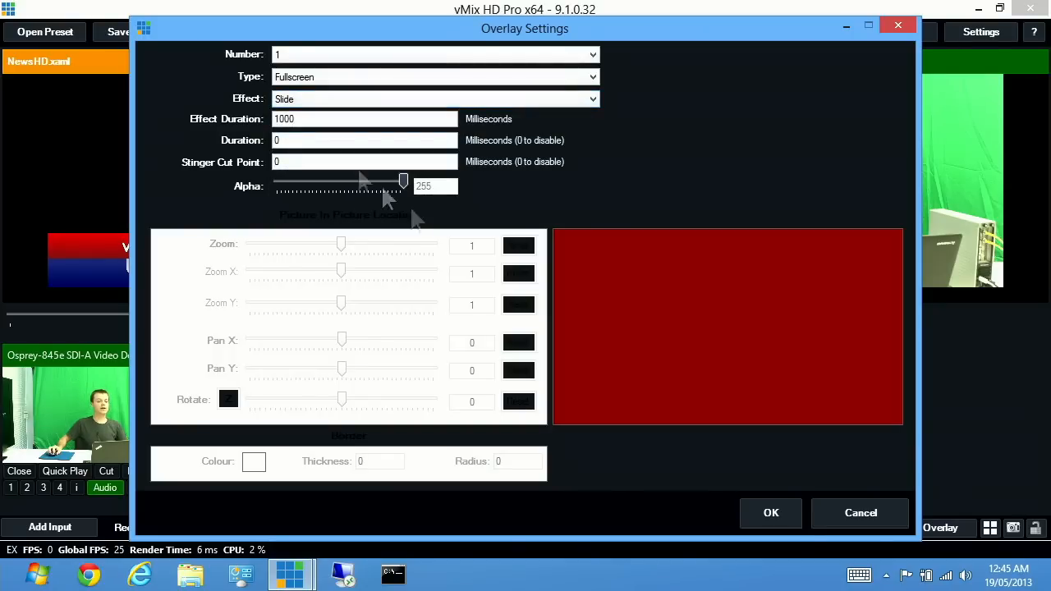
click(770, 512)
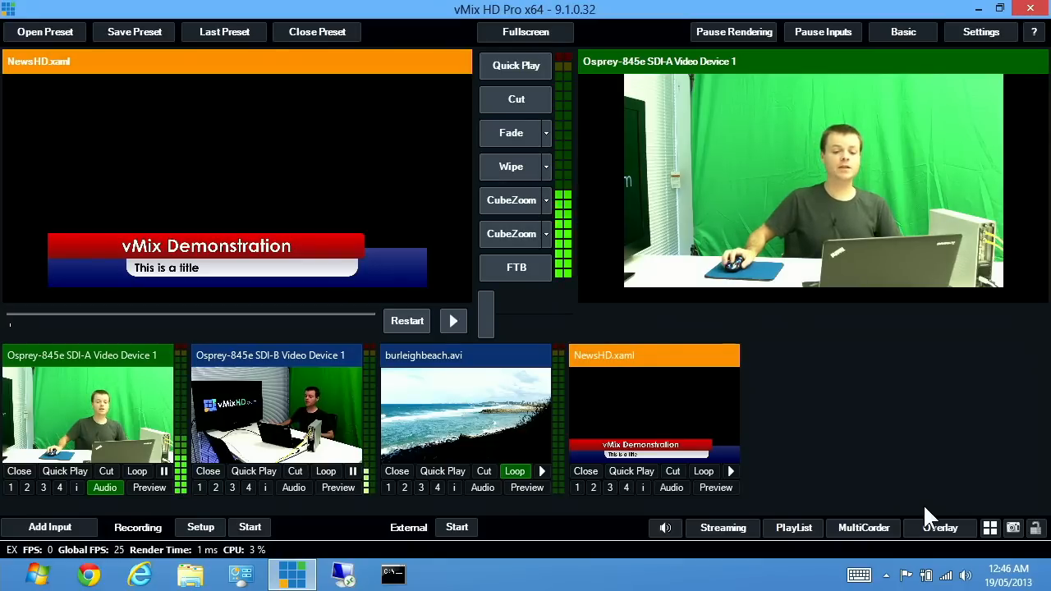
- Make overlay 2 a PictureInPicture with Zoom 0.316, Pan X -0.601, Pan Y 0.565
click(940, 527)
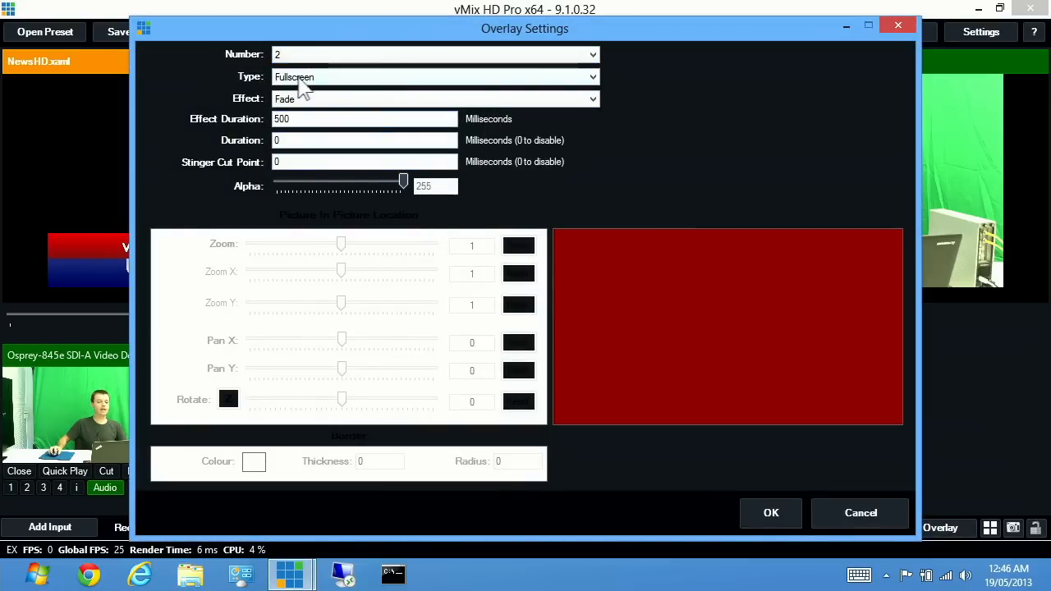
click(435, 77)
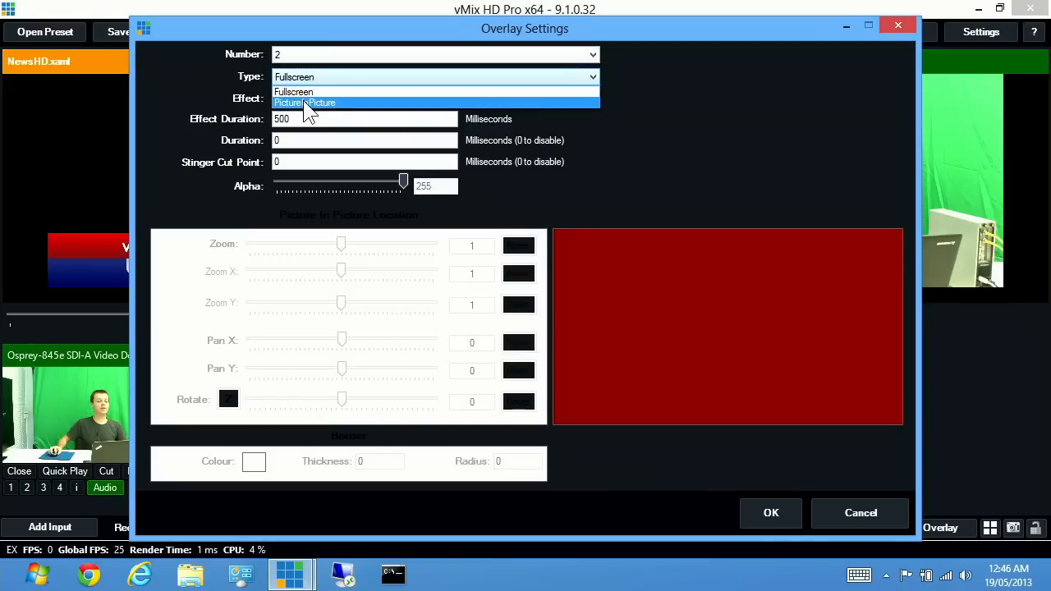
click(304, 102)
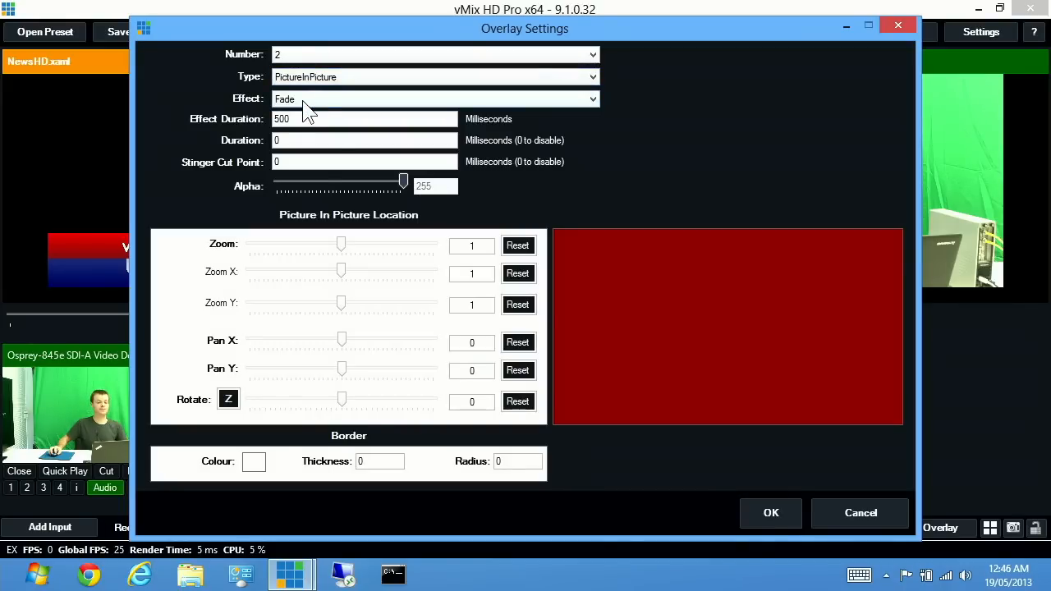
drag(341, 245, 300, 244)
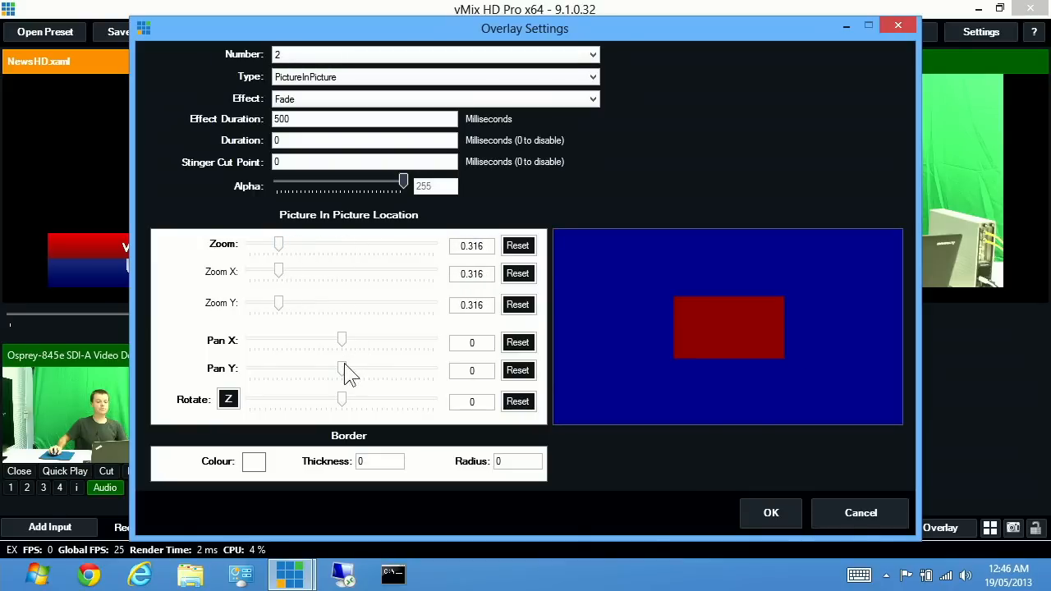
drag(341, 367, 367, 368)
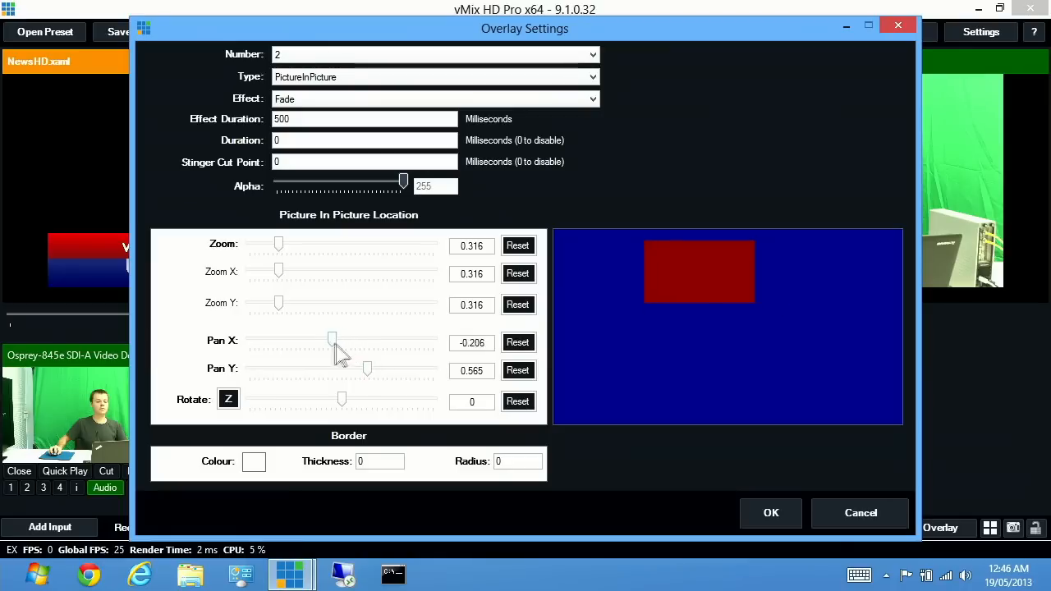
drag(331, 339, 315, 339)
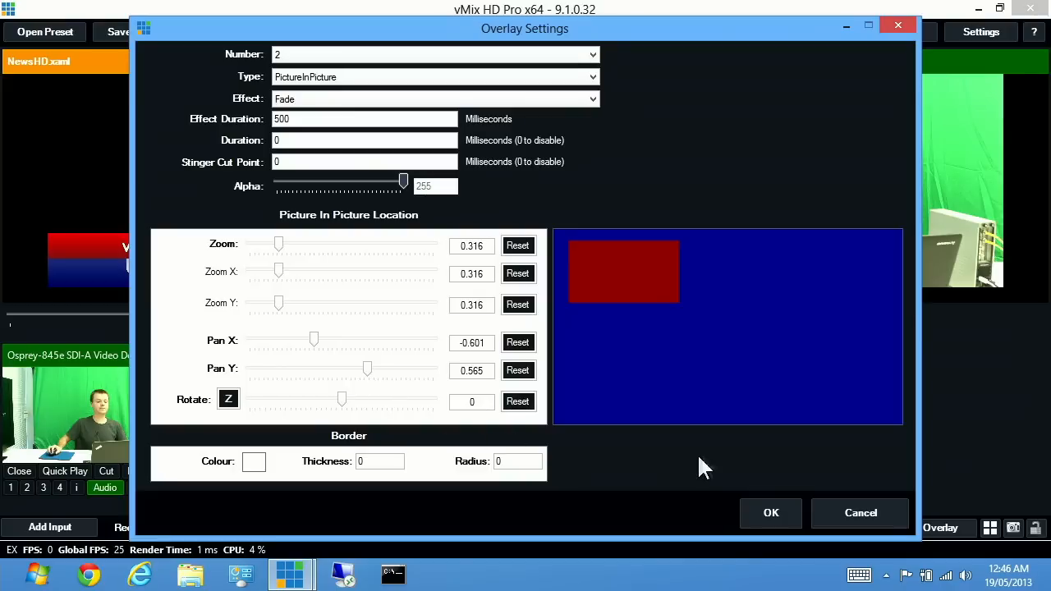
click(770, 512)
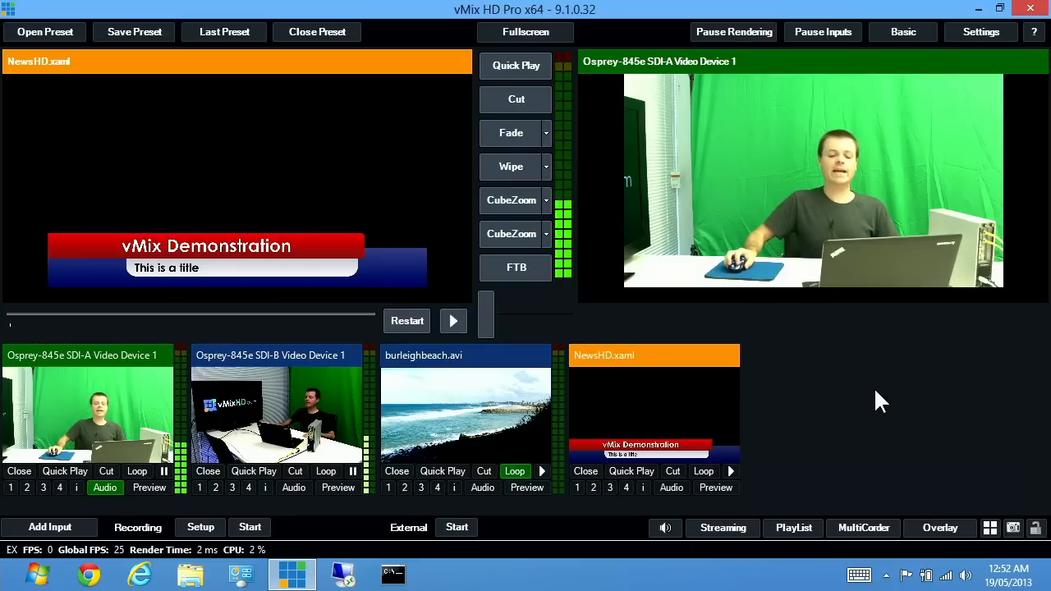
- Toggle the audio mixer to review Master, SDI camera and beach clip levels
click(665, 528)
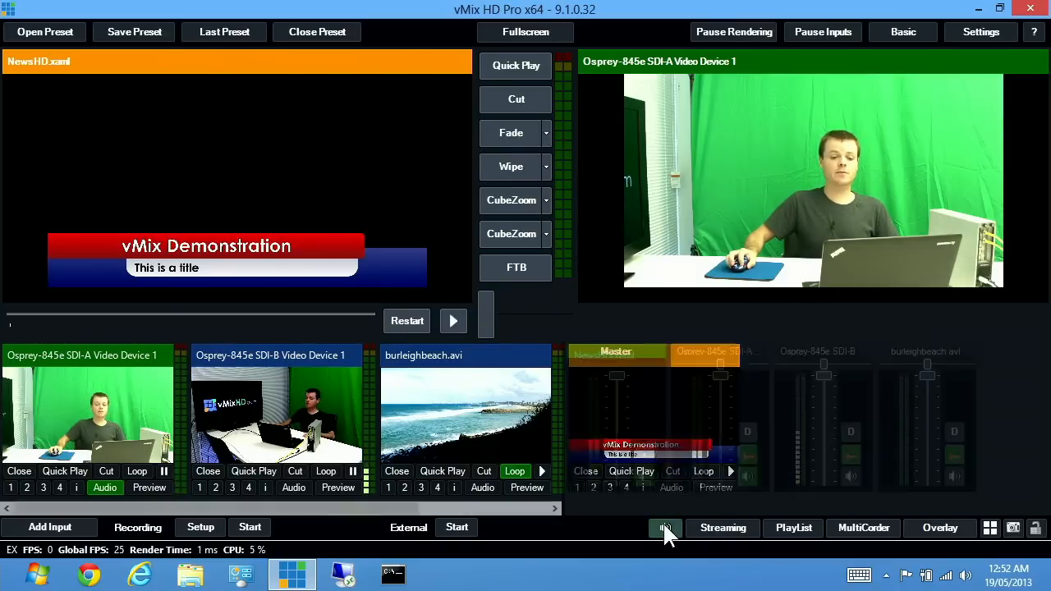
click(665, 527)
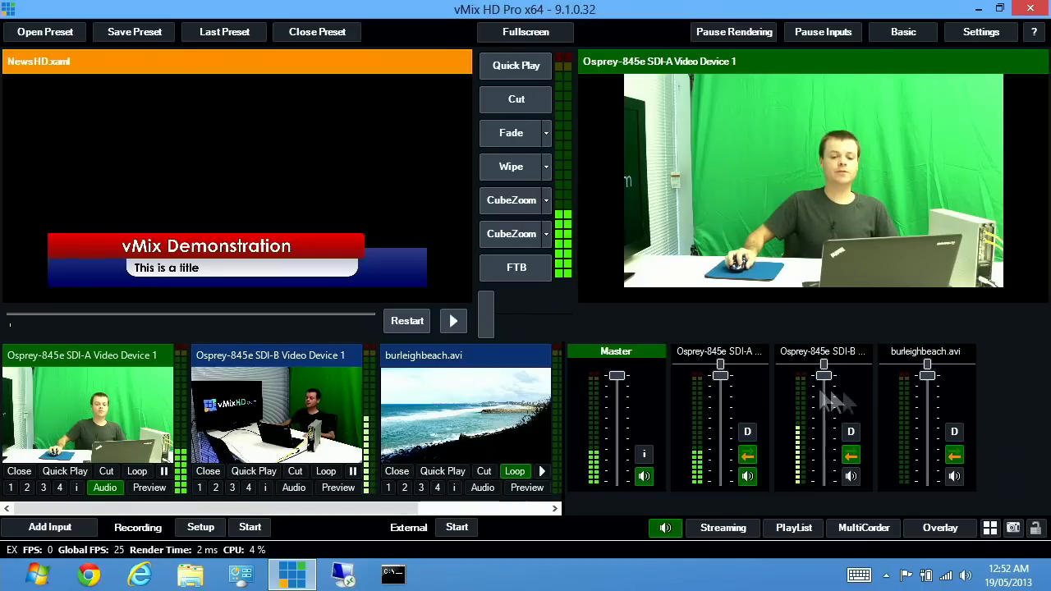
mouse_move(926, 390)
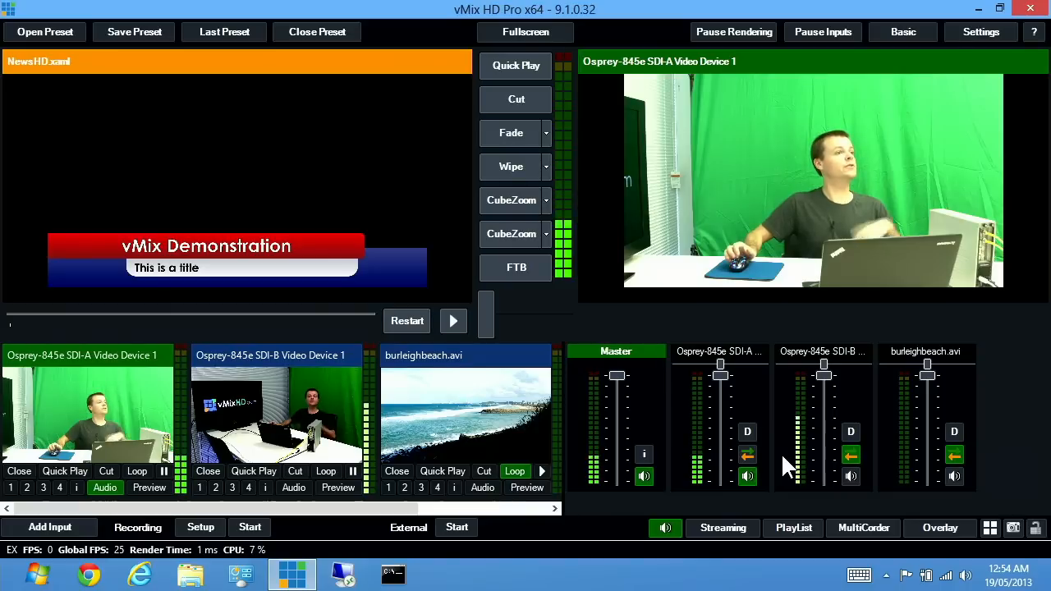
mouse_move(595, 280)
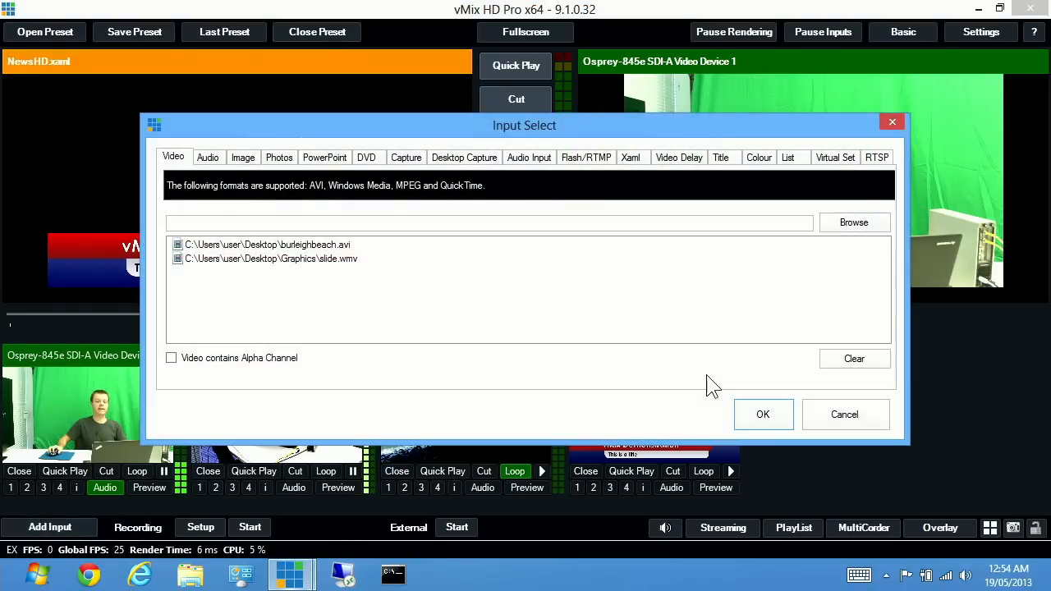
- Pick NewsStudio from the Virtual Set tab and add it as an input
click(834, 157)
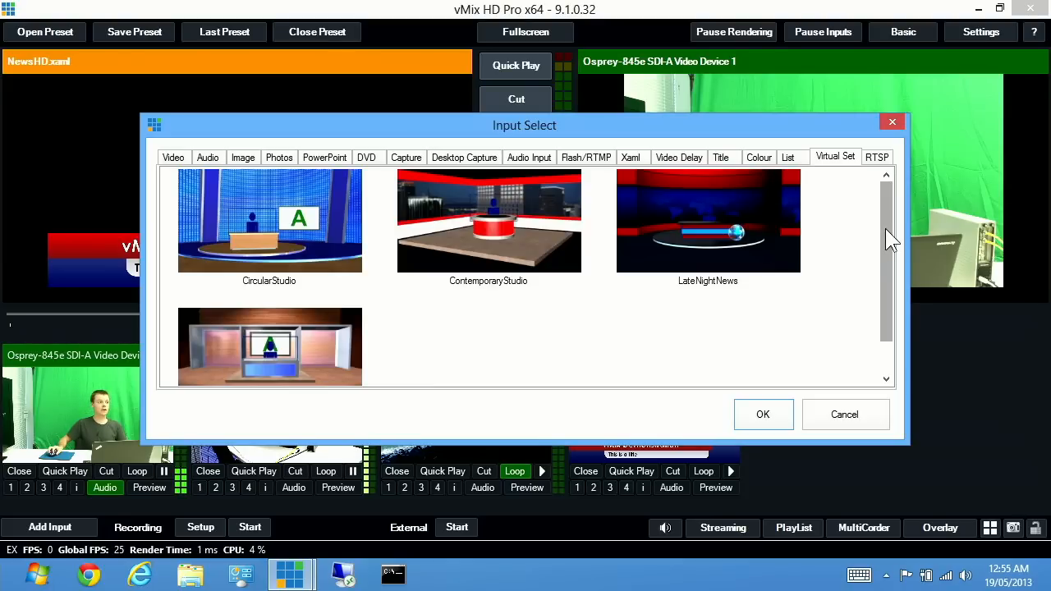
scroll(down, 3)
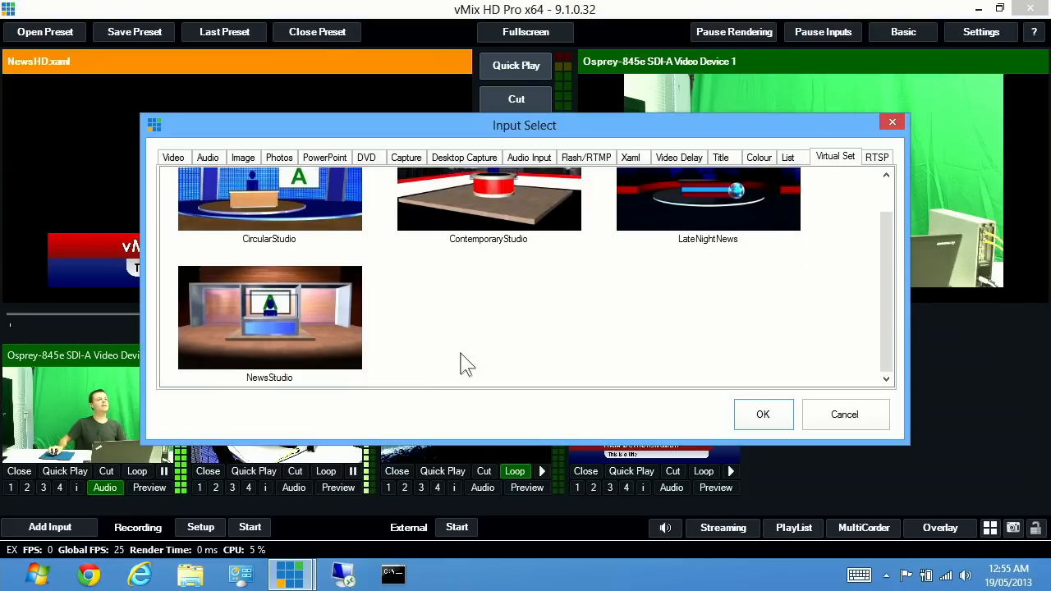
click(269, 318)
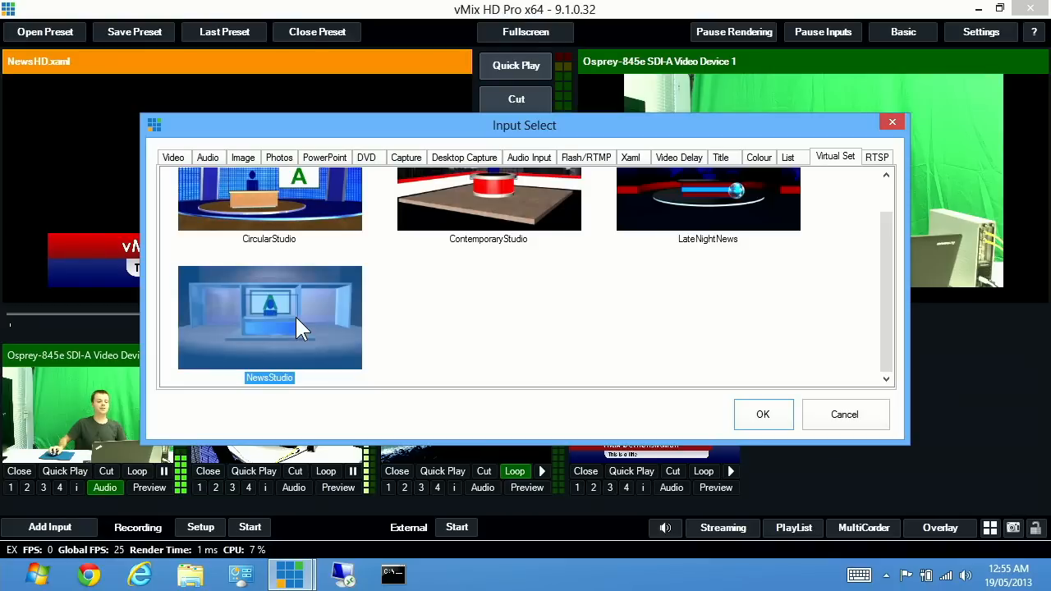
click(762, 414)
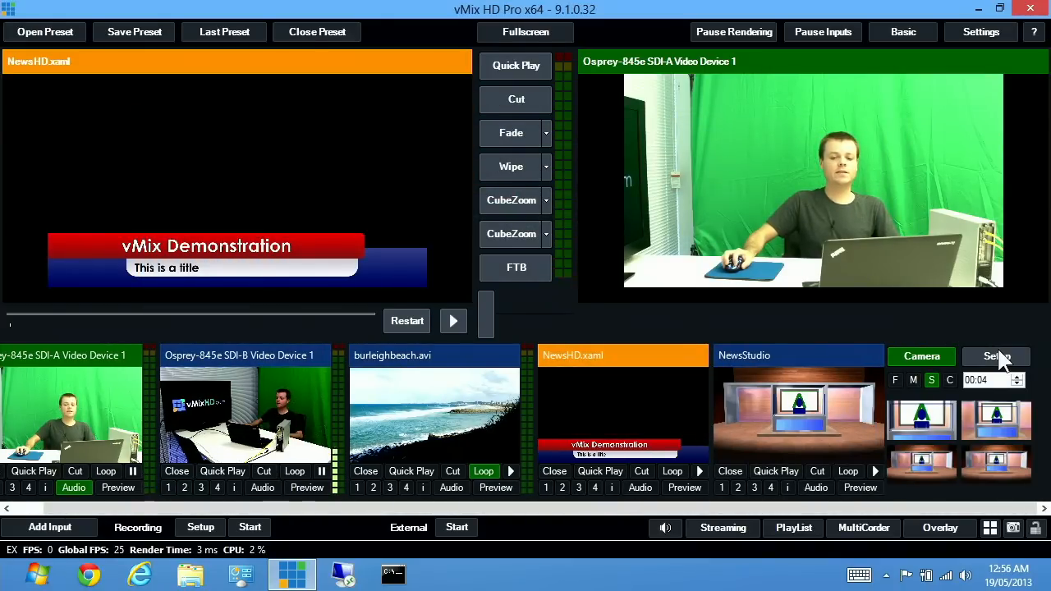
- Feed Osprey-845e SDI-A into NewsStudio's Talent layer and open the camera's colour key settings
click(996, 355)
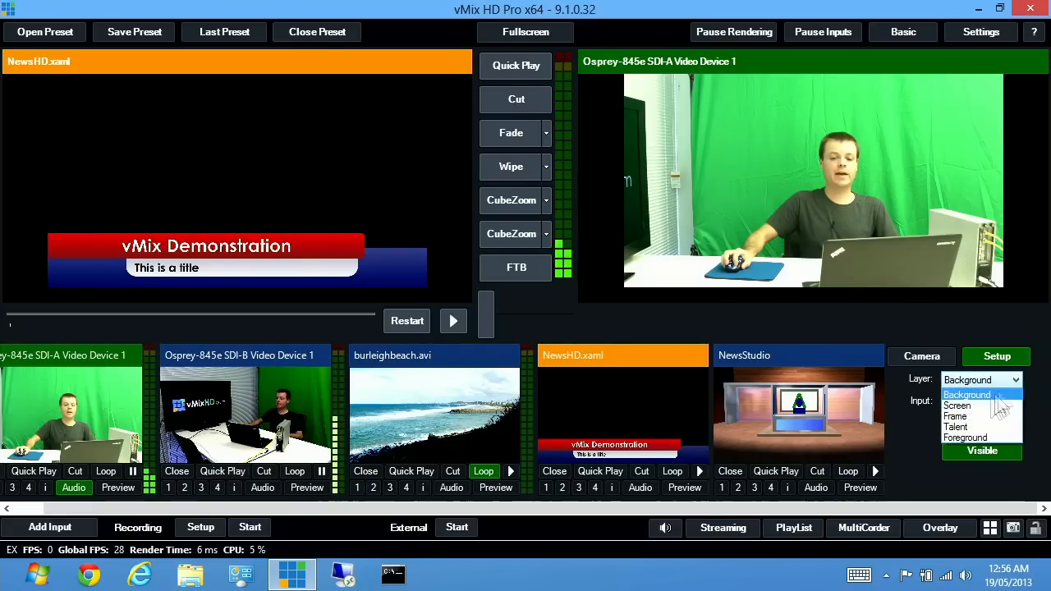
mouse_move(955, 426)
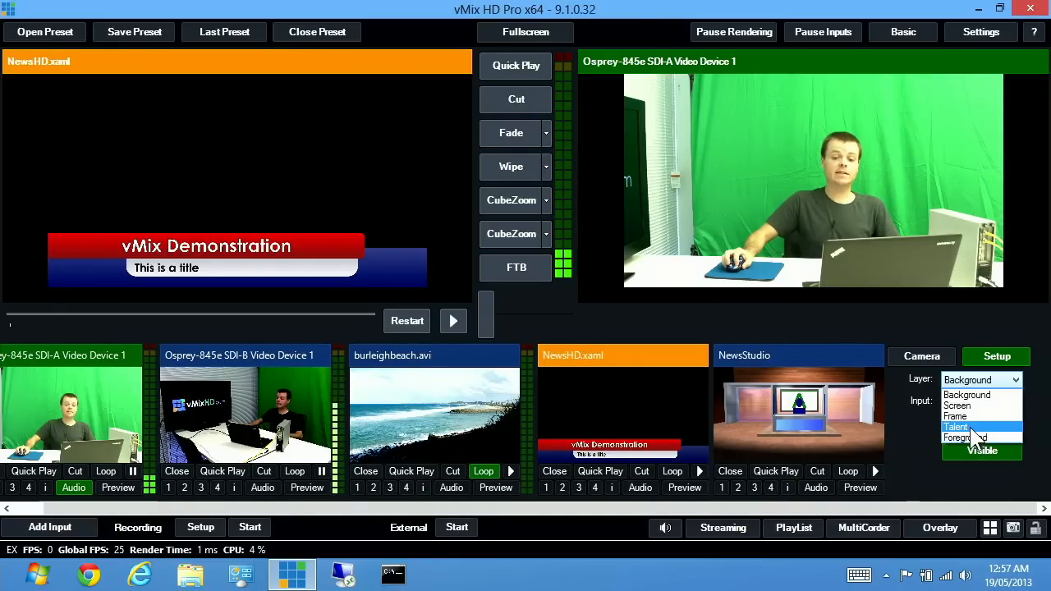
click(957, 427)
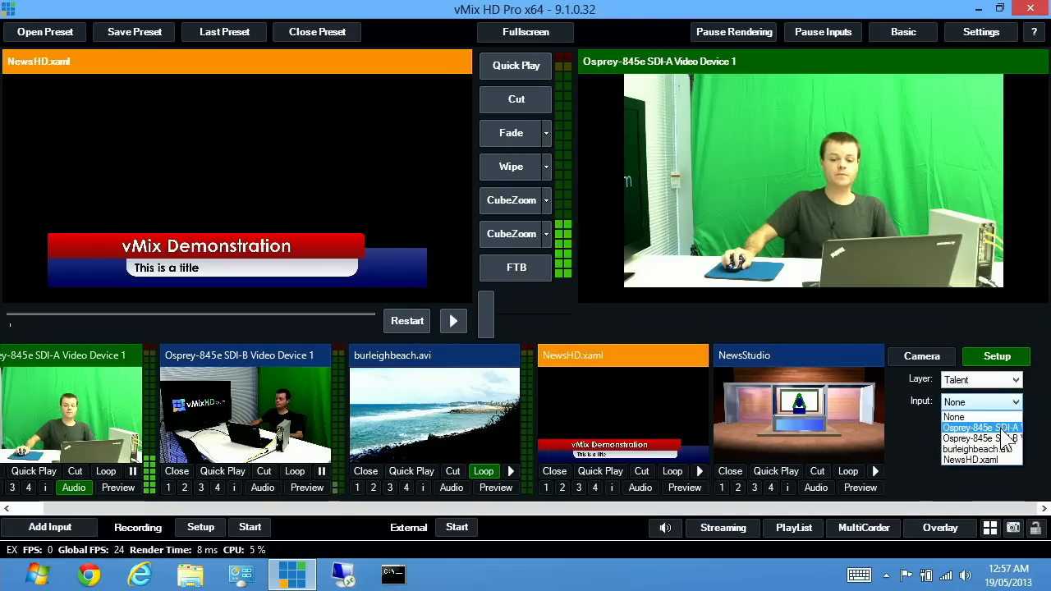
click(981, 426)
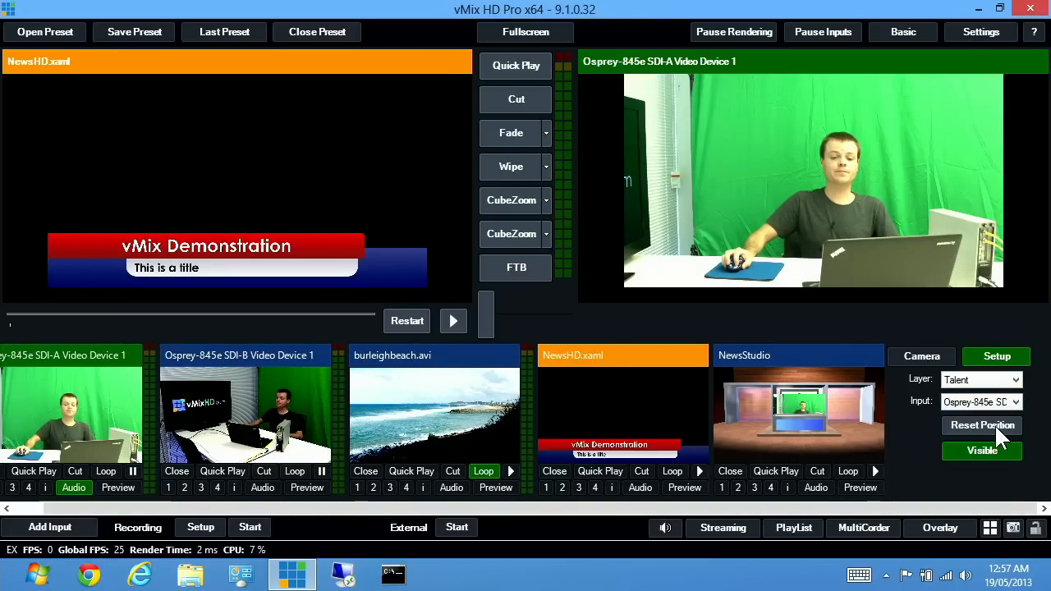
click(797, 355)
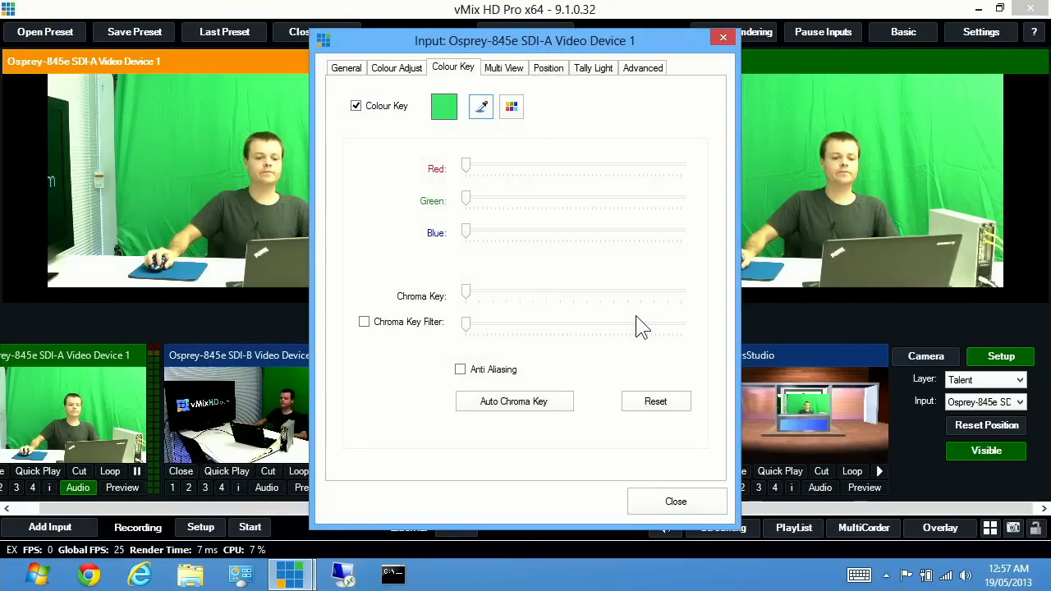
- Auto chroma key SDI-A, raise Chroma Key and Filter sliders, enable Anti Aliasing, close
click(513, 401)
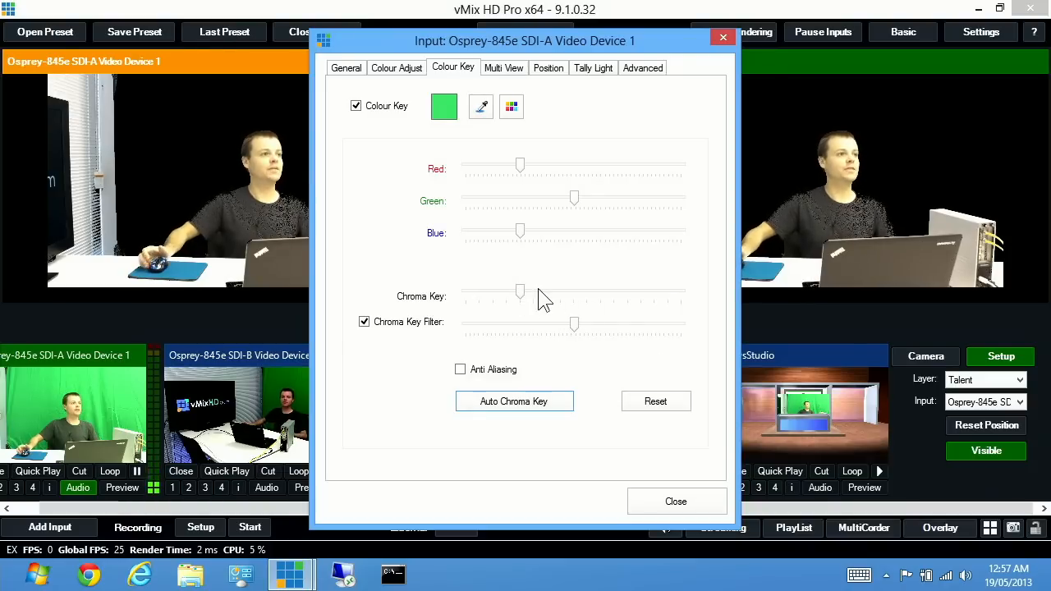
drag(519, 291, 609, 291)
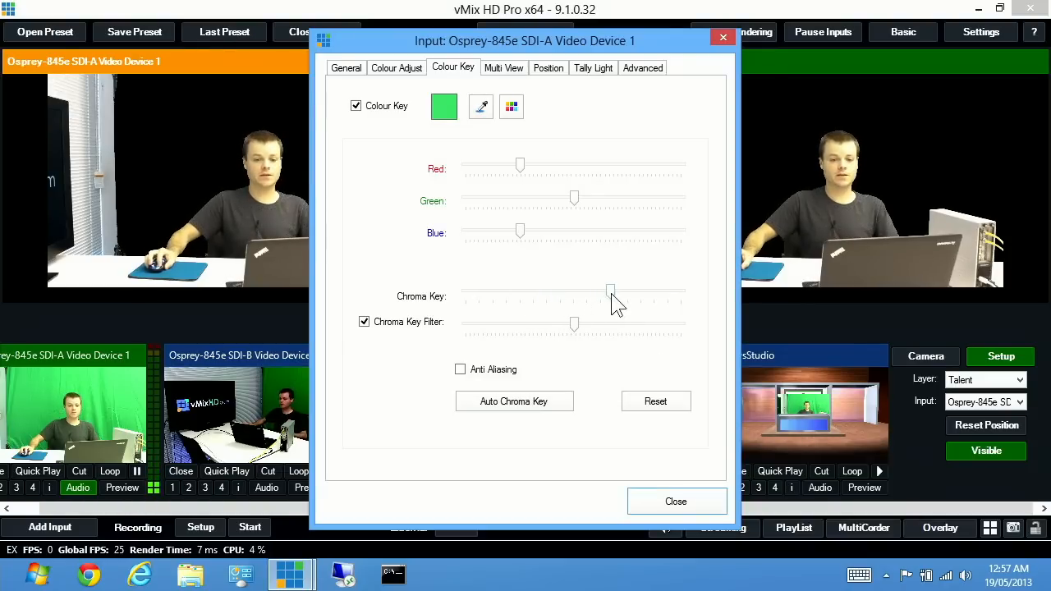
drag(610, 292, 654, 292)
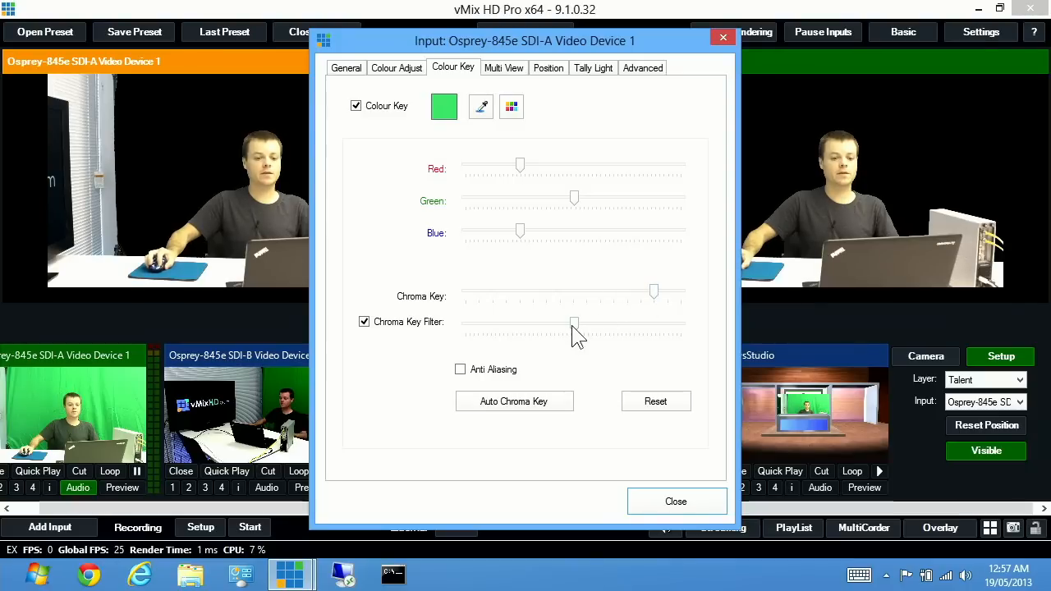
drag(573, 323, 607, 323)
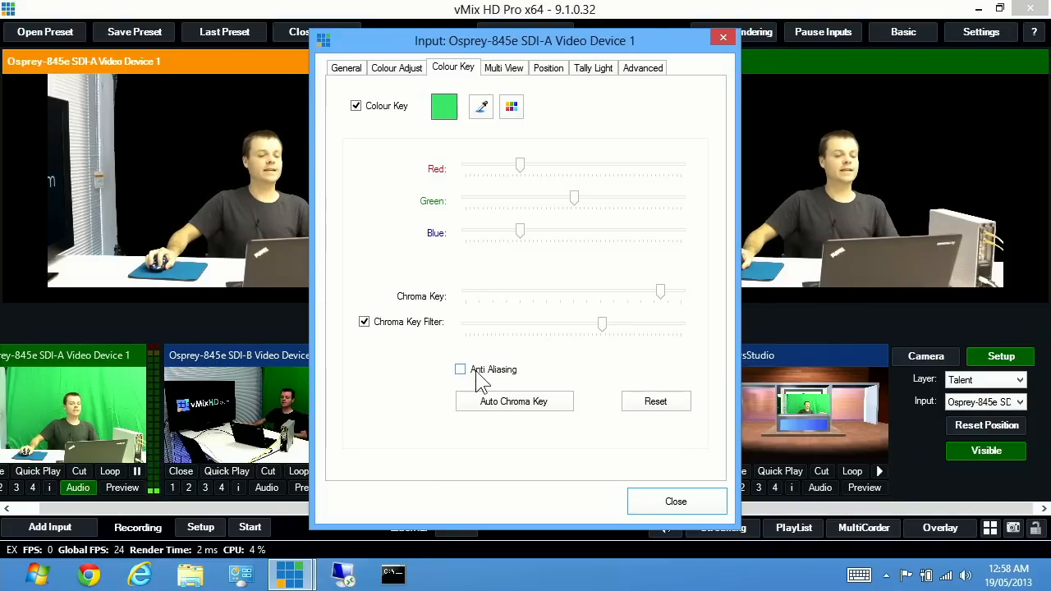
click(460, 370)
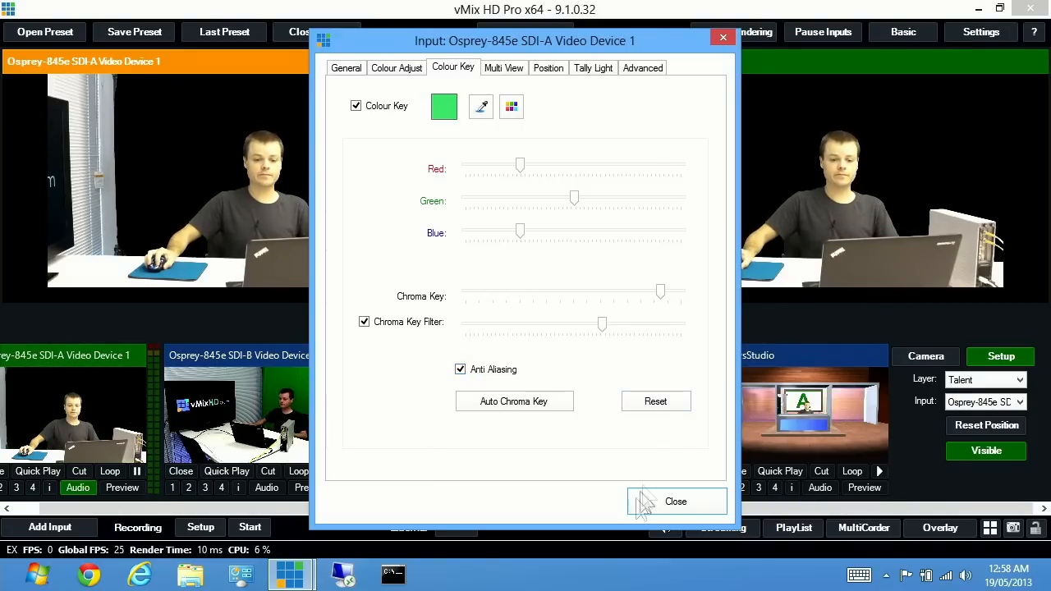
click(675, 502)
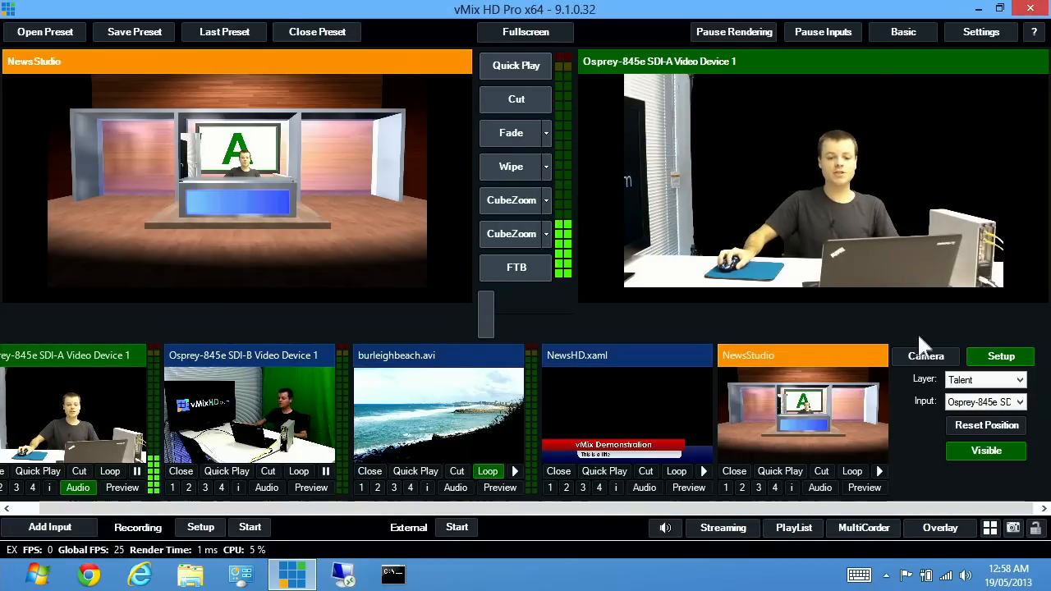
- Switch the NewsStudio set to its close-up camera preset to preview the keyed presenter
click(925, 356)
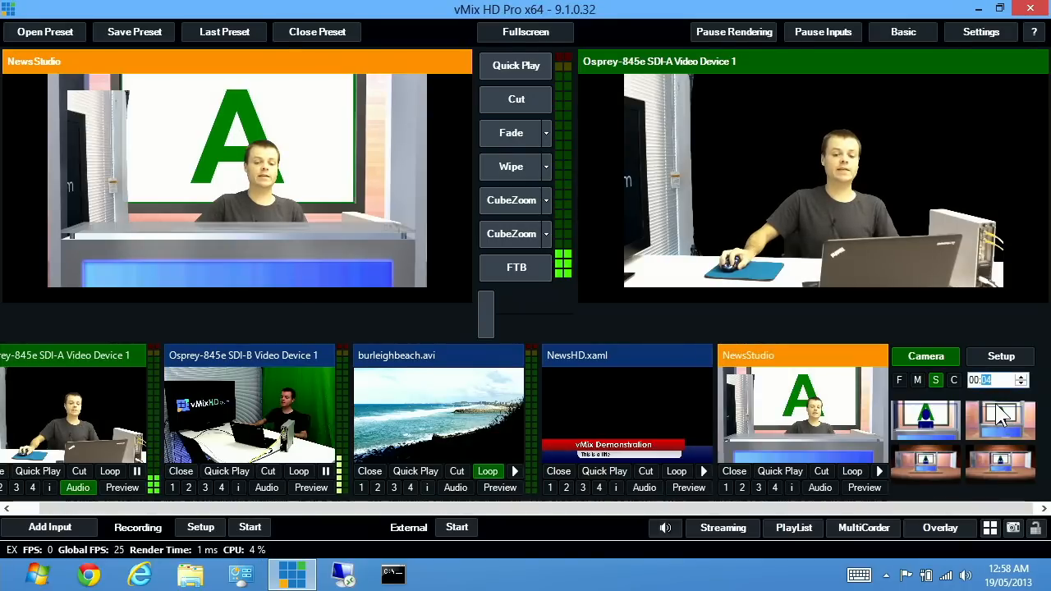
mouse_move(986, 399)
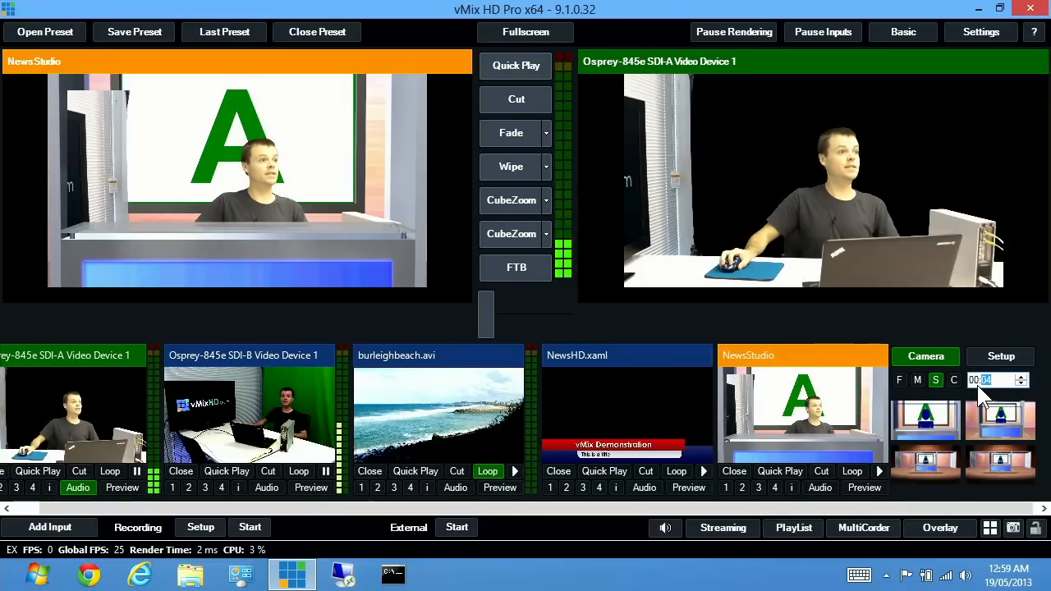
click(1000, 355)
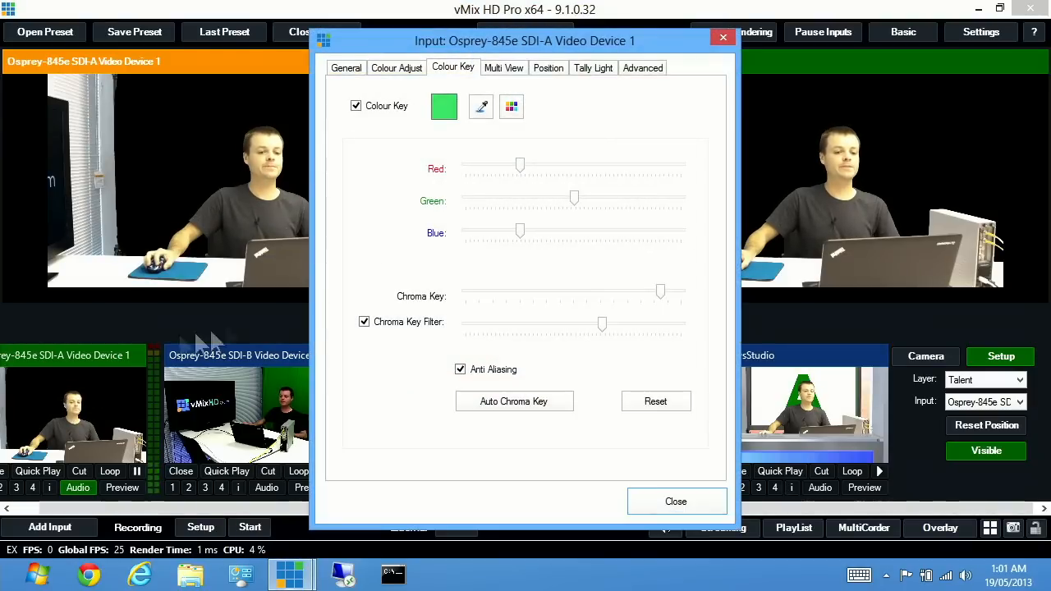
- Increase Crop X1 on the SDI-A camera's Position tab to trim its left side, then close settings
click(548, 68)
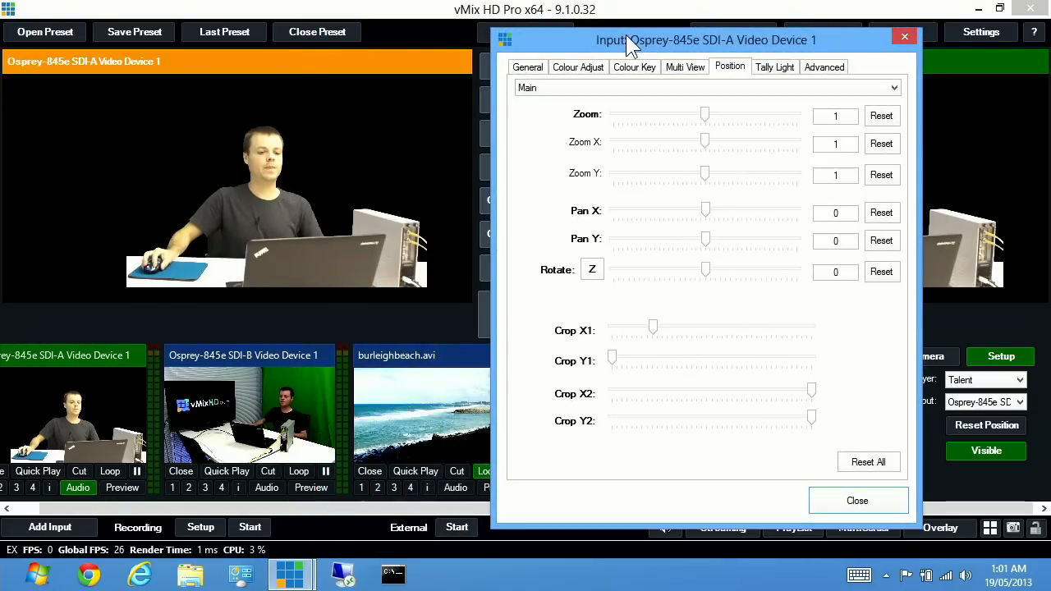
click(857, 500)
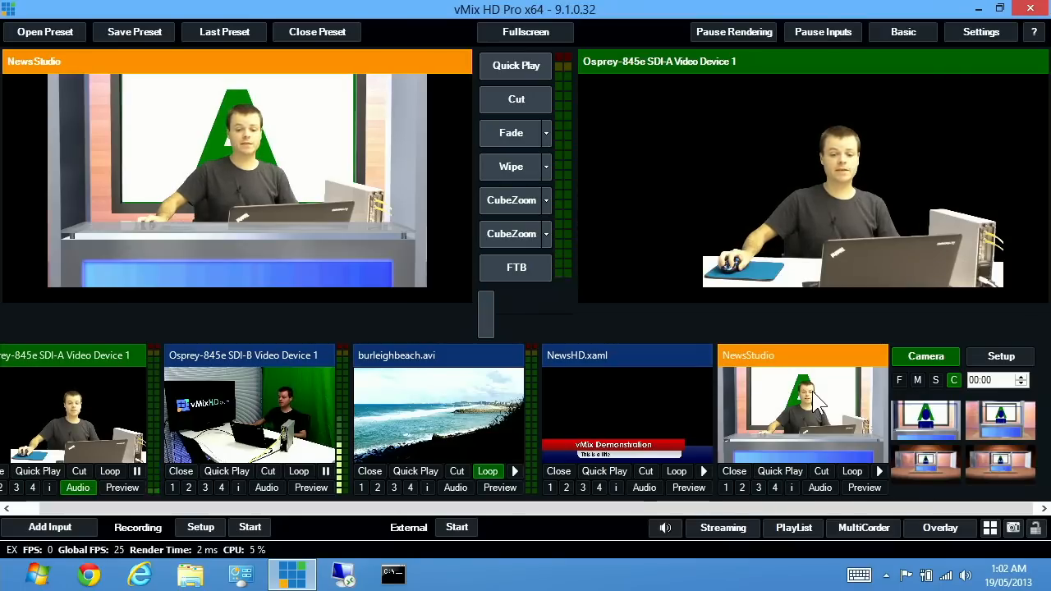
- Set the NewsStudio Screen layer to the beach clip and load the SDI-B camera into preview
click(1000, 355)
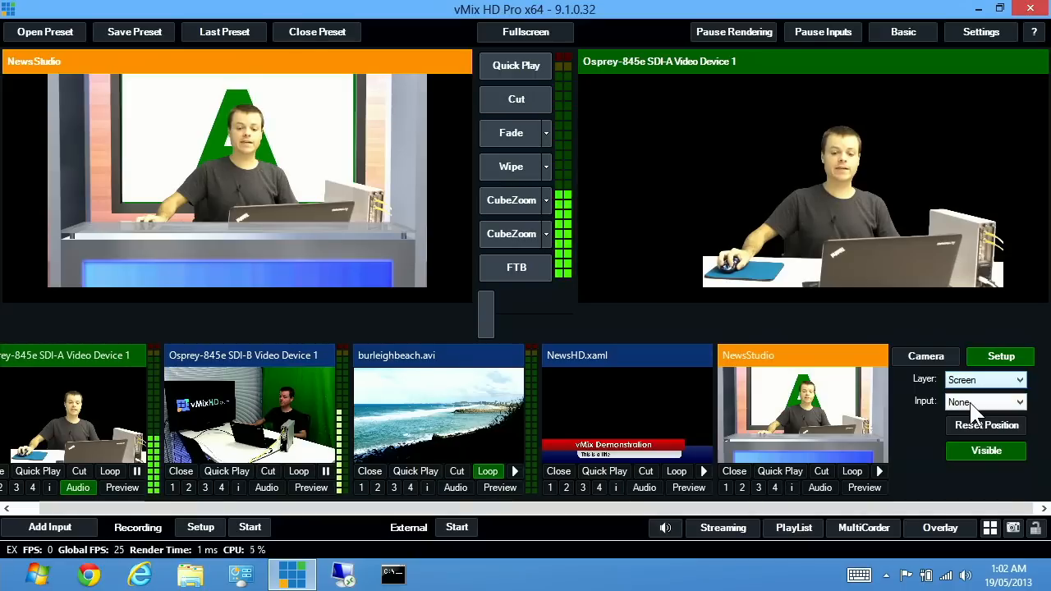
click(985, 401)
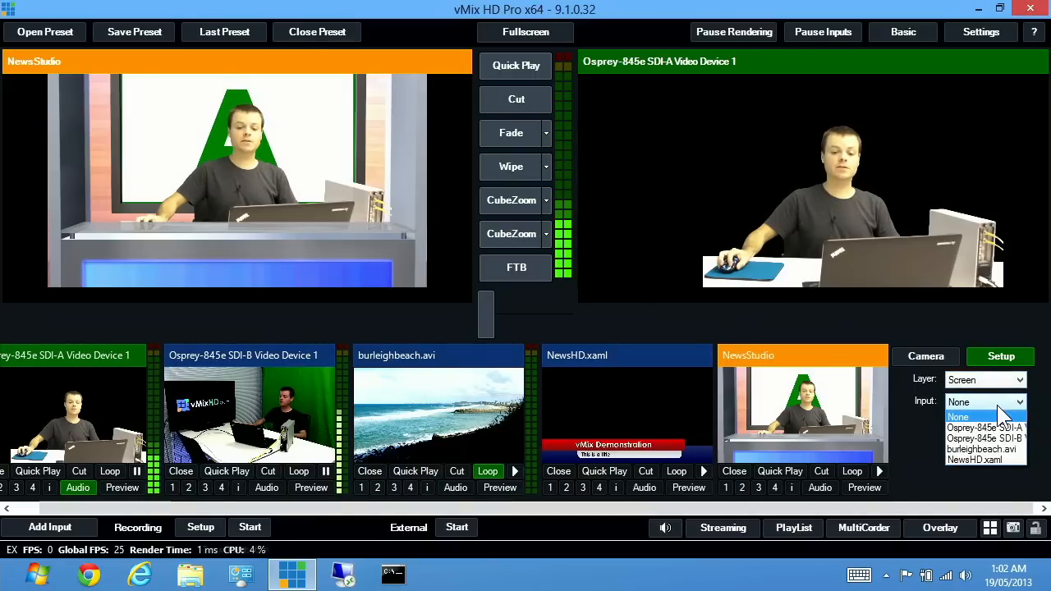
click(982, 449)
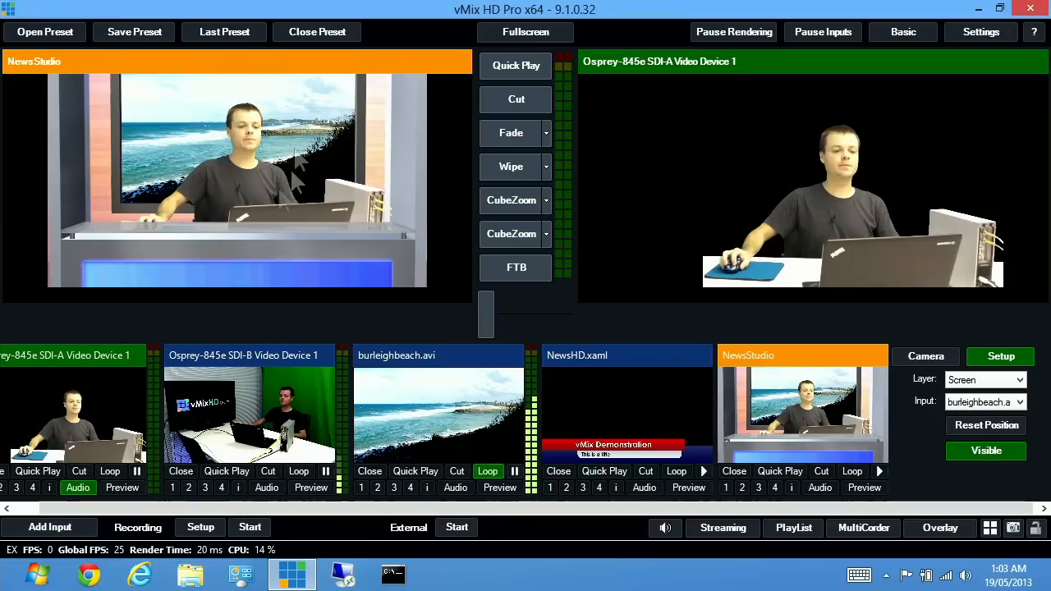
click(926, 356)
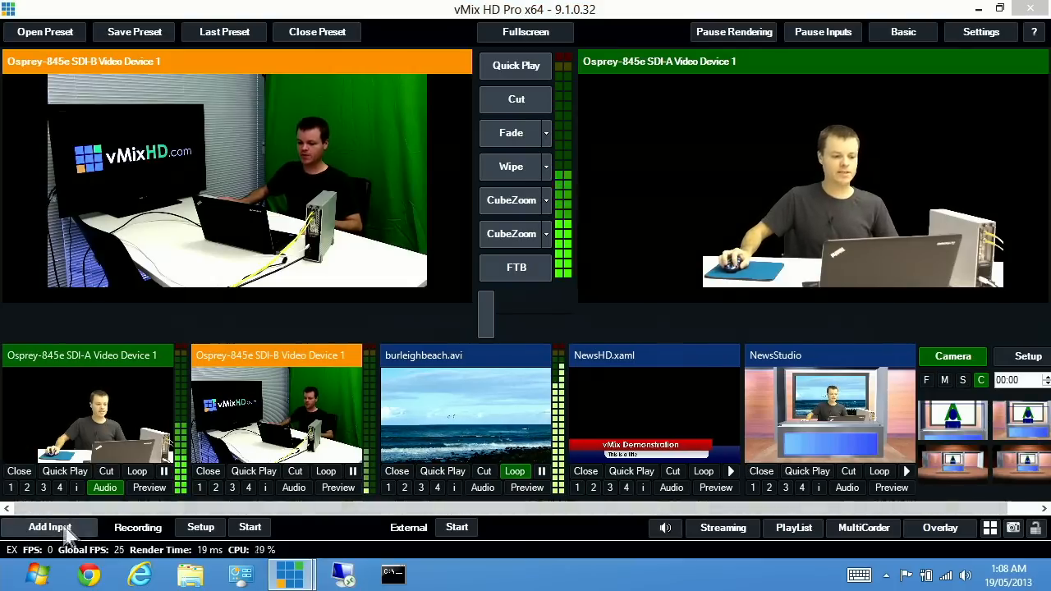
- Create a Video Delay input sourced from Osprey-845e SDI-A Video Device 1 with a 10-second delay
click(49, 527)
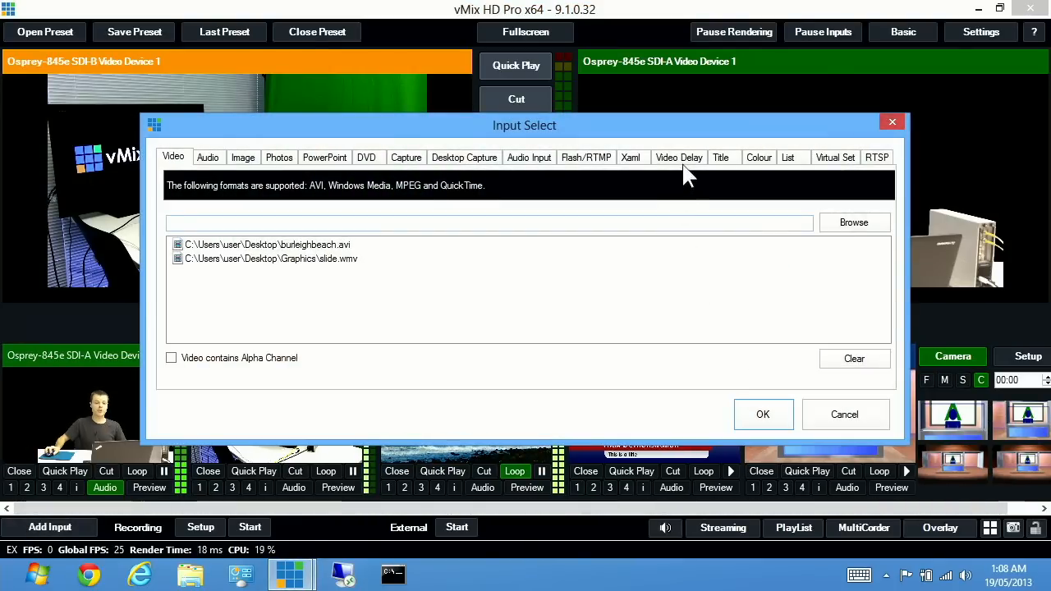
click(679, 157)
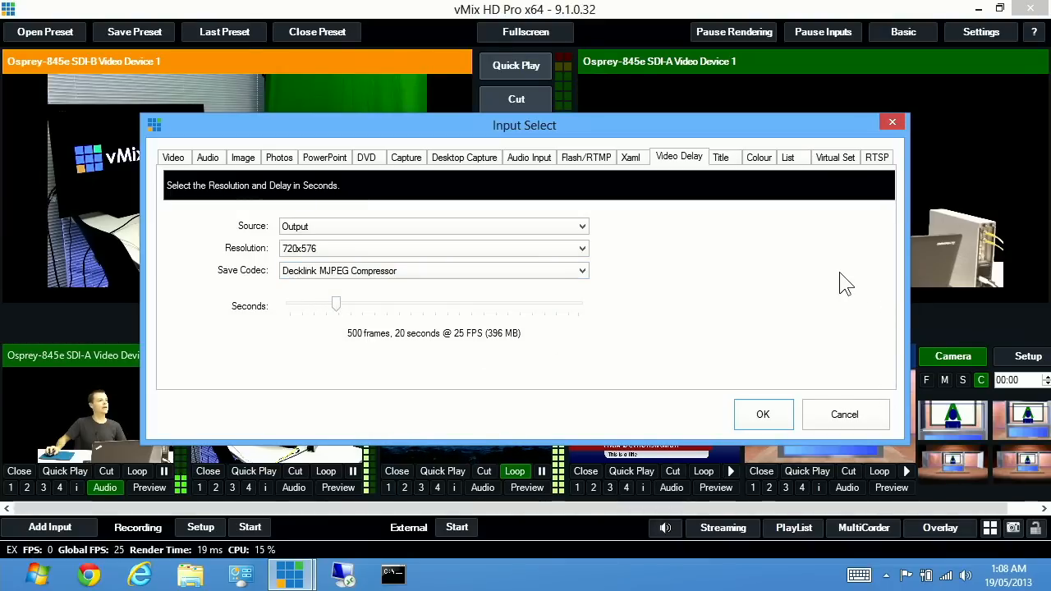
click(581, 226)
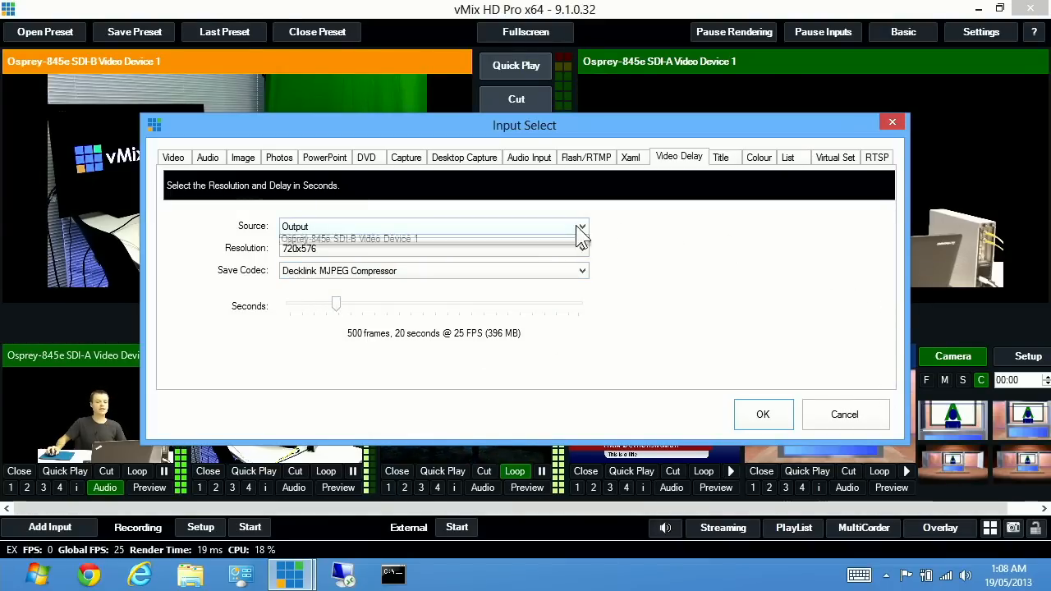
click(348, 226)
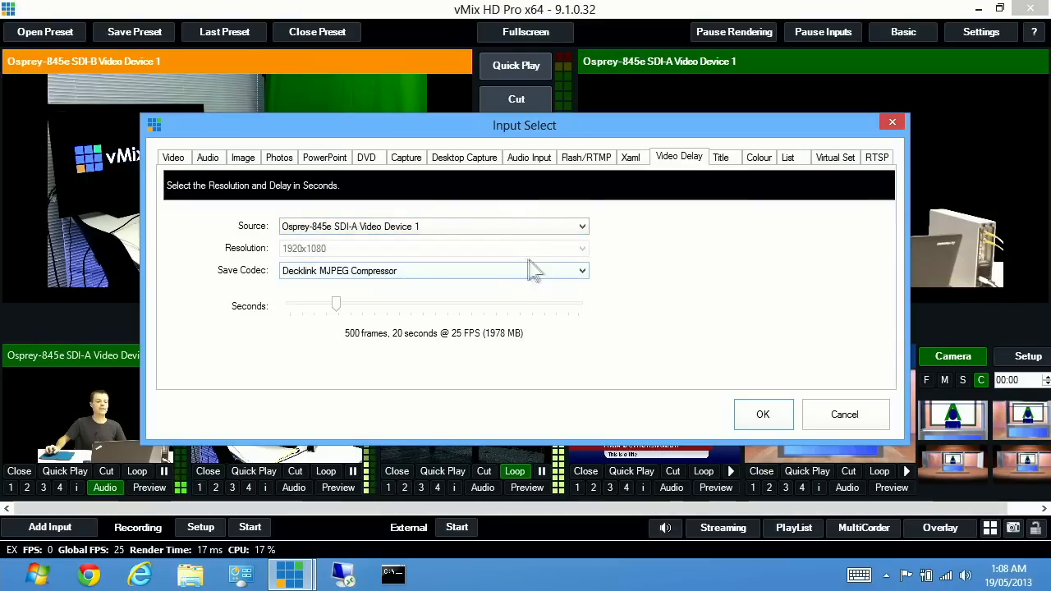
drag(335, 304, 322, 305)
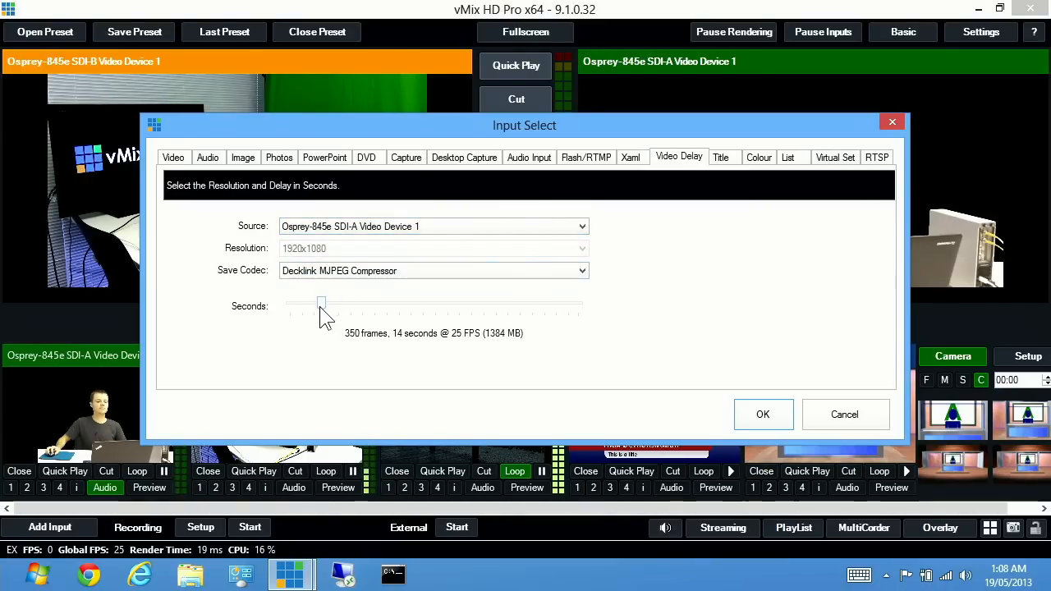
drag(321, 305, 312, 305)
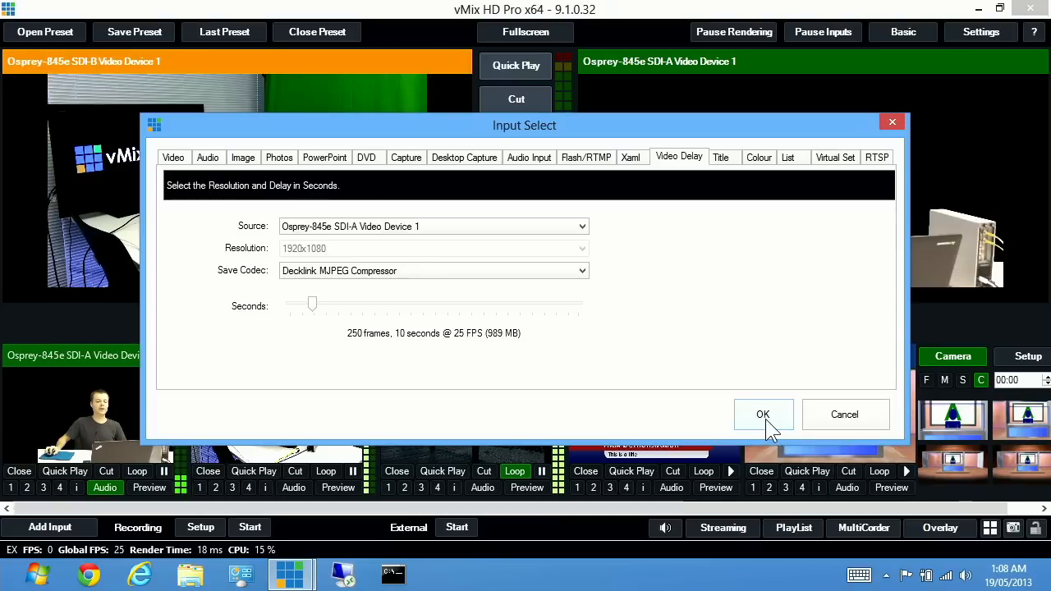
click(763, 414)
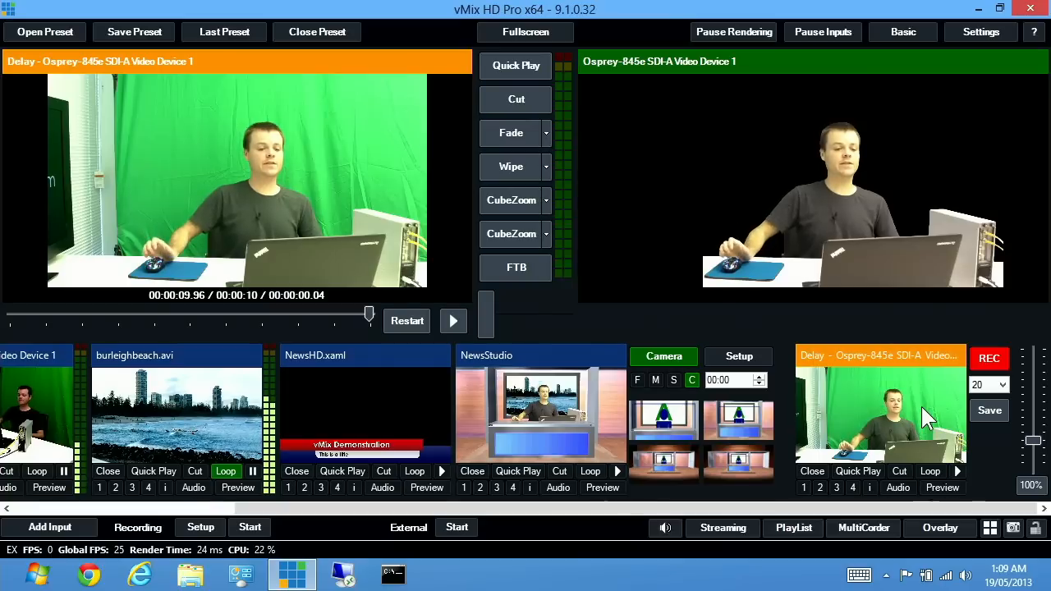
- Scrub the delayed footage, set replay speed to 42%, restart it and play
drag(369, 314, 271, 316)
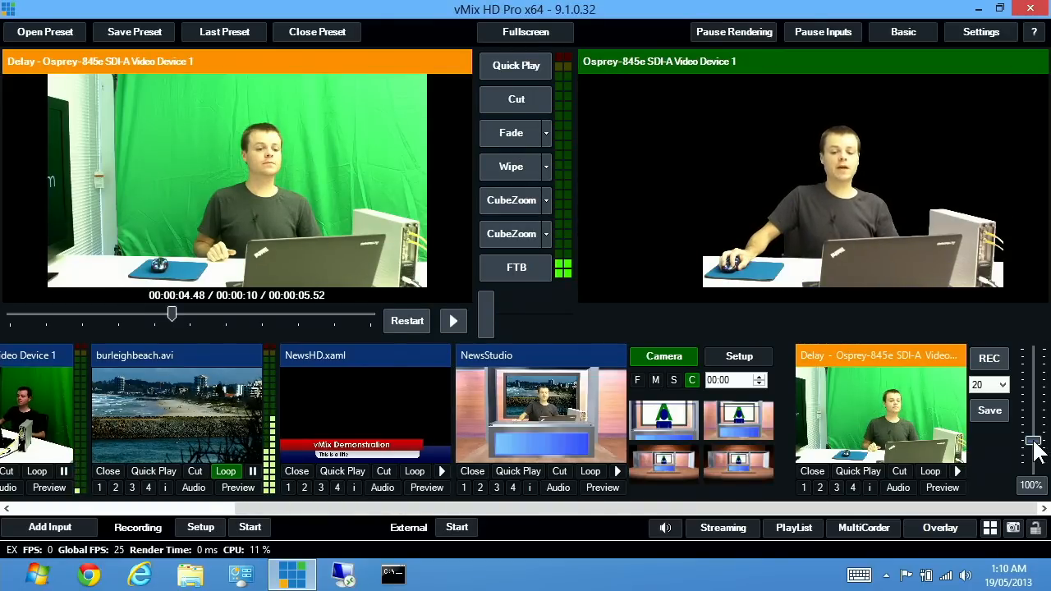
drag(1036, 443, 1036, 456)
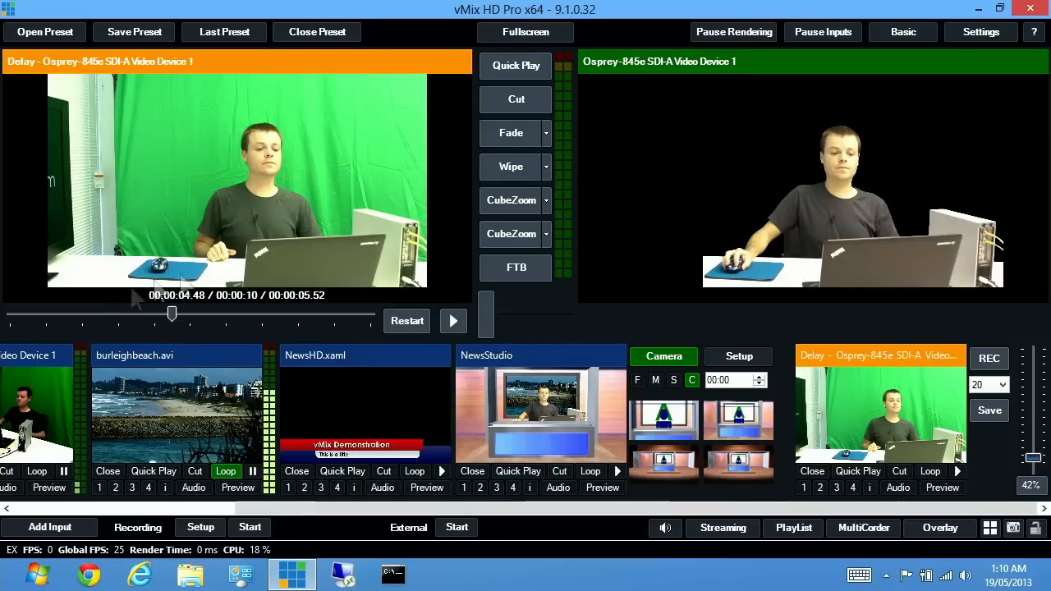
click(407, 320)
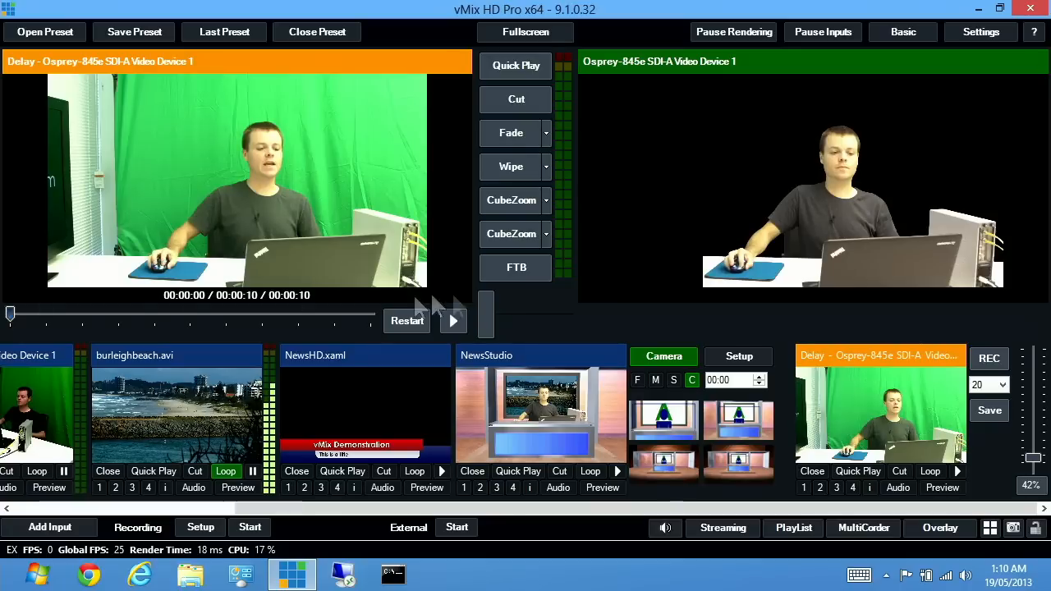
click(454, 320)
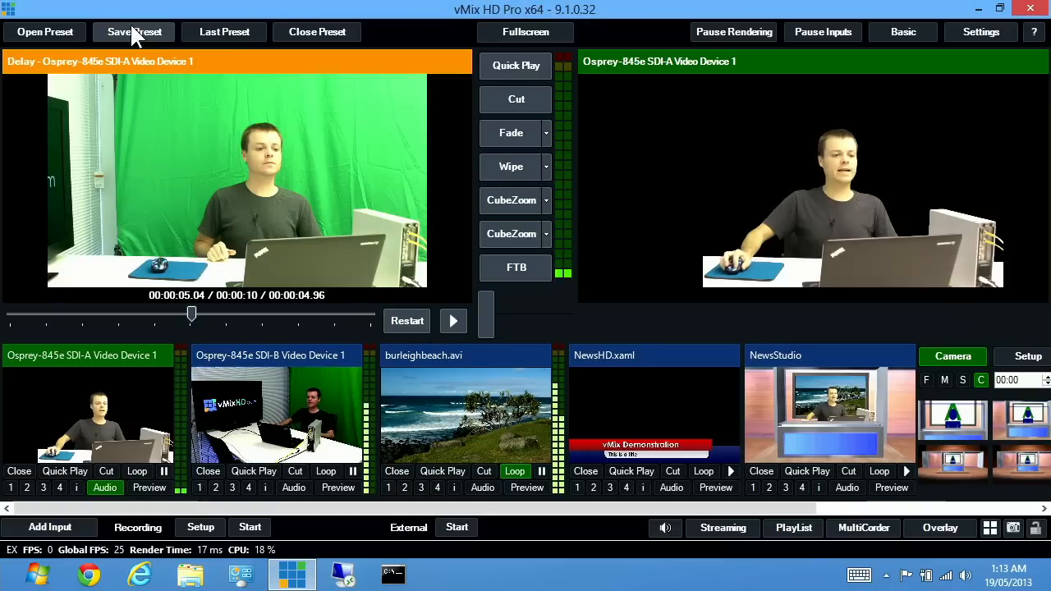
- Save the production as the preset 'demonstration' and relaunch vMix (x64) from the desktop
click(133, 32)
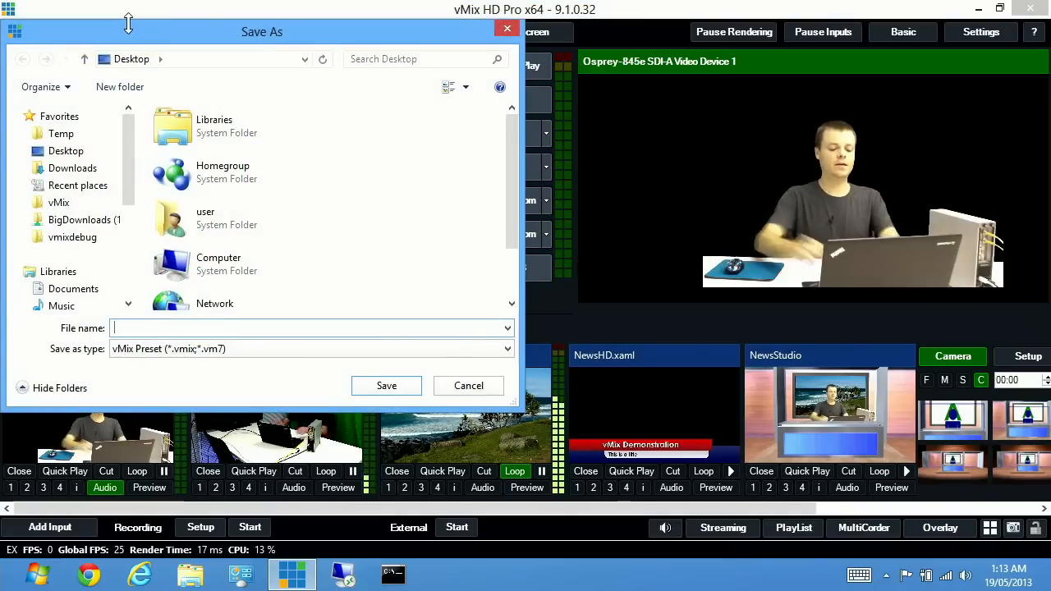
text(demonstration)
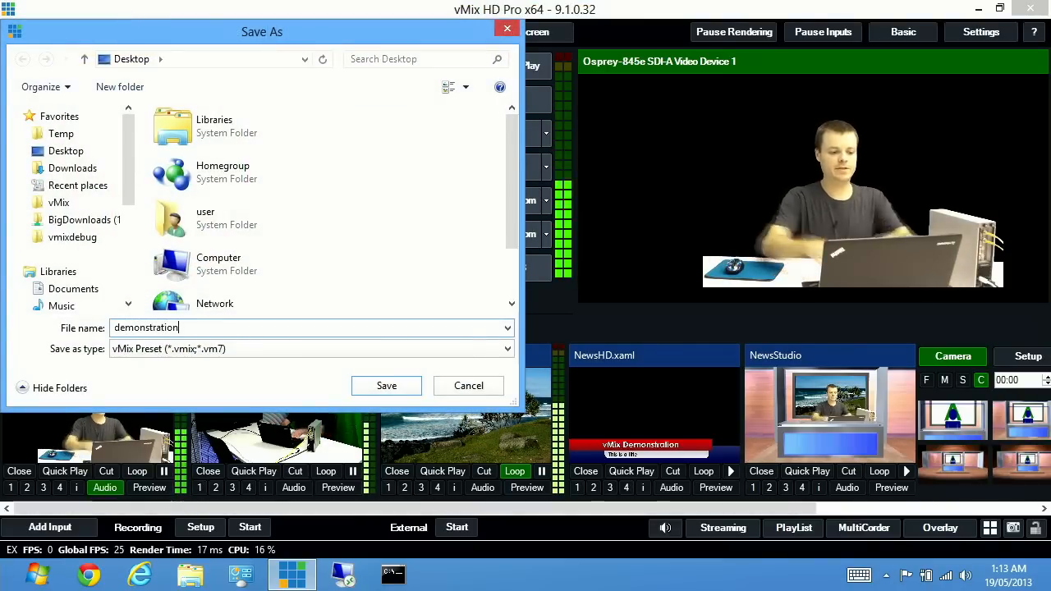
click(386, 385)
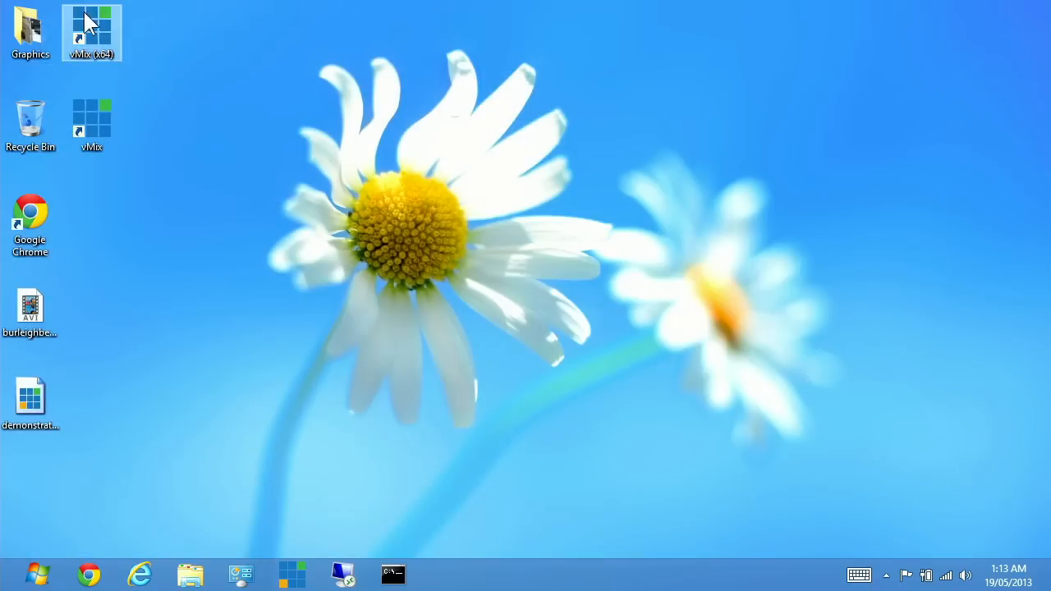
double_click(91, 26)
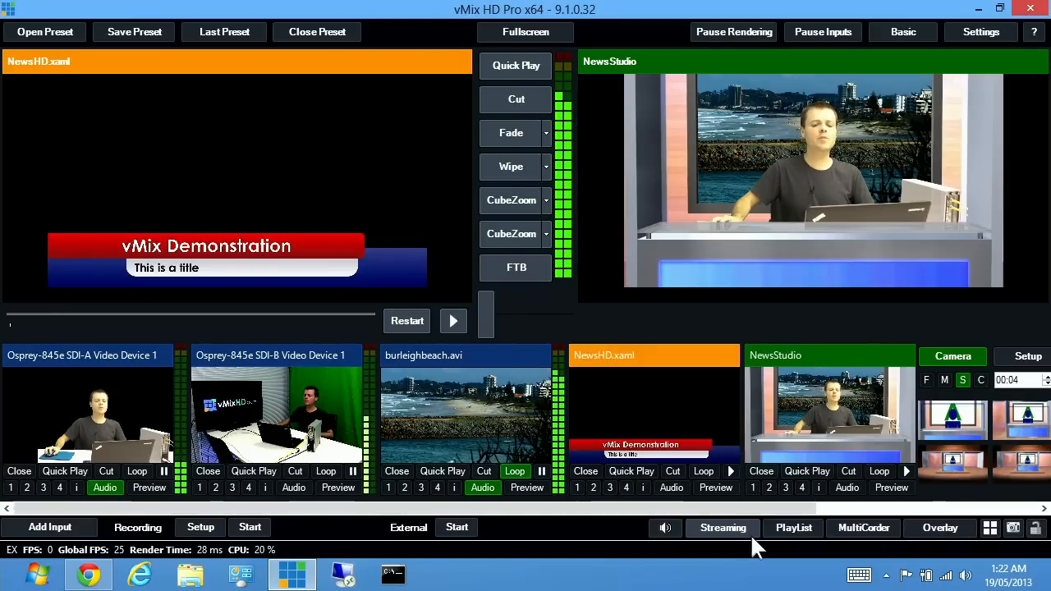
- Open the Streaming settings and focus the empty stream URL field
click(722, 527)
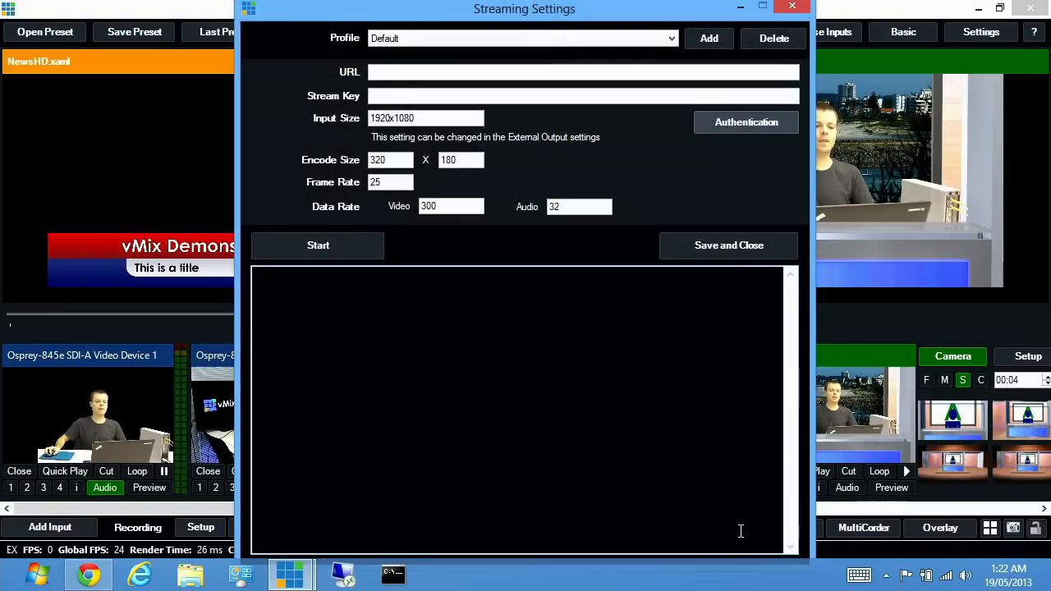
click(583, 71)
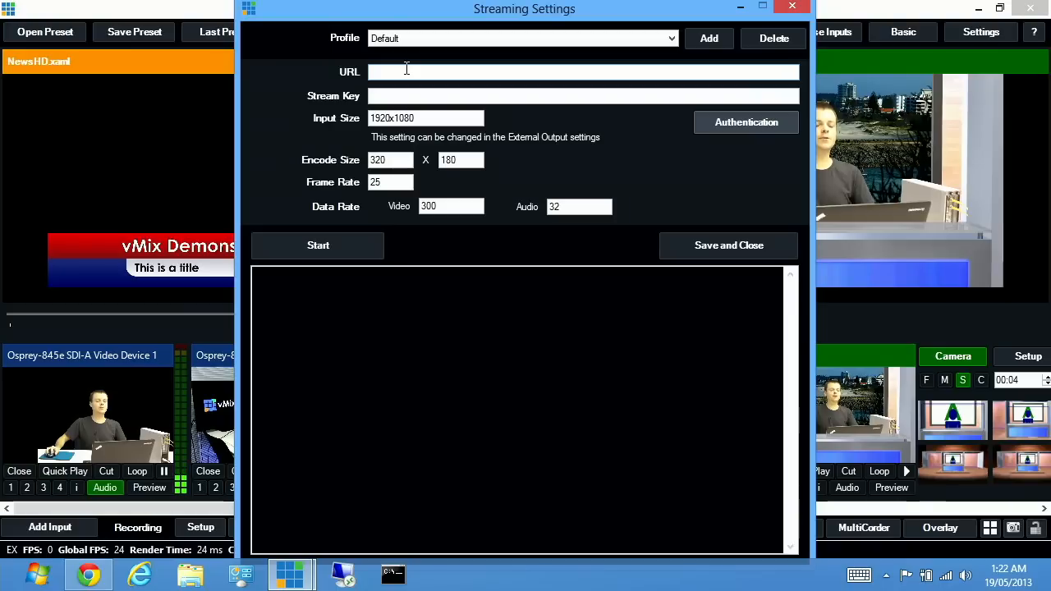
click(583, 97)
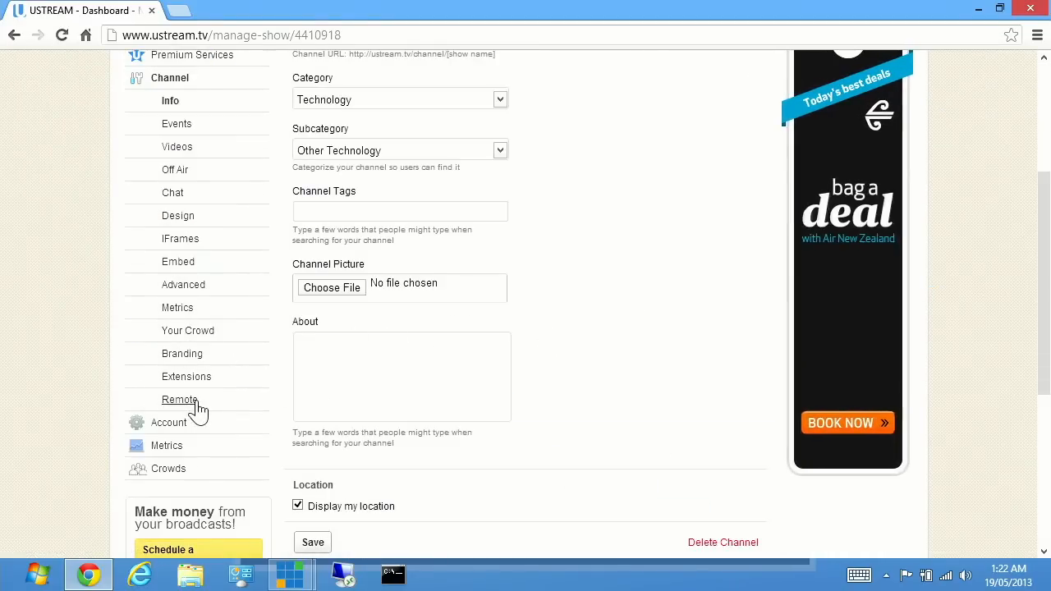
- Copy the Ustream channel's RTMP URL and stream key from Remote into vMix's streaming fields
click(179, 400)
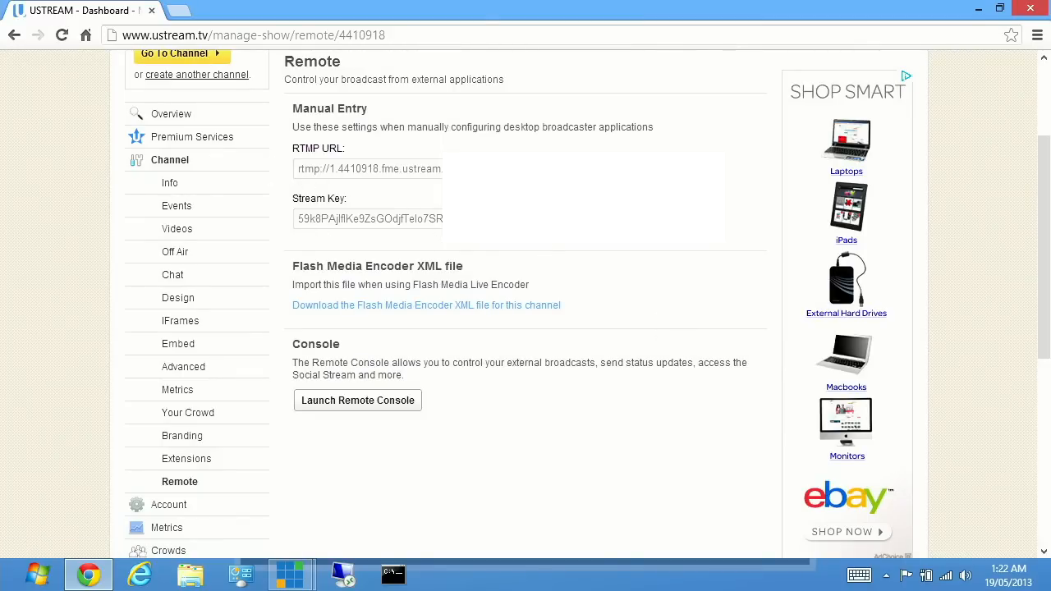
right_click(368, 168)
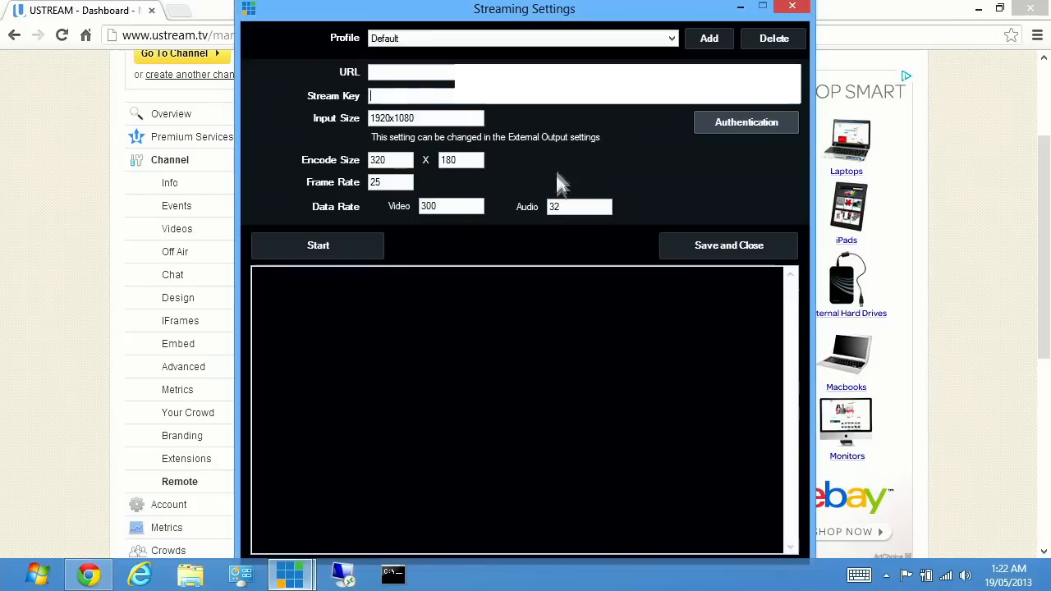
right_click(411, 96)
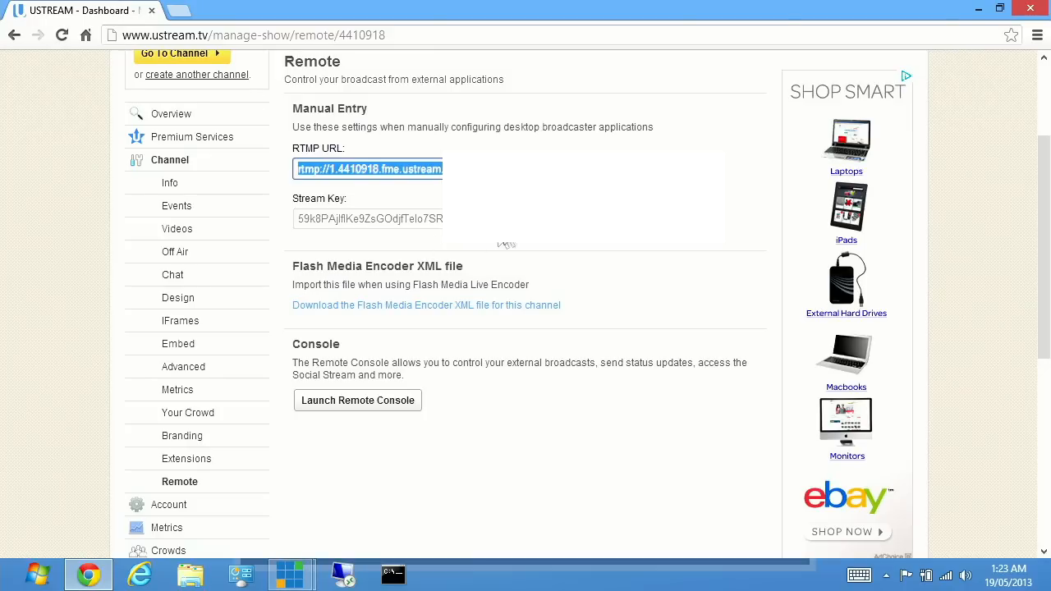
right_click(321, 218)
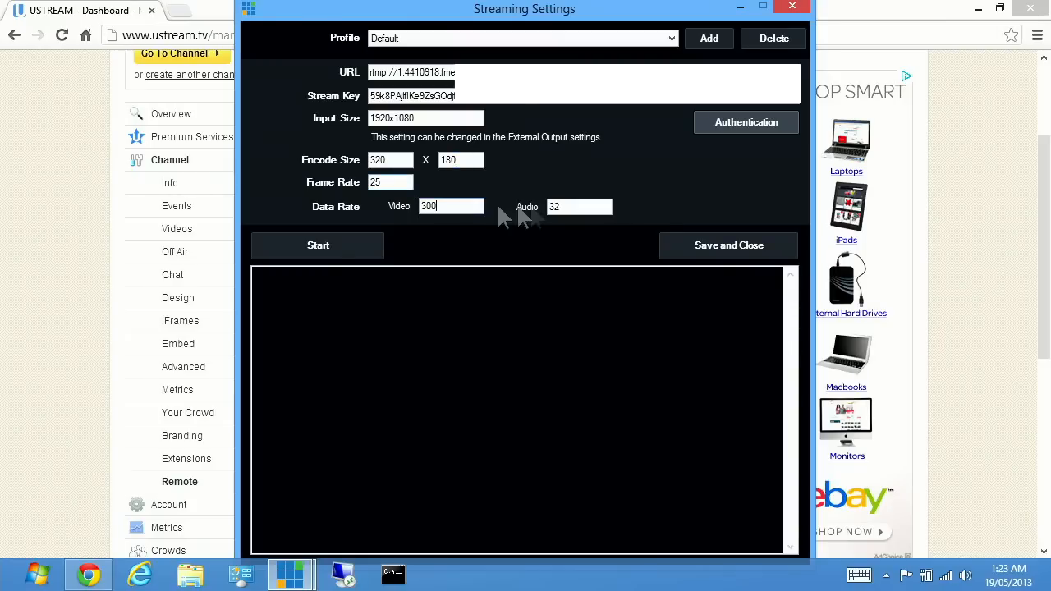
click(579, 206)
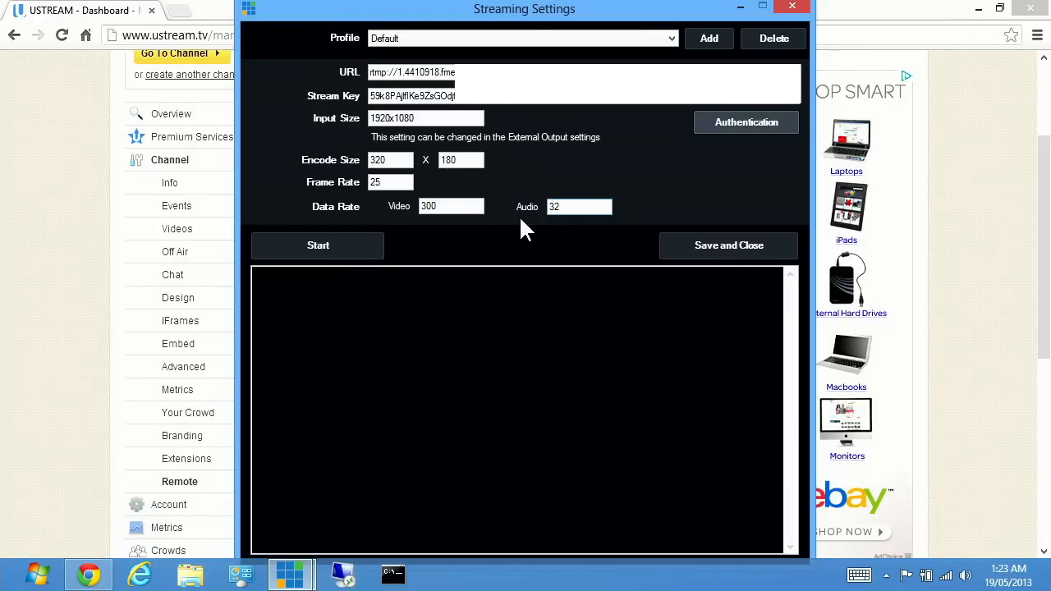
mouse_move(240, 573)
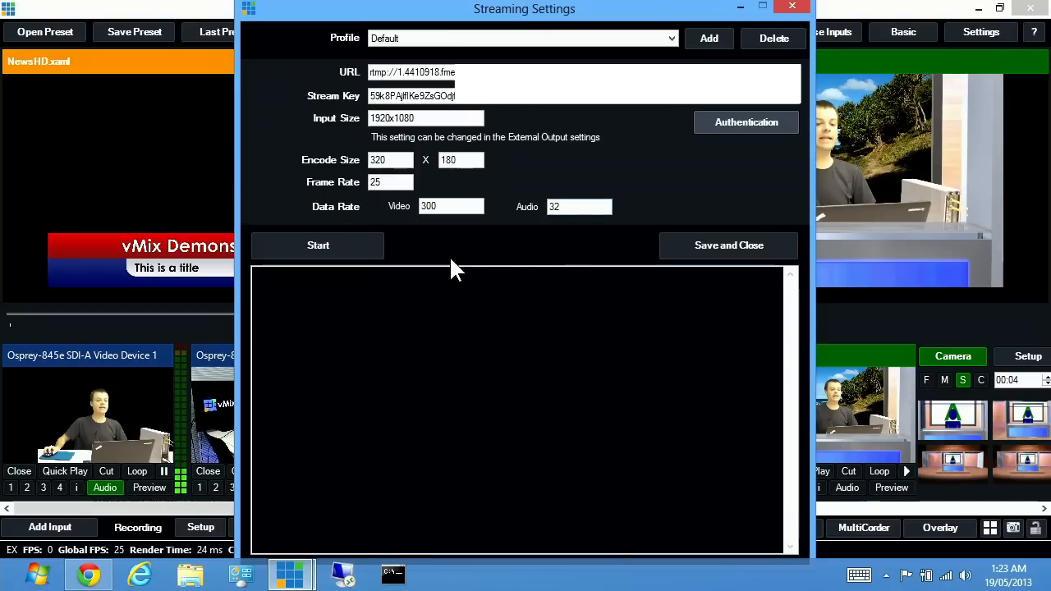
- Start streaming from the Streaming Settings window to the Ustream channel
click(318, 245)
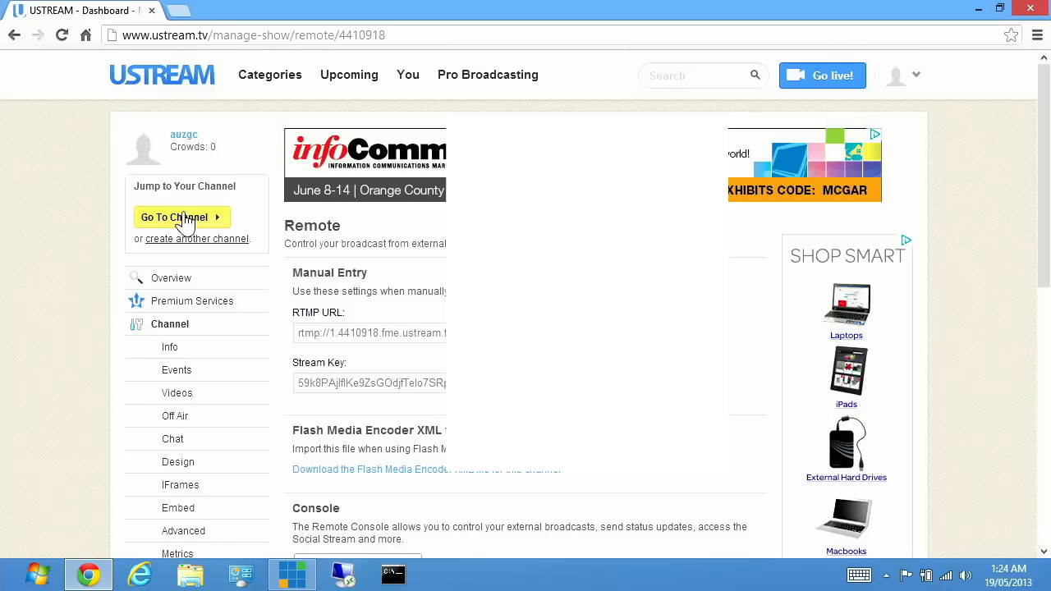
- Go to the vMix Test channel page and scroll down to its player
click(181, 216)
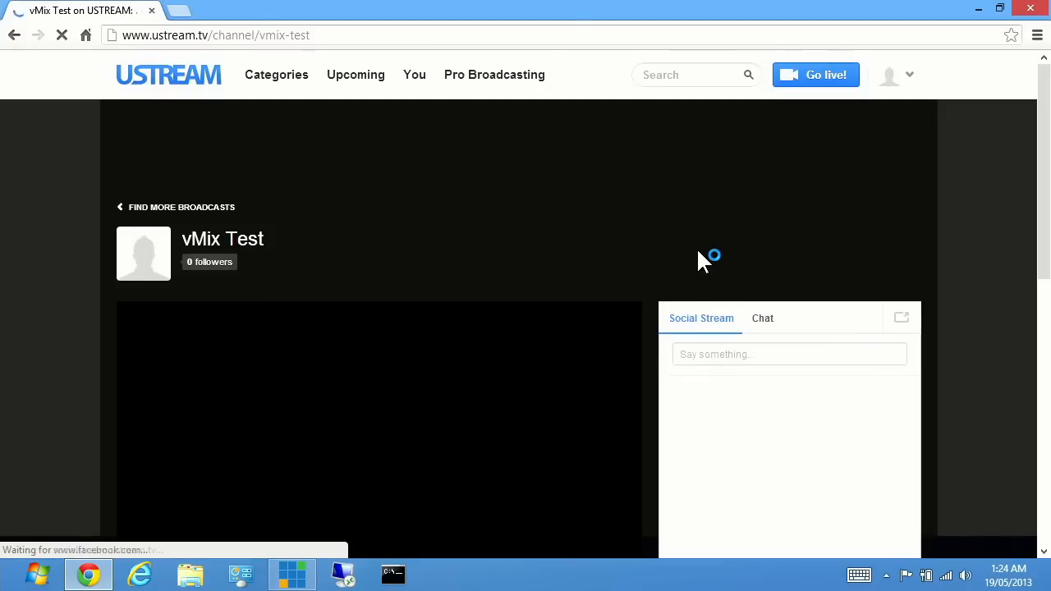
scroll(down, 3)
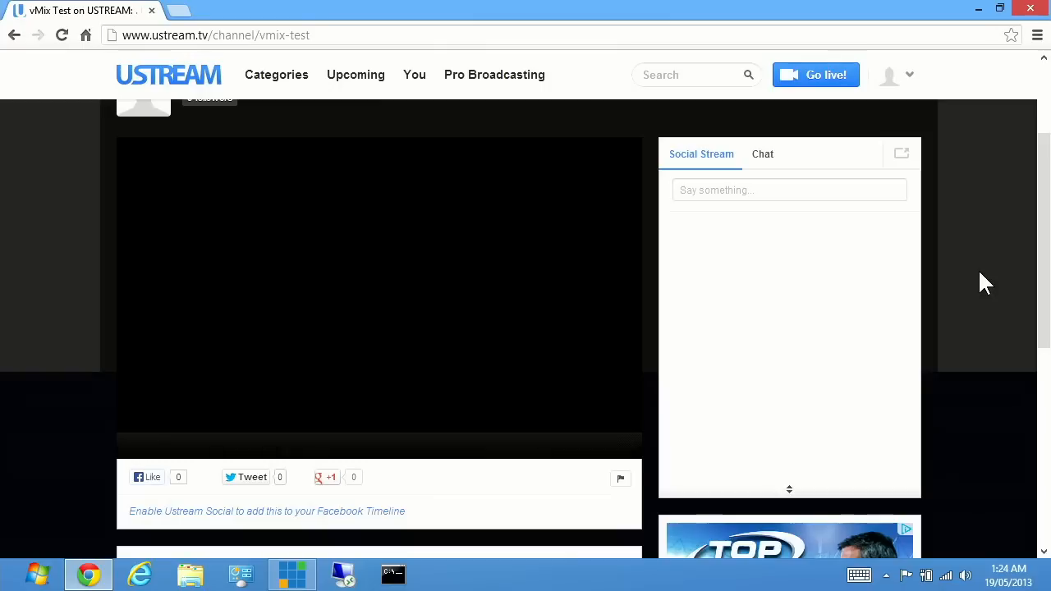